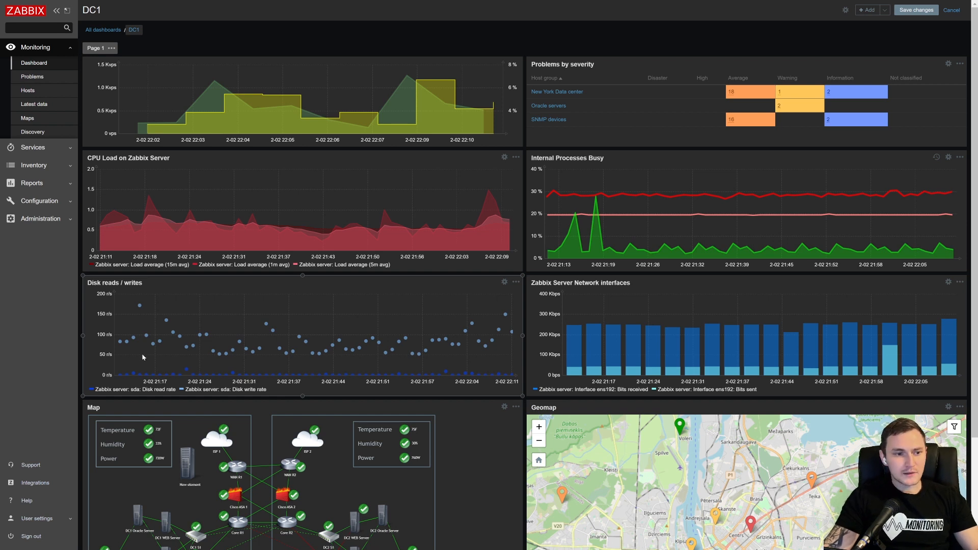
{"action": "mouse_move", "coordinate": [189, 333]}
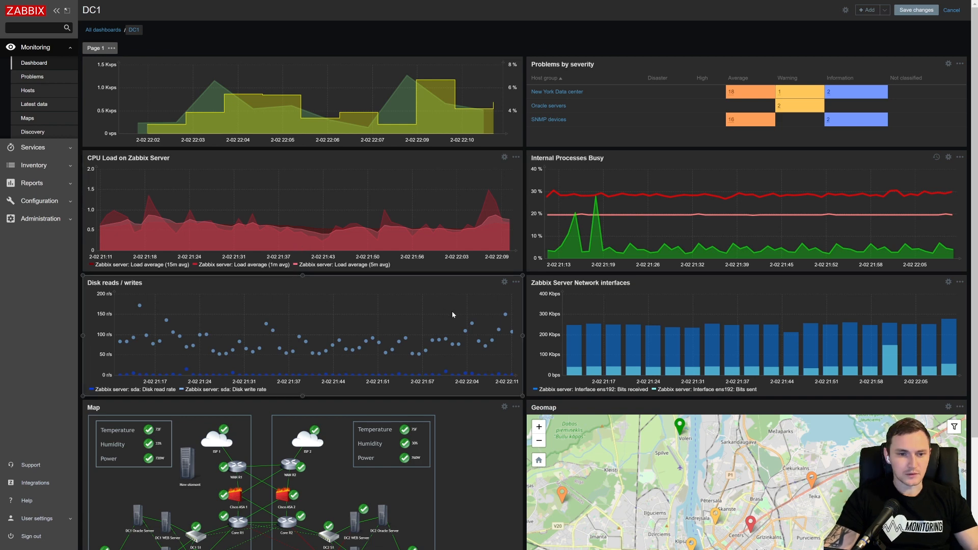
{"action": "mouse_move", "coordinate": [398, 286]}
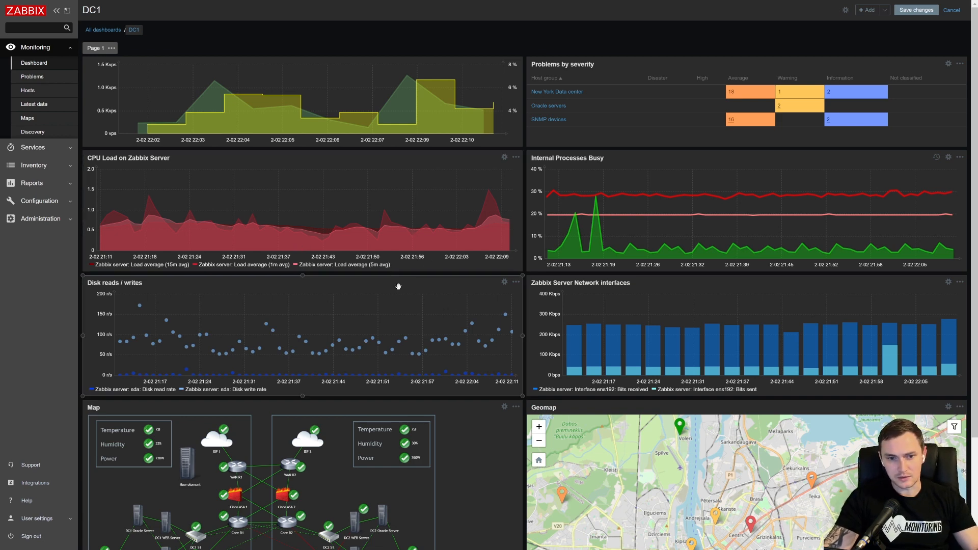
- Scroll down the DC1 dashboard to start adding a Top hosts widget
{"action": "scroll", "scroll_direction": "down", "scroll_amount": 3}
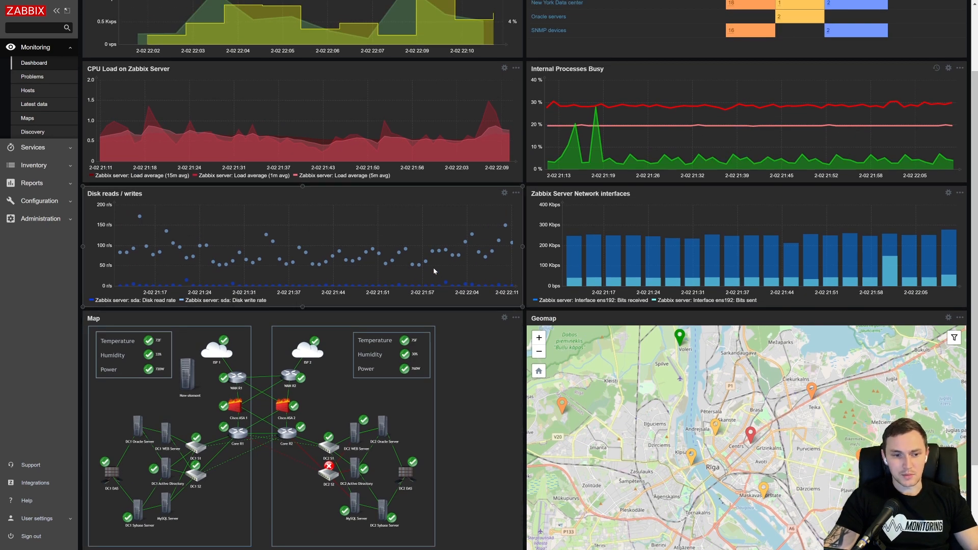
{"action": "mouse_move", "coordinate": [447, 266]}
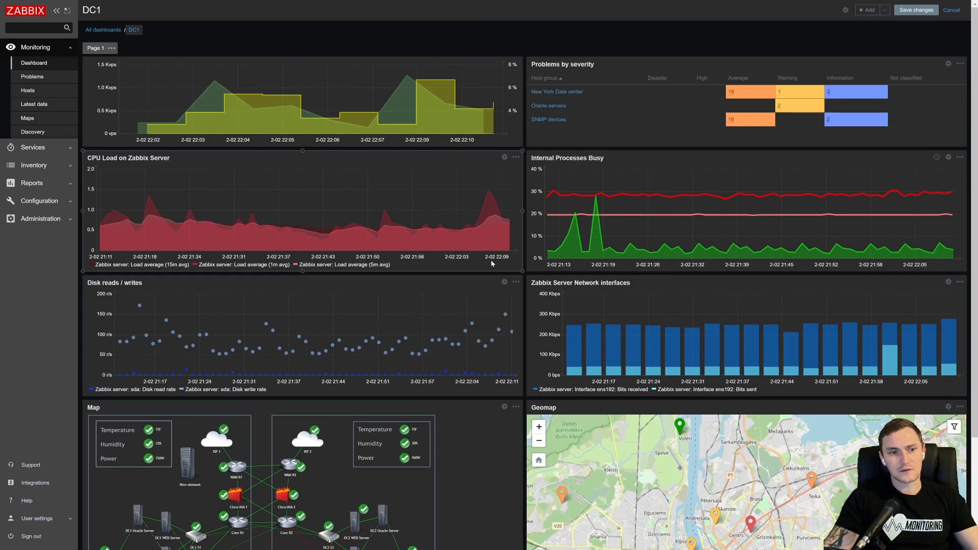
{"action": "mouse_move", "coordinate": [475, 228]}
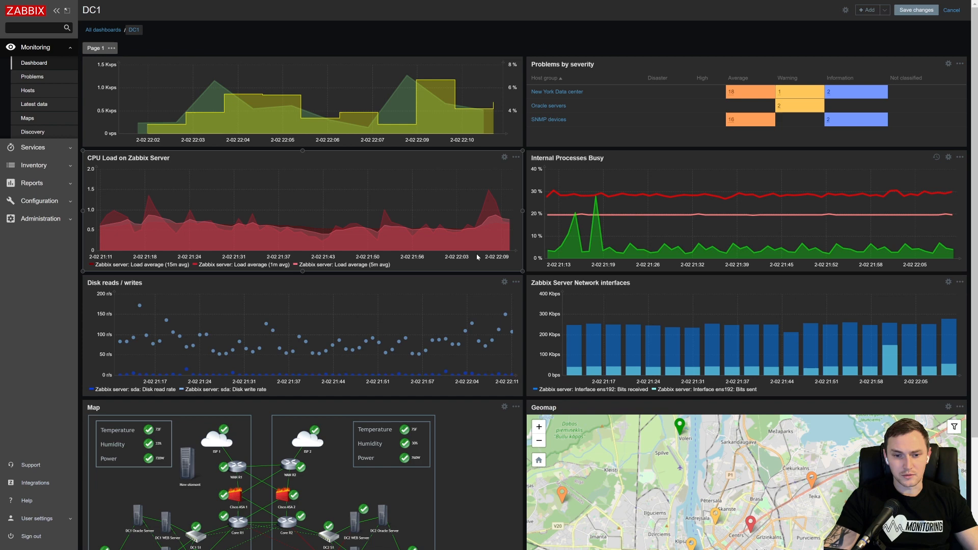
{"action": "scroll", "scroll_direction": "down", "scroll_amount": 3}
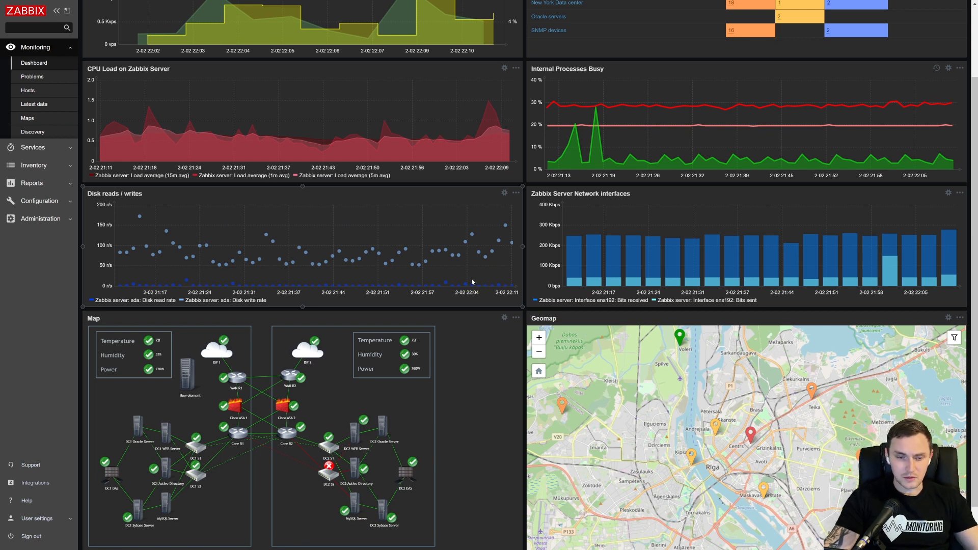
{"action": "mouse_move", "coordinate": [546, 276]}
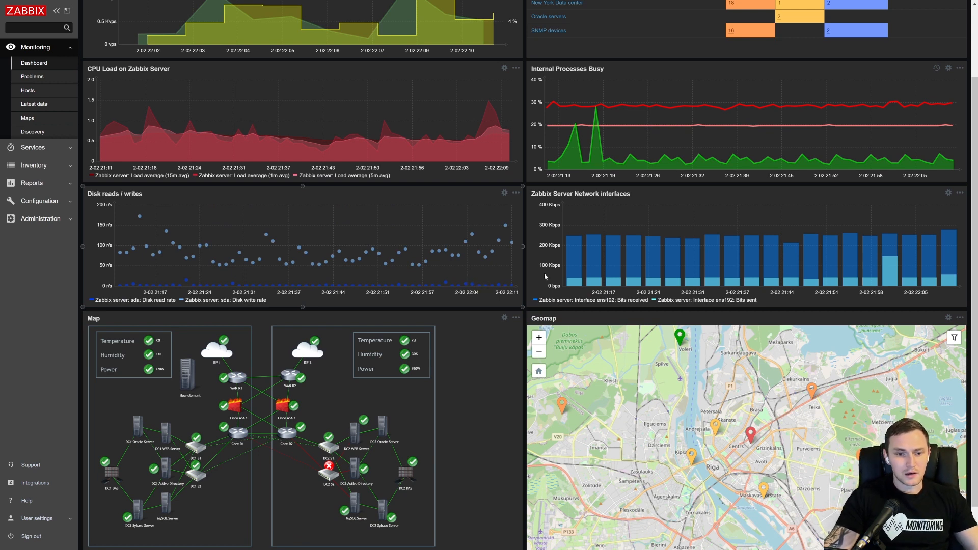
{"action": "mouse_move", "coordinate": [364, 244]}
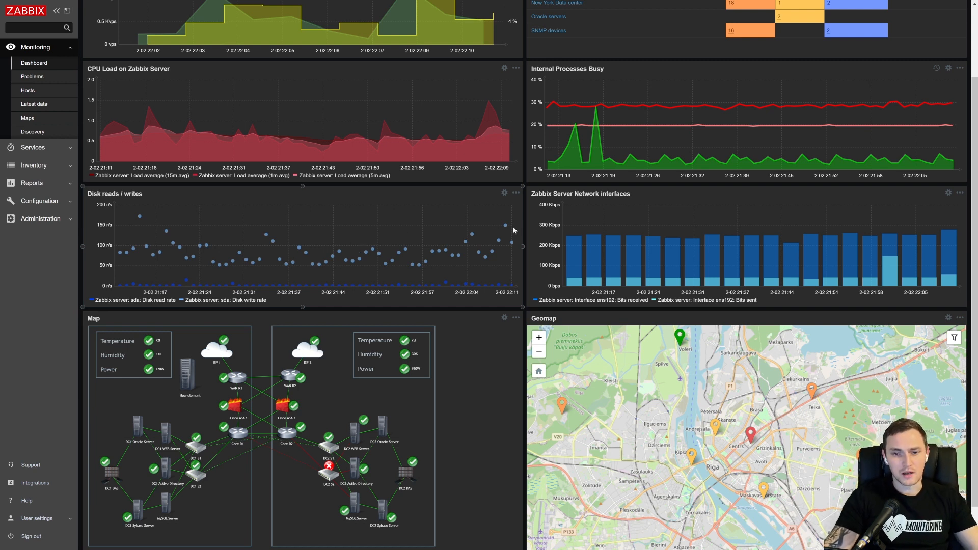
{"action": "mouse_move", "coordinate": [306, 188]}
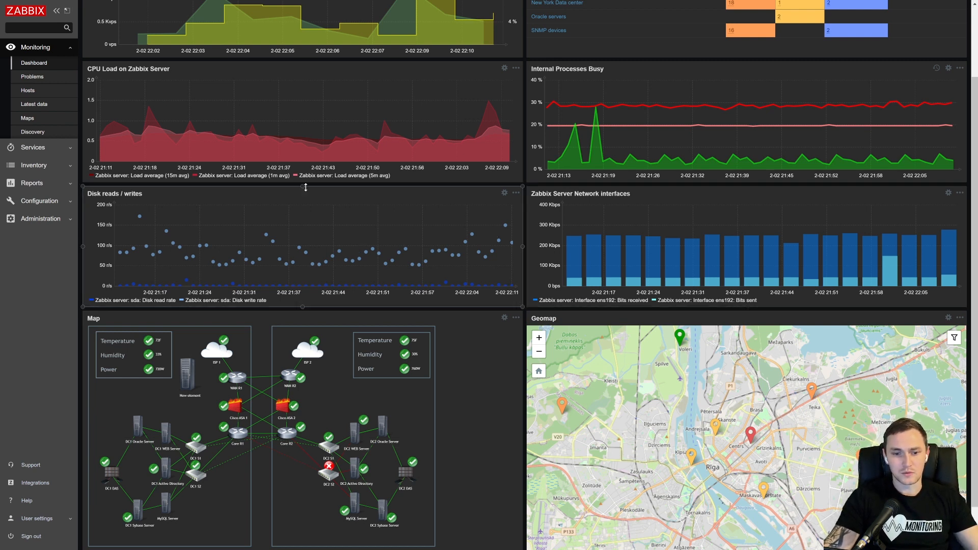
{"action": "scroll", "scroll_direction": "down", "scroll_amount": 3}
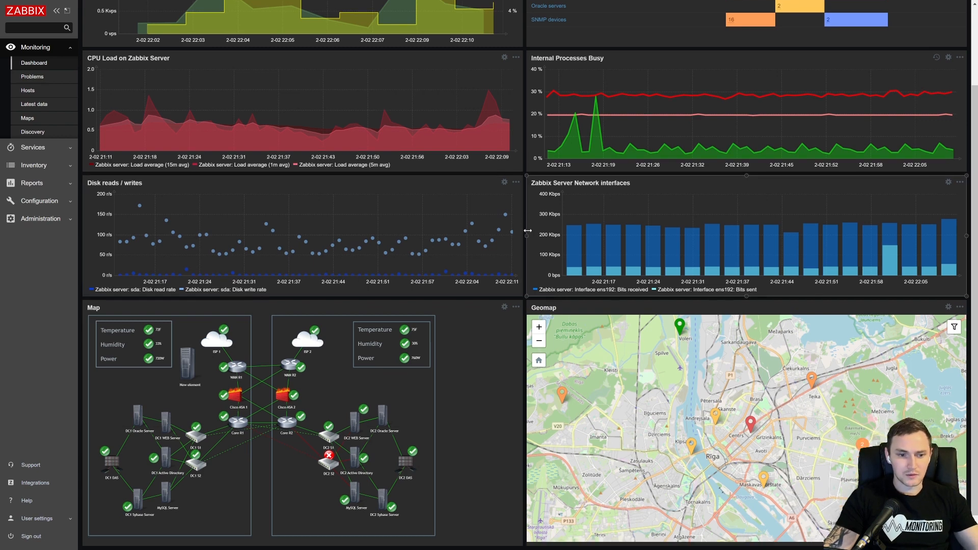
{"action": "scroll", "scroll_direction": "down", "scroll_amount": 3}
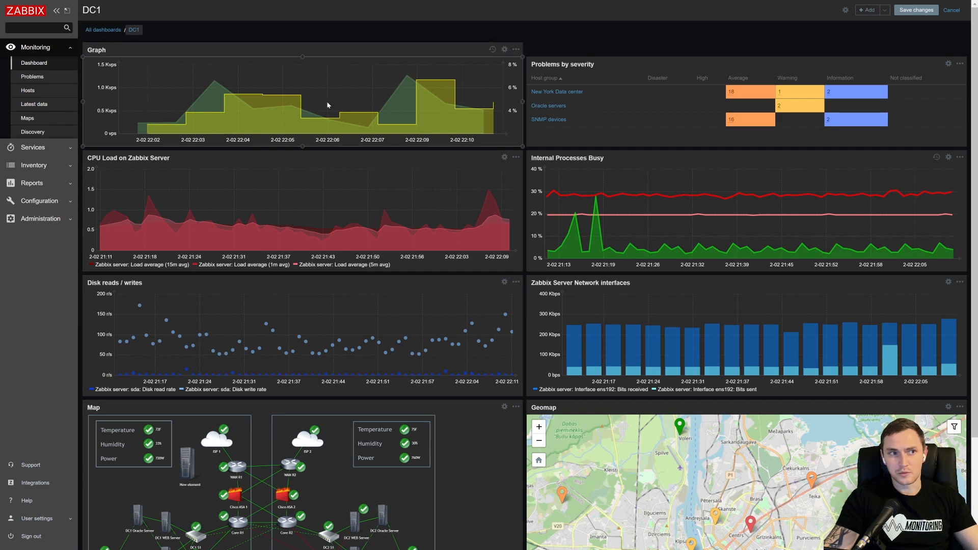
{"action": "scroll", "scroll_direction": "down", "scroll_amount": 3}
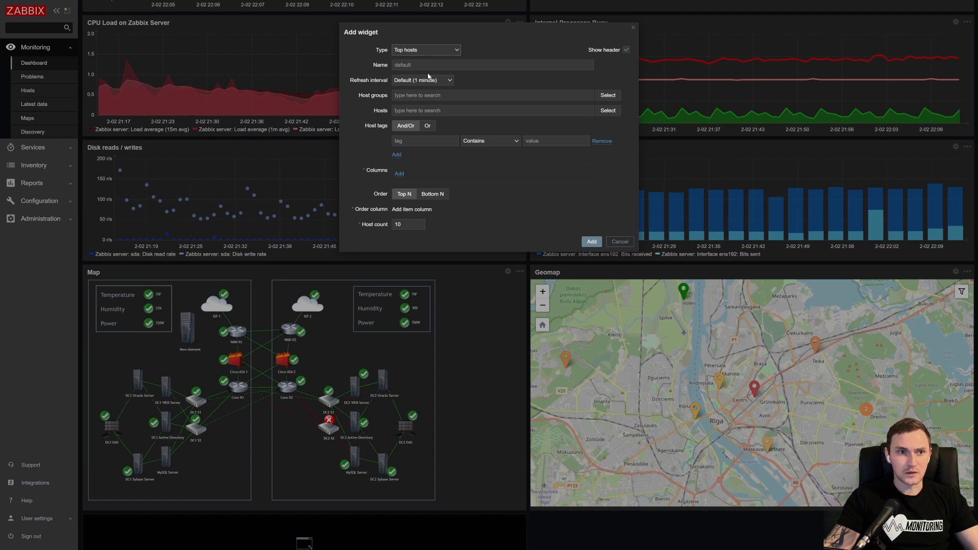
{"action": "mouse_move", "coordinate": [524, 60]}
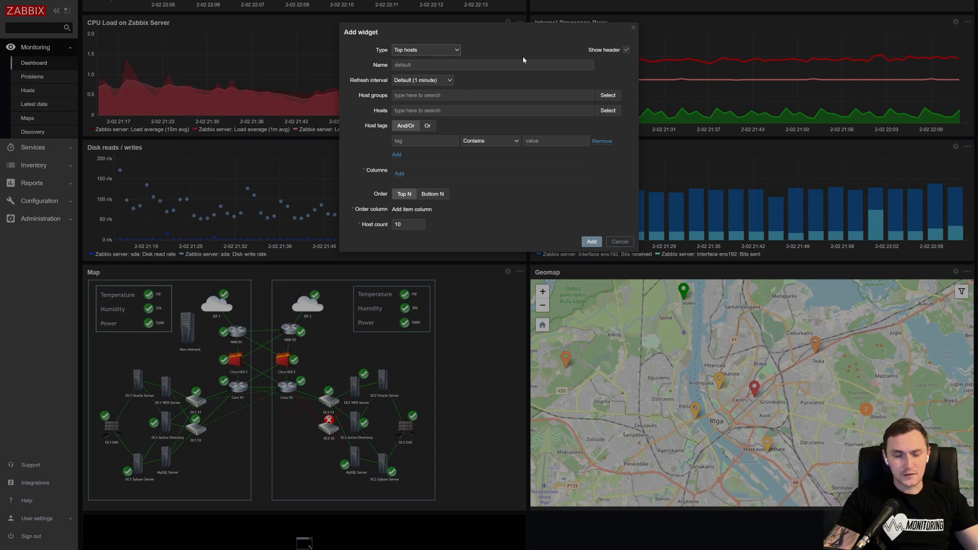
{"action": "mouse_move", "coordinate": [580, 78]}
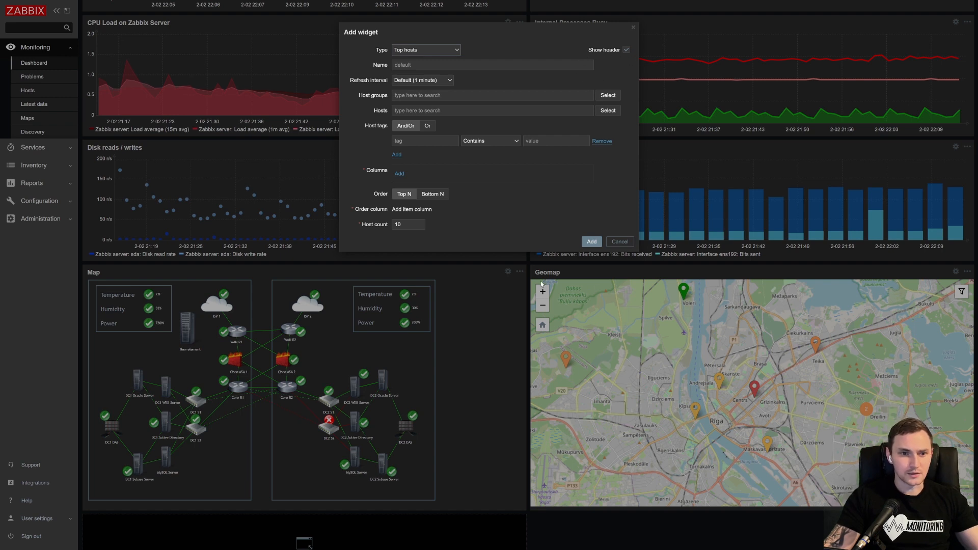
{"action": "mouse_move", "coordinate": [604, 274]}
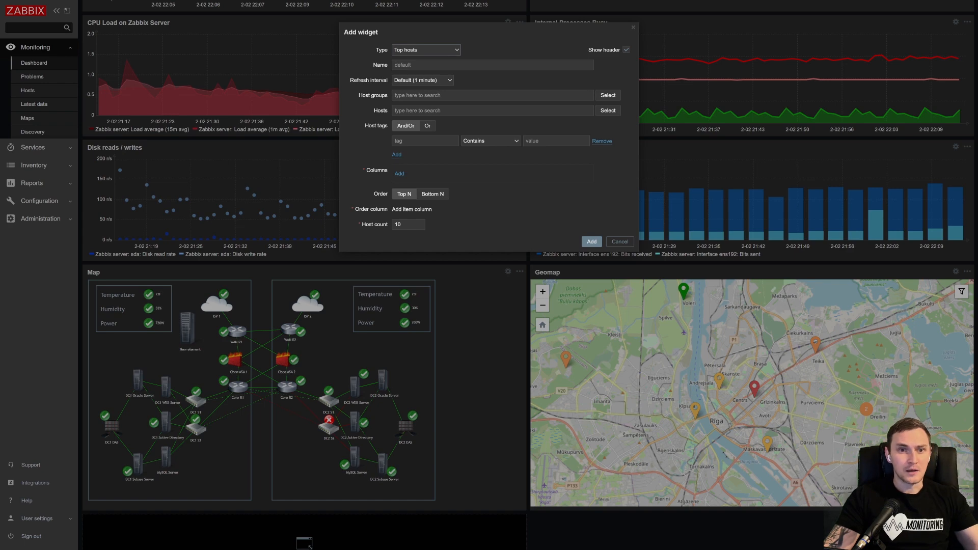
- Set the widget's host group to Linux servers
{"action": "left_click", "coordinate": [607, 95]}
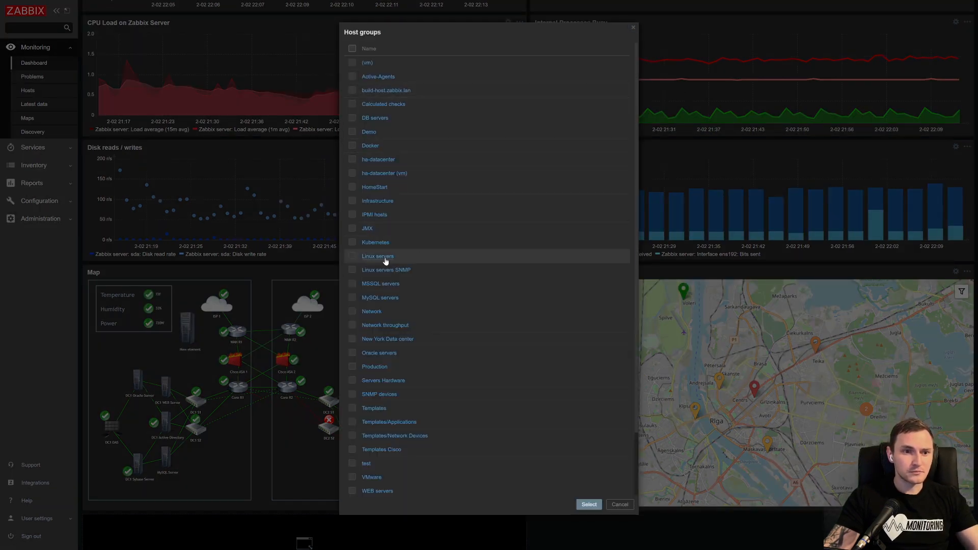
{"action": "left_click", "coordinate": [377, 257]}
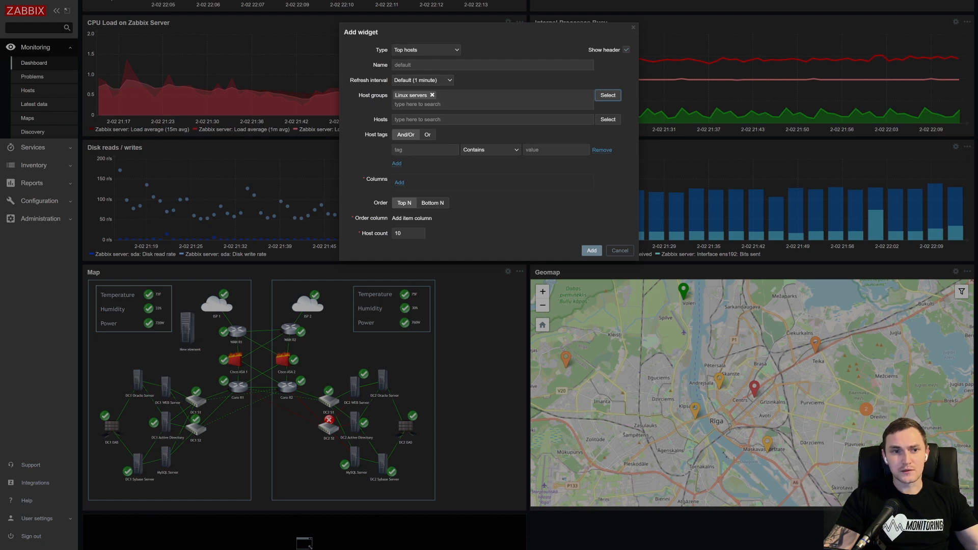
{"action": "mouse_move", "coordinate": [457, 117]}
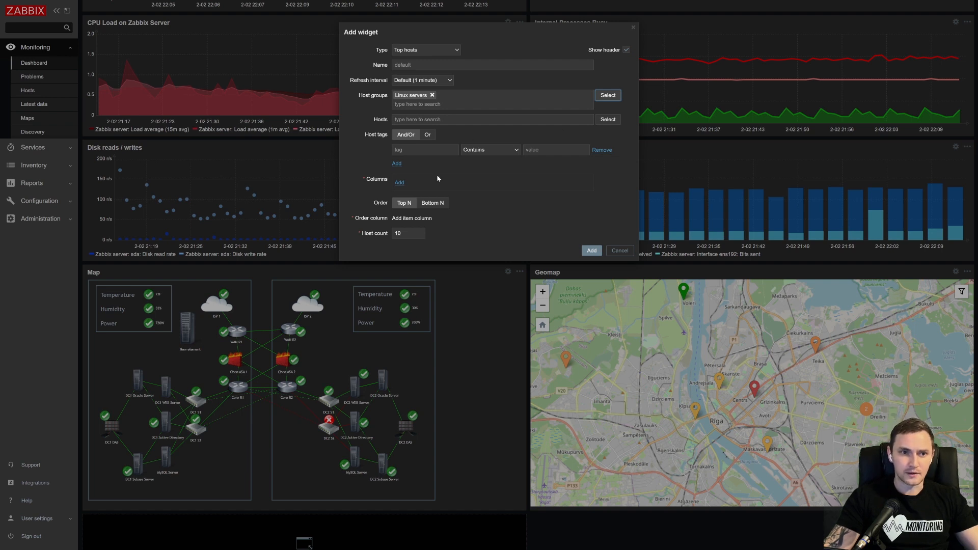
{"action": "mouse_move", "coordinate": [379, 130]}
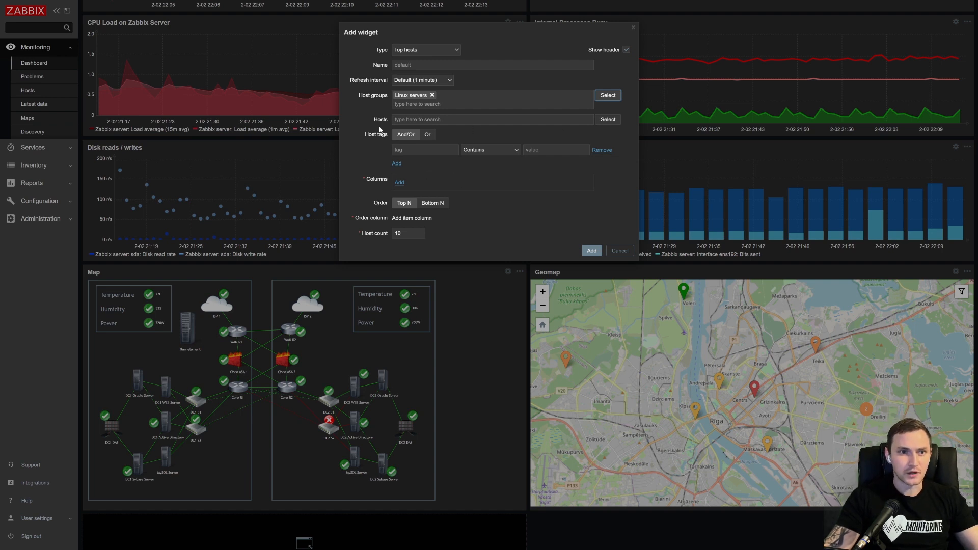
{"action": "mouse_move", "coordinate": [388, 116]}
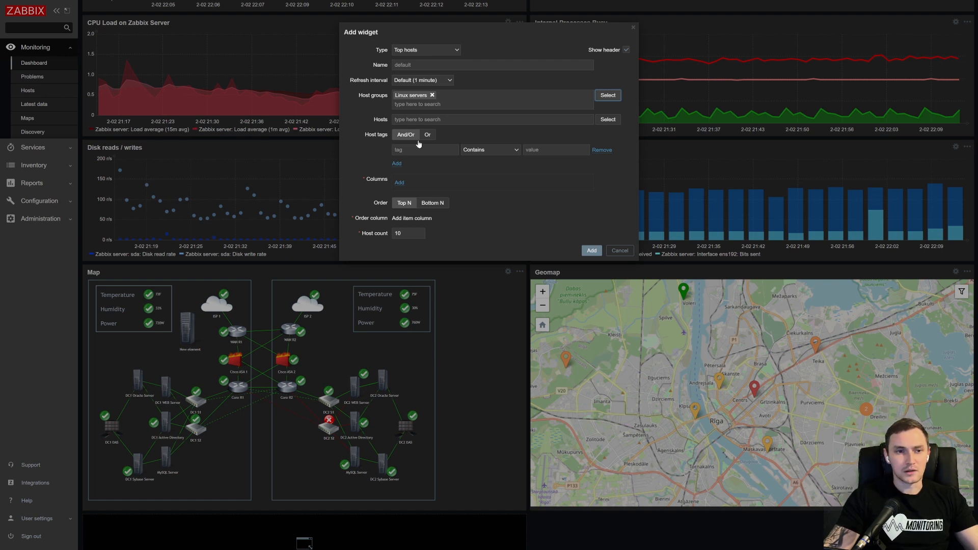
{"action": "mouse_move", "coordinate": [469, 178]}
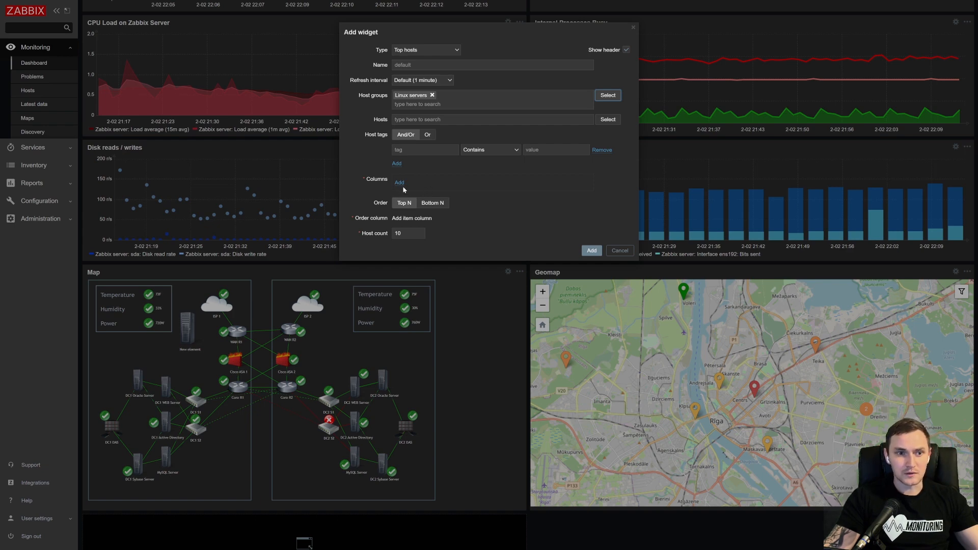
- Add a column named 'Visualization' with Data set to Item value
{"action": "left_click", "coordinate": [396, 182]}
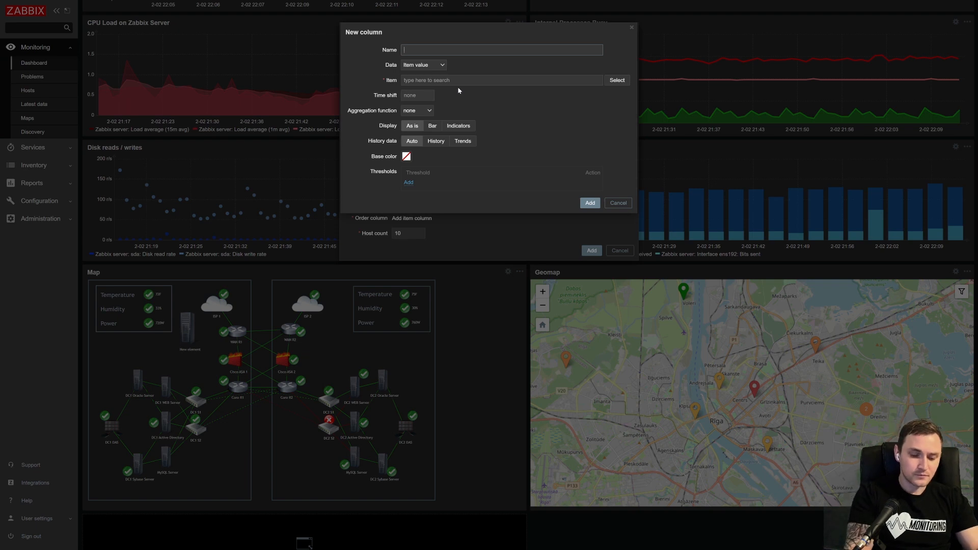
{"action": "type", "text": "Visualiza"}
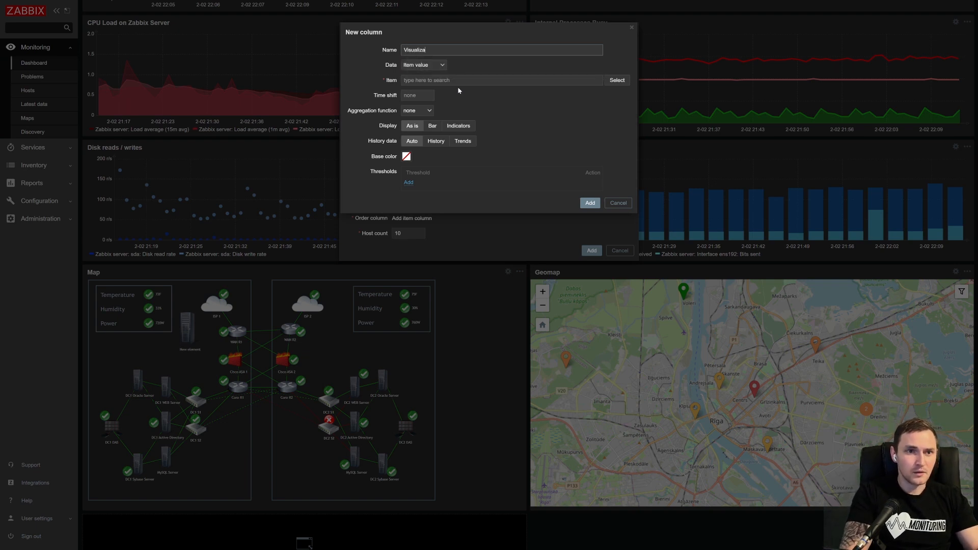
{"action": "left_click", "coordinate": [423, 64]}
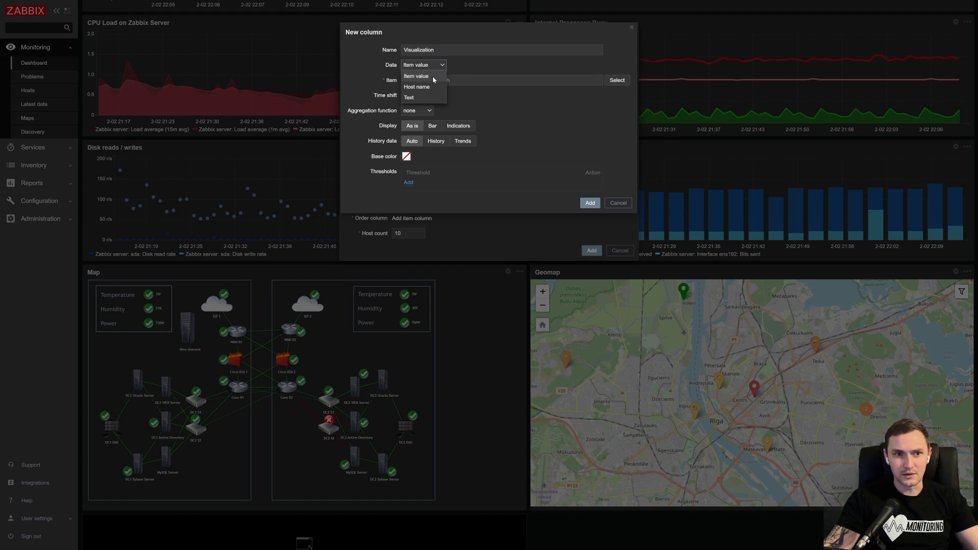
{"action": "mouse_move", "coordinate": [435, 89]}
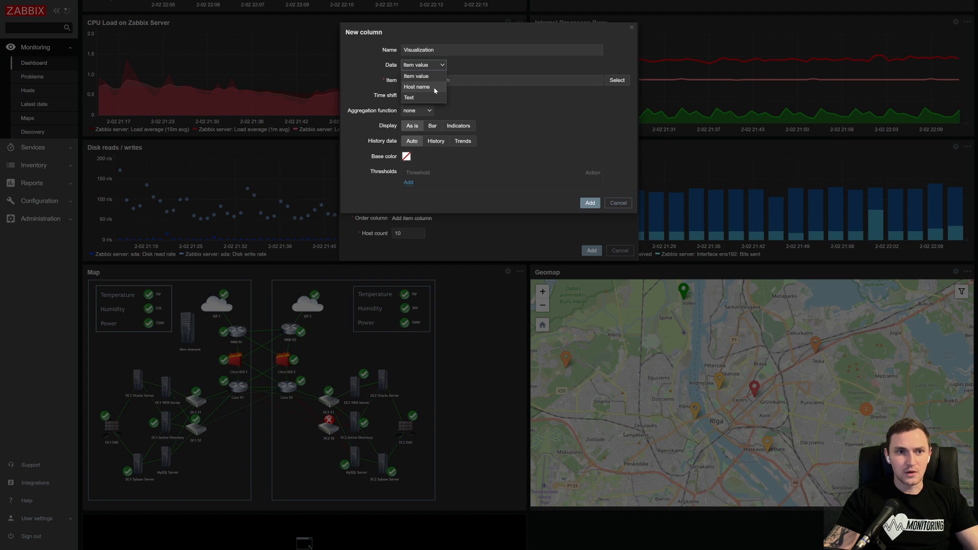
{"action": "mouse_move", "coordinate": [432, 77]}
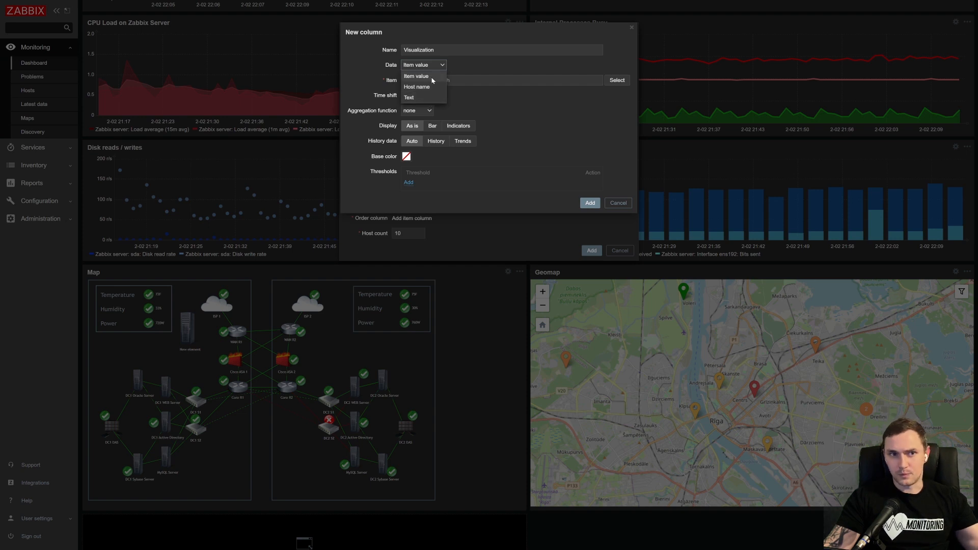
{"action": "left_click", "coordinate": [416, 75]}
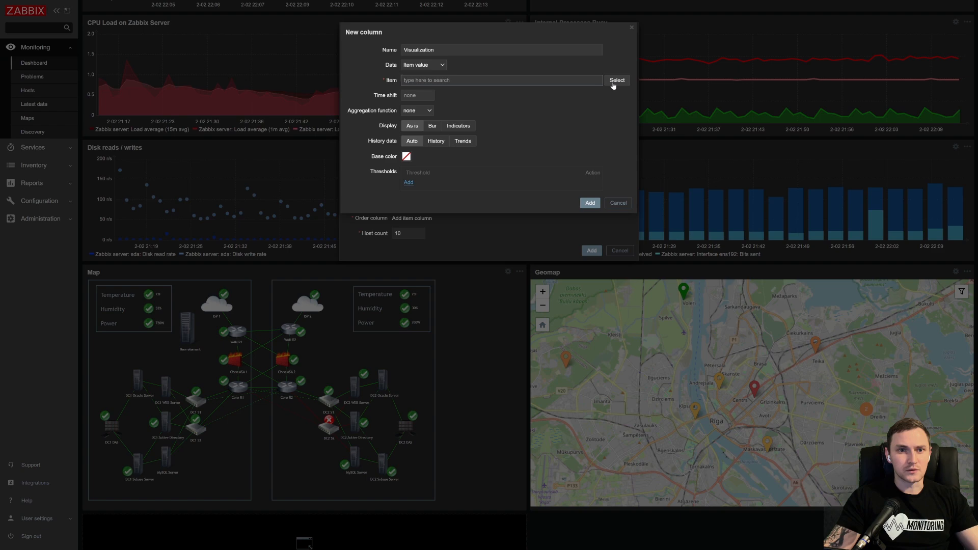
- Pick the 'Available memory in %' item from node1.zabbix.lan for the column
{"action": "left_click", "coordinate": [617, 80]}
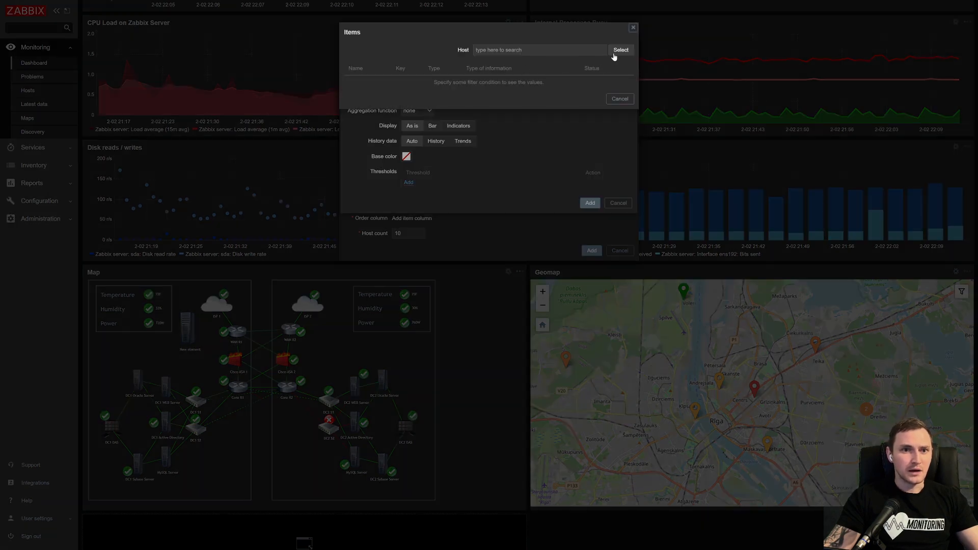
{"action": "left_click", "coordinate": [621, 49]}
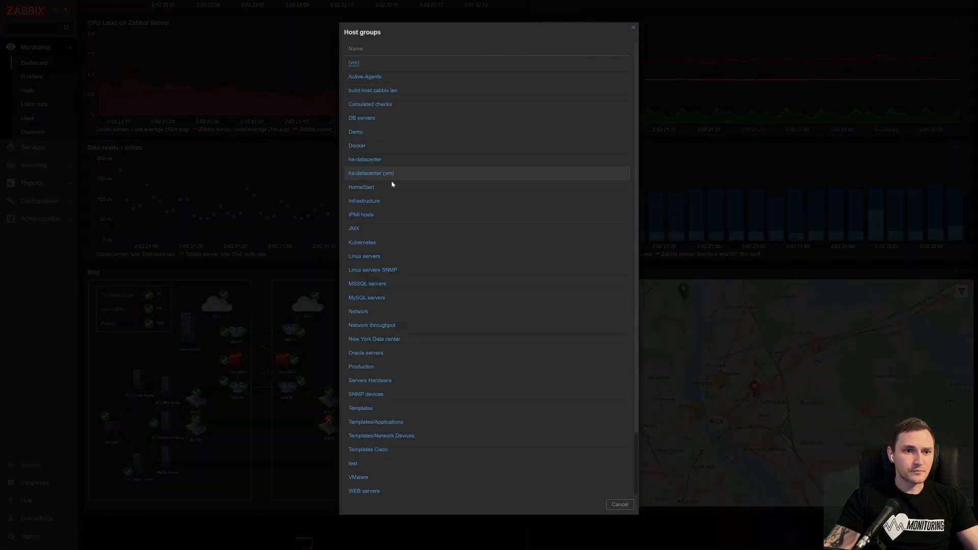
{"action": "mouse_move", "coordinate": [389, 262]}
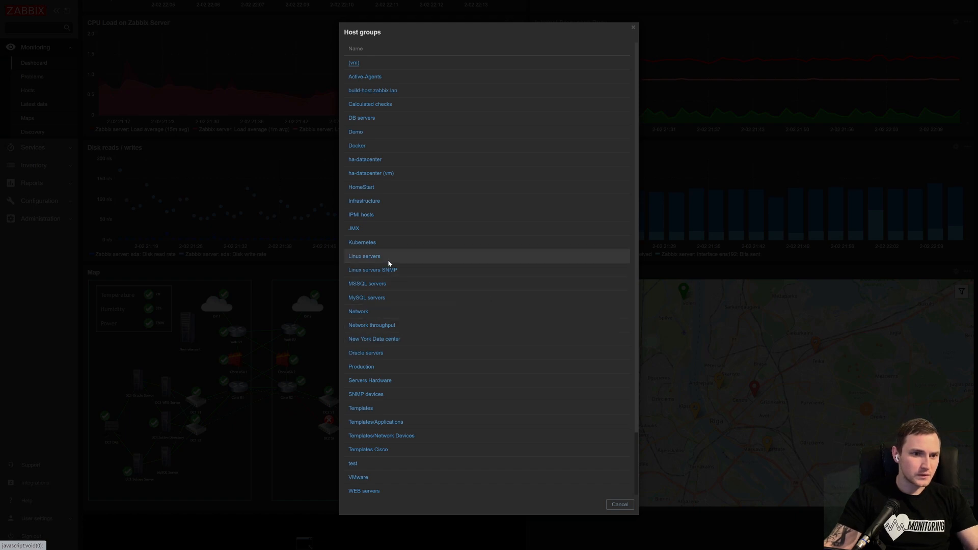
{"action": "left_click", "coordinate": [364, 256]}
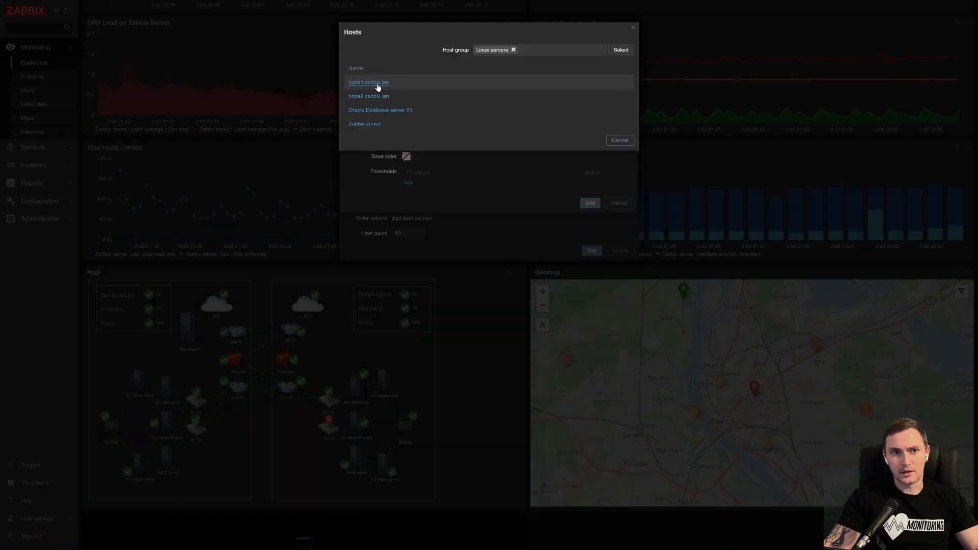
{"action": "mouse_move", "coordinate": [368, 96]}
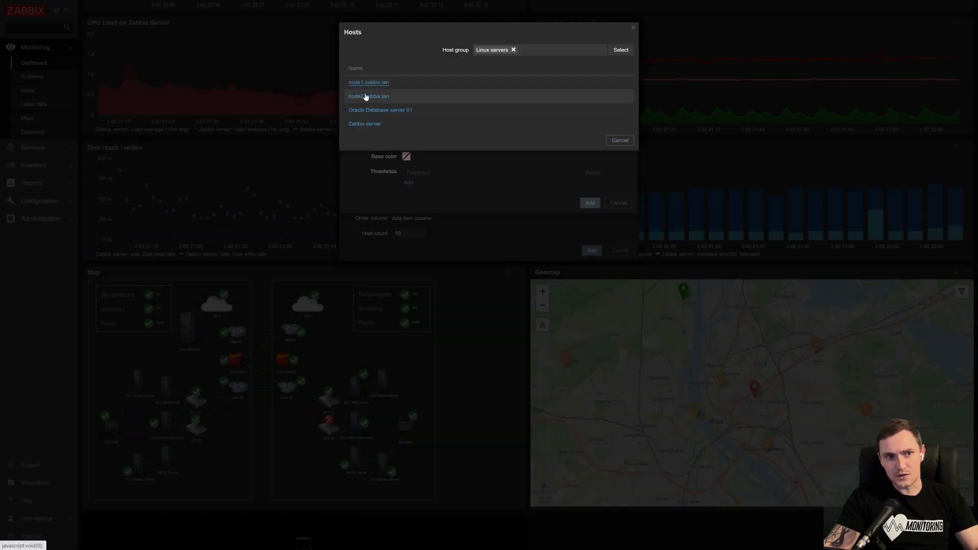
{"action": "left_click", "coordinate": [369, 82]}
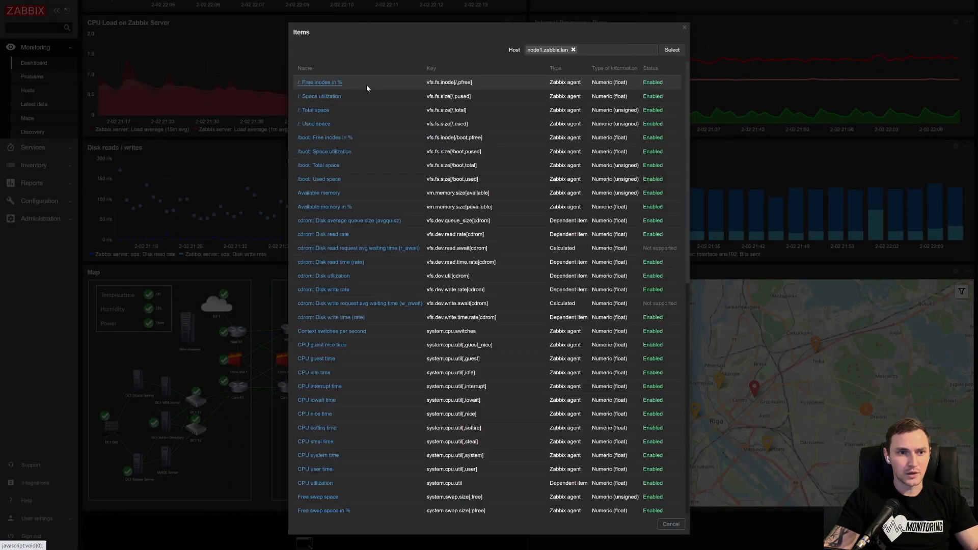
{"action": "mouse_move", "coordinate": [324, 220]}
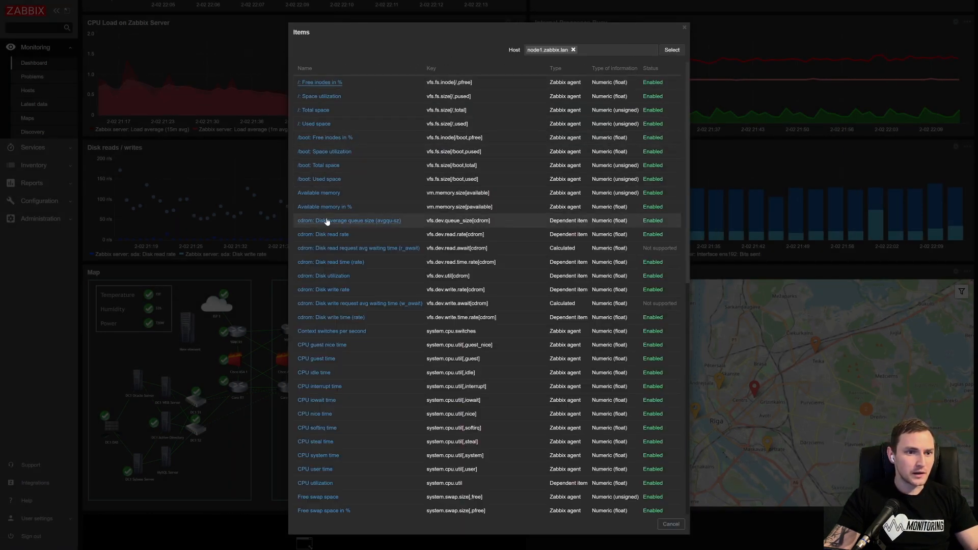
{"action": "left_click", "coordinate": [324, 207]}
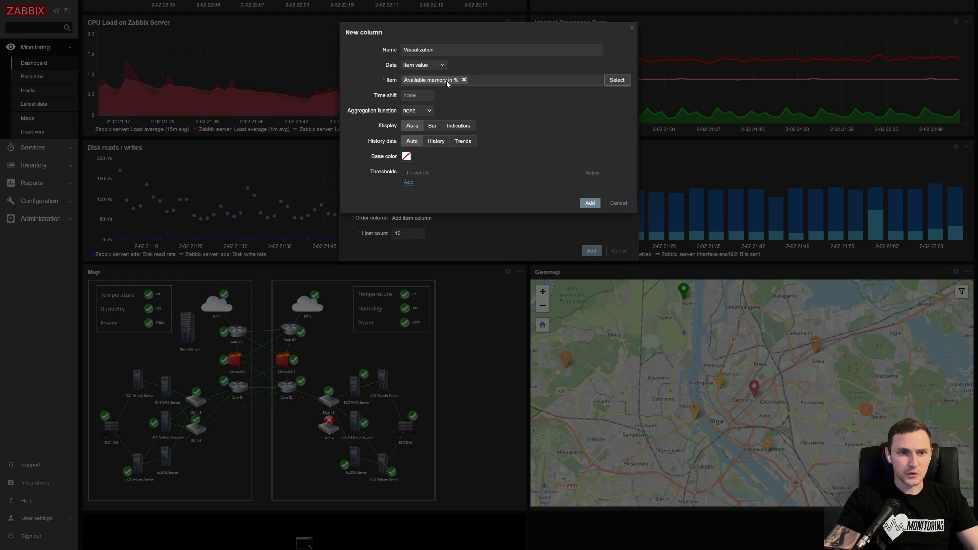
{"action": "mouse_move", "coordinate": [445, 163]}
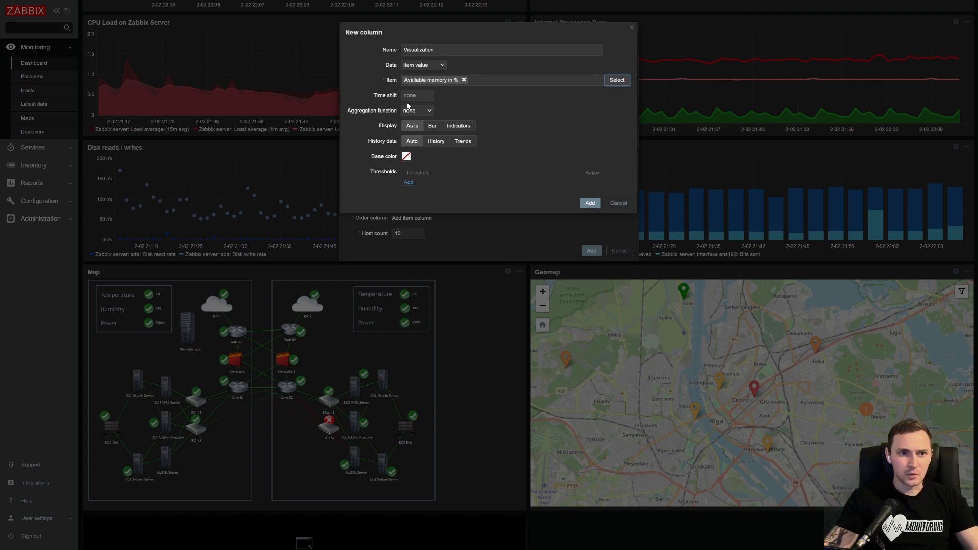
{"action": "mouse_move", "coordinate": [425, 113]}
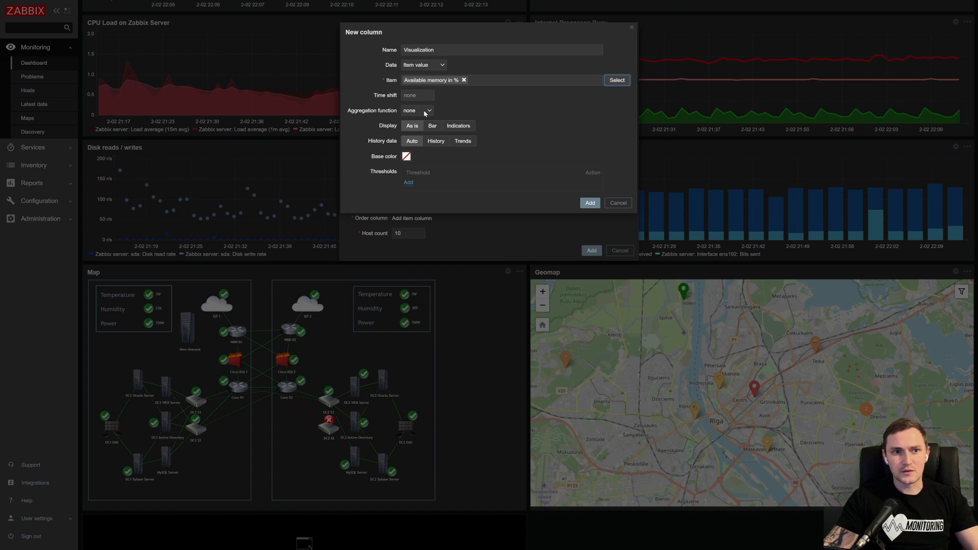
- Keep aggregation none, display as Indicators, and add the widget to the dashboard
{"action": "left_click", "coordinate": [416, 111]}
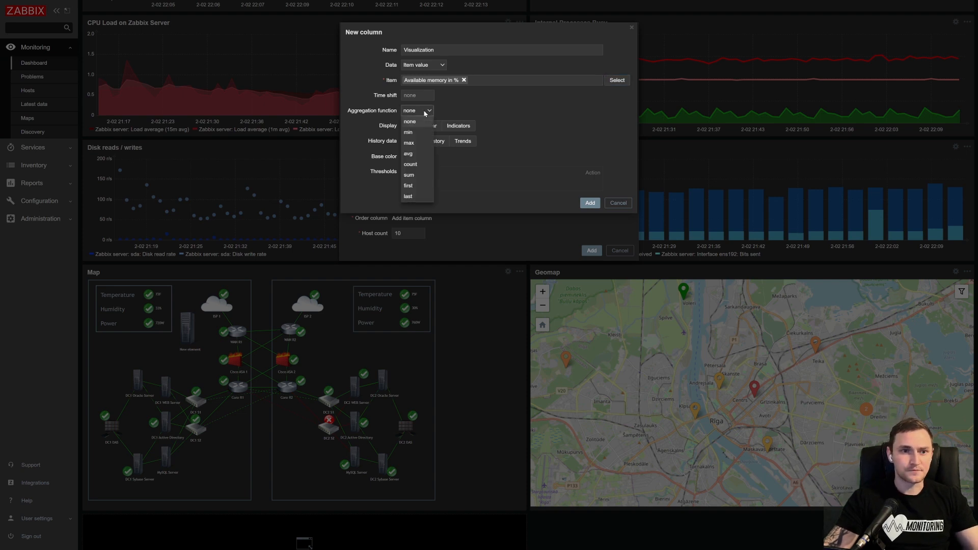
{"action": "mouse_move", "coordinate": [415, 132]}
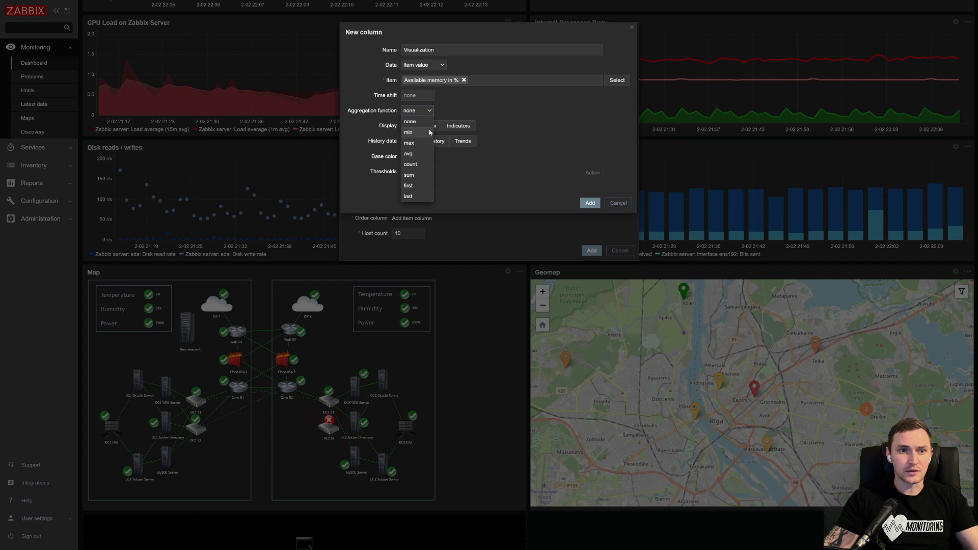
{"action": "mouse_move", "coordinate": [434, 175]}
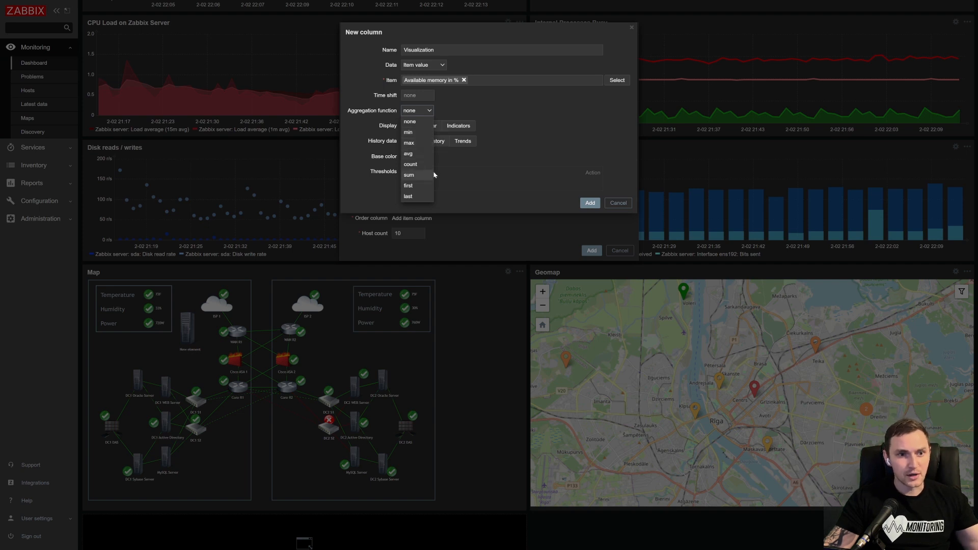
{"action": "mouse_move", "coordinate": [449, 185]}
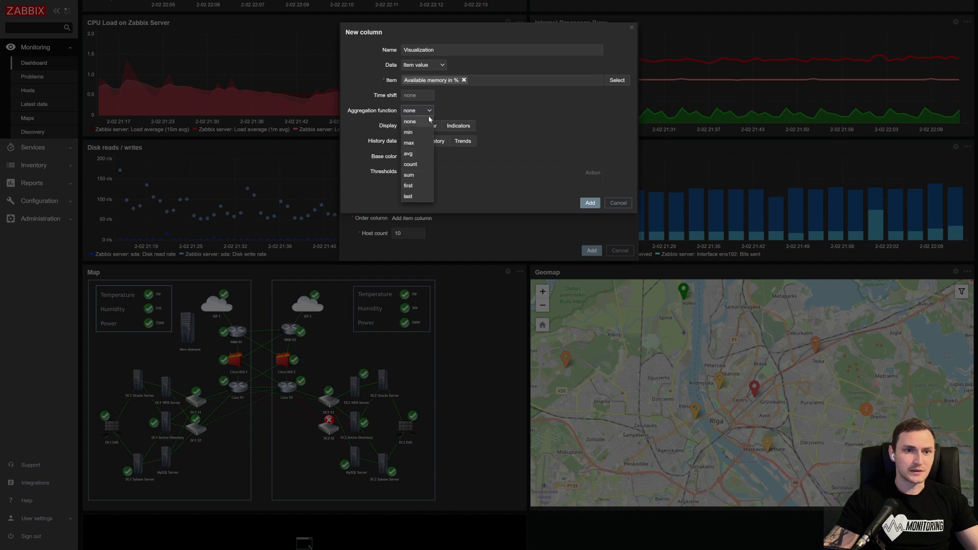
{"action": "left_click", "coordinate": [410, 121]}
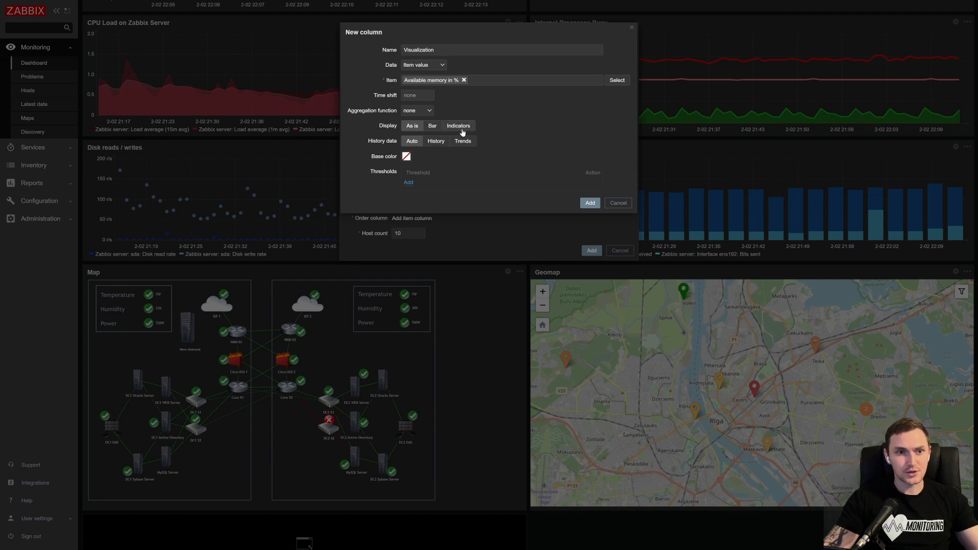
{"action": "left_click", "coordinate": [458, 125]}
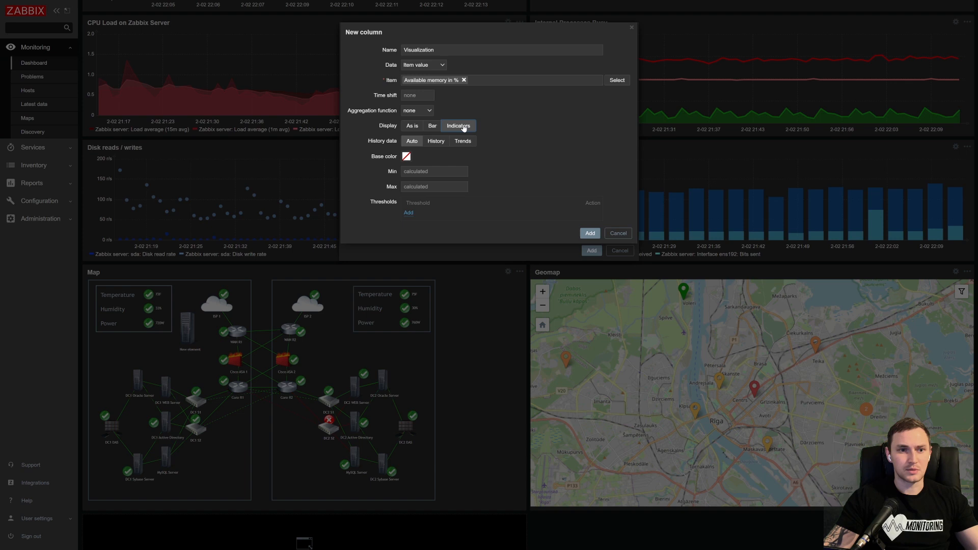
{"action": "mouse_move", "coordinate": [313, 116]}
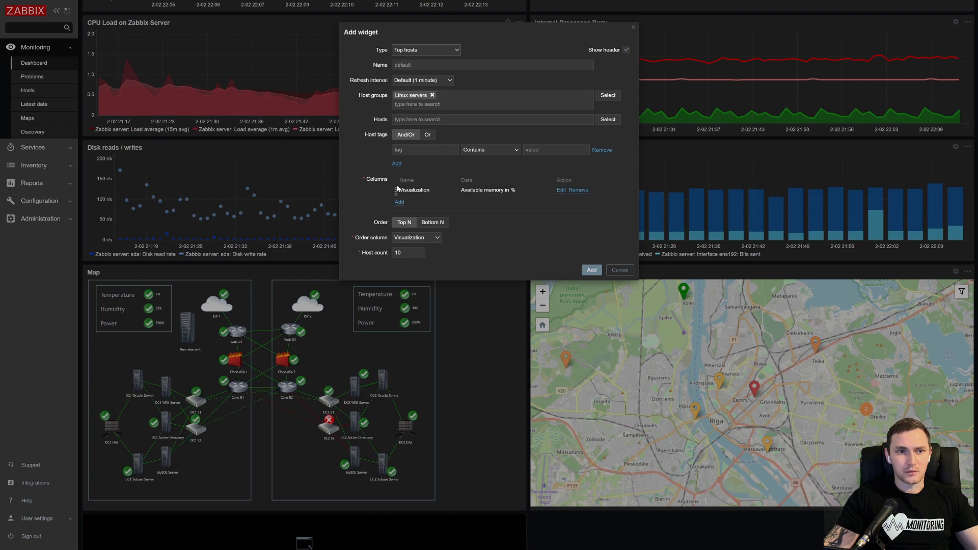
{"action": "mouse_move", "coordinate": [380, 194]}
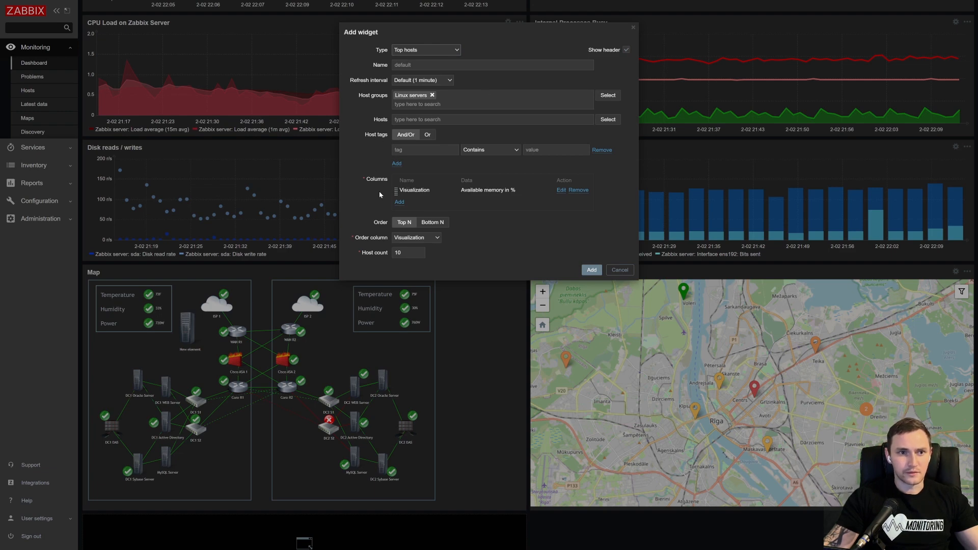
{"action": "left_click", "coordinate": [591, 269]}
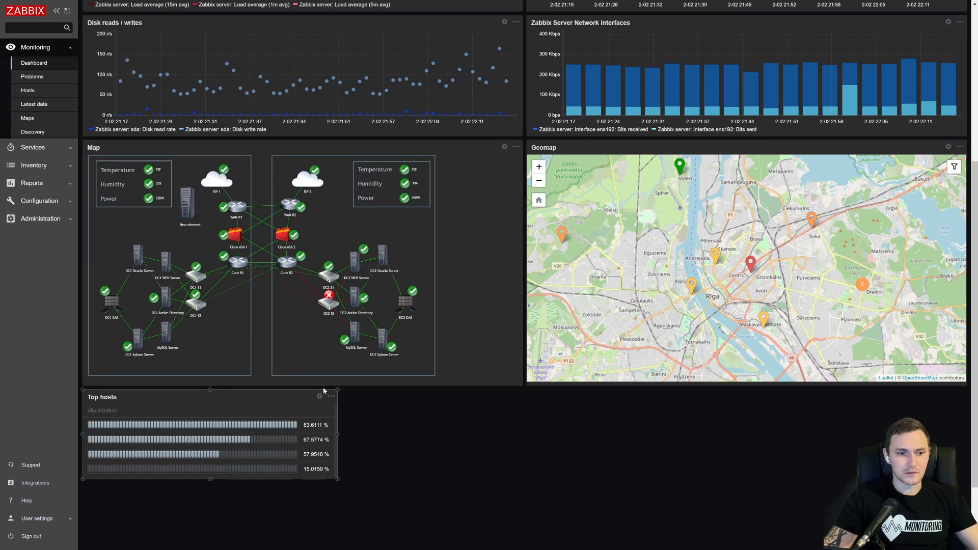
{"action": "mouse_move", "coordinate": [319, 396]}
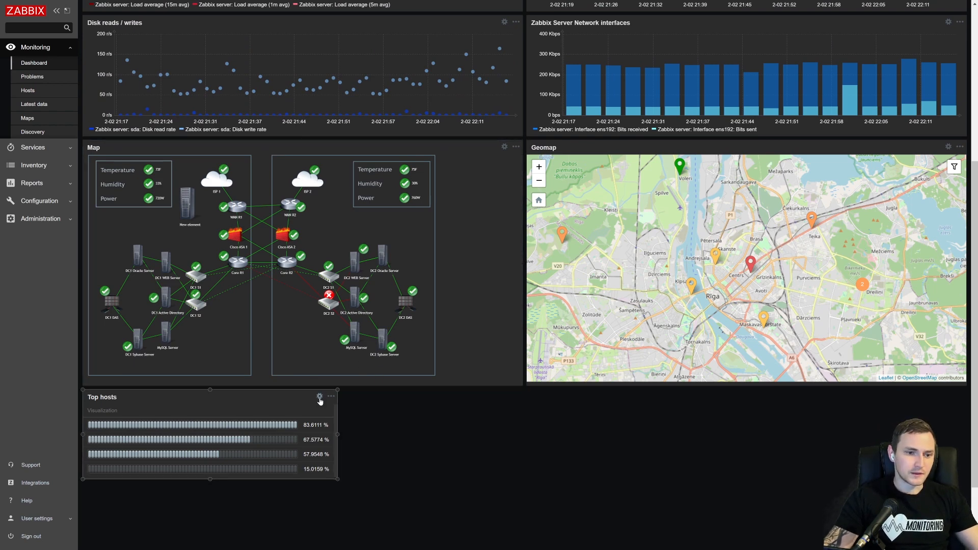
- Edit the Top hosts widget and start a new column
{"action": "left_click", "coordinate": [320, 397]}
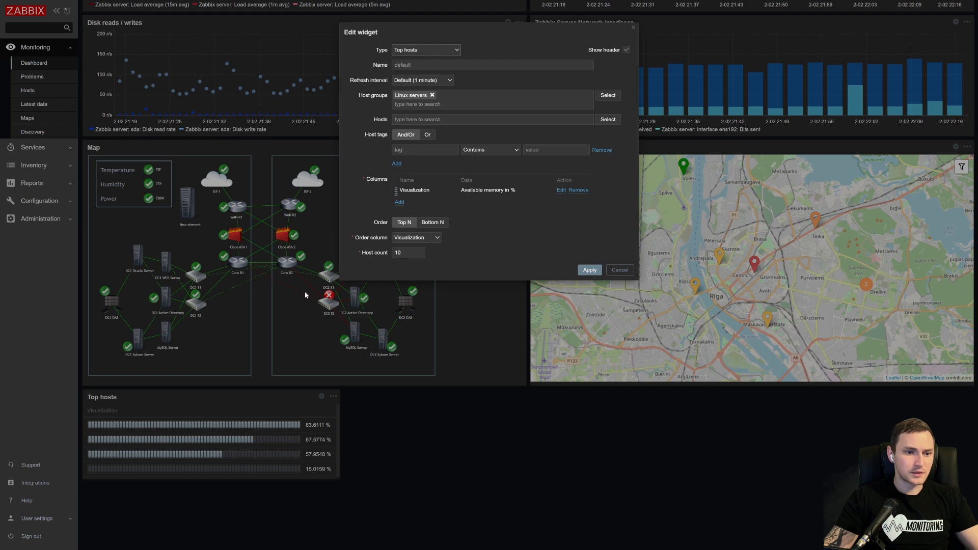
{"action": "mouse_move", "coordinate": [149, 425]}
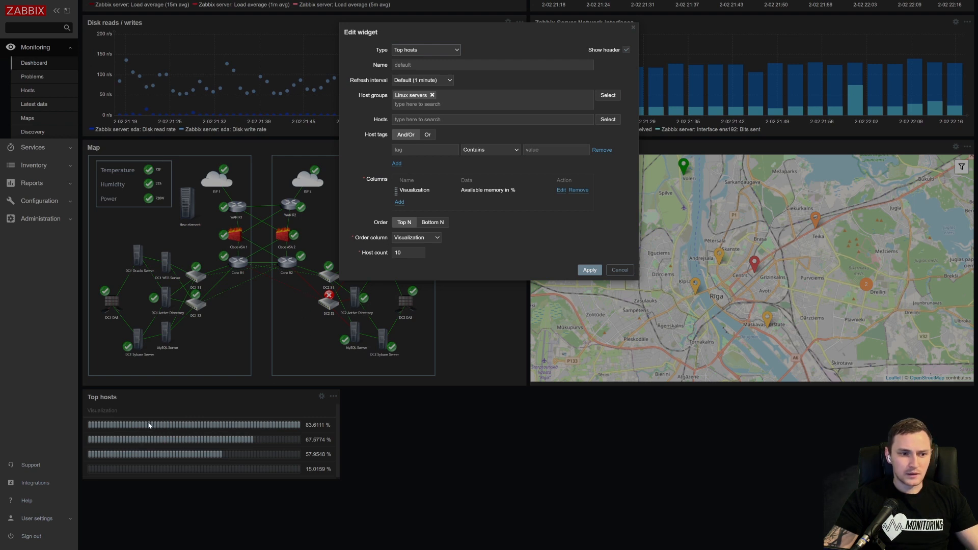
{"action": "mouse_move", "coordinate": [307, 463]}
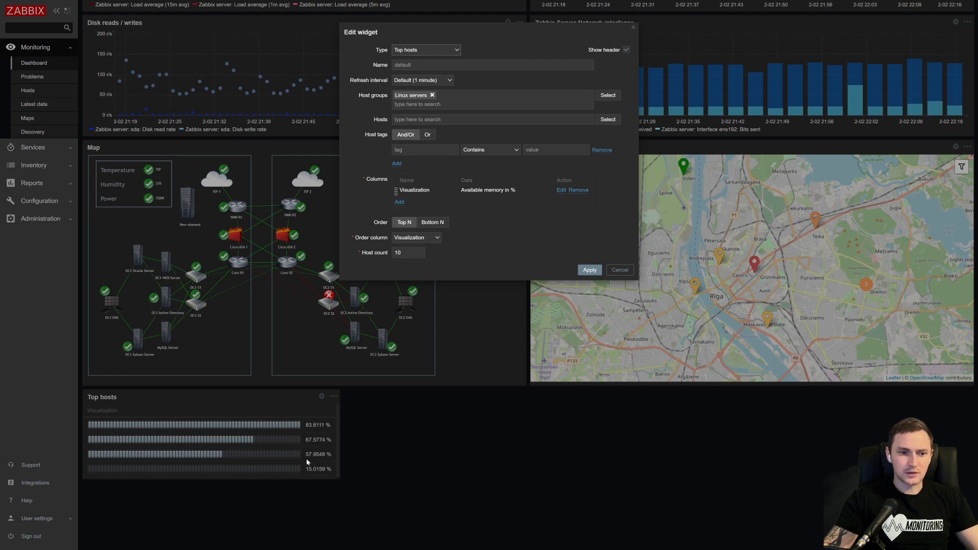
{"action": "mouse_move", "coordinate": [400, 202]}
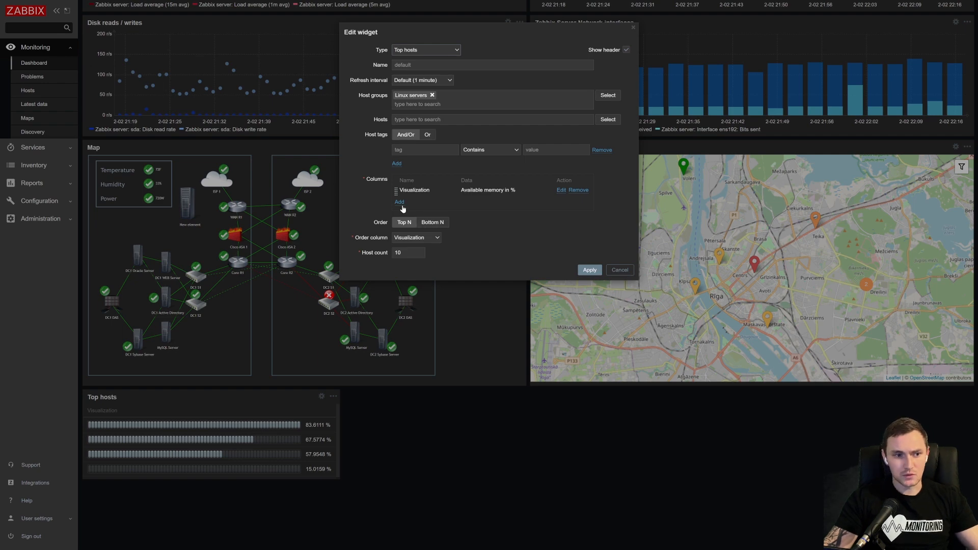
{"action": "left_click", "coordinate": [399, 202]}
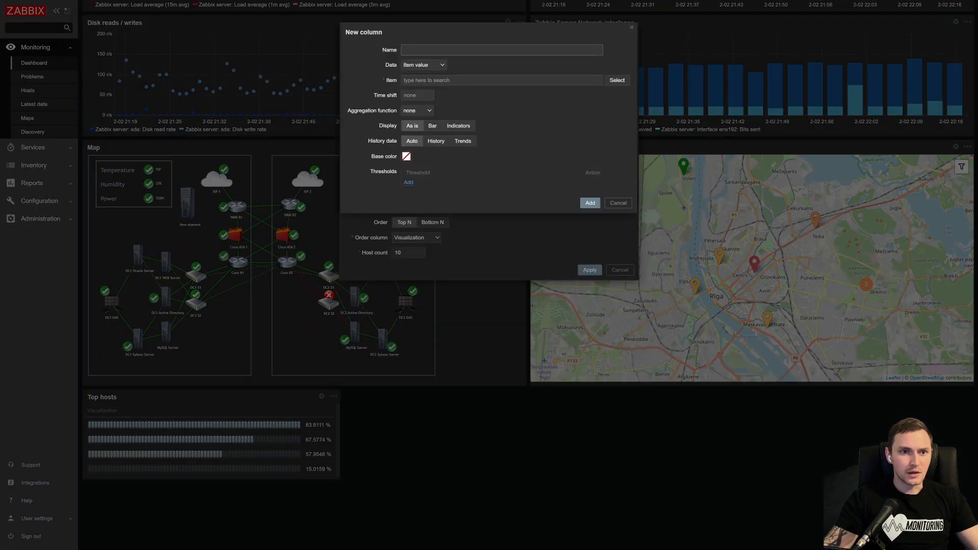
- Add a 'HostName' column showing each host's name
{"action": "type", "text": "Host"}
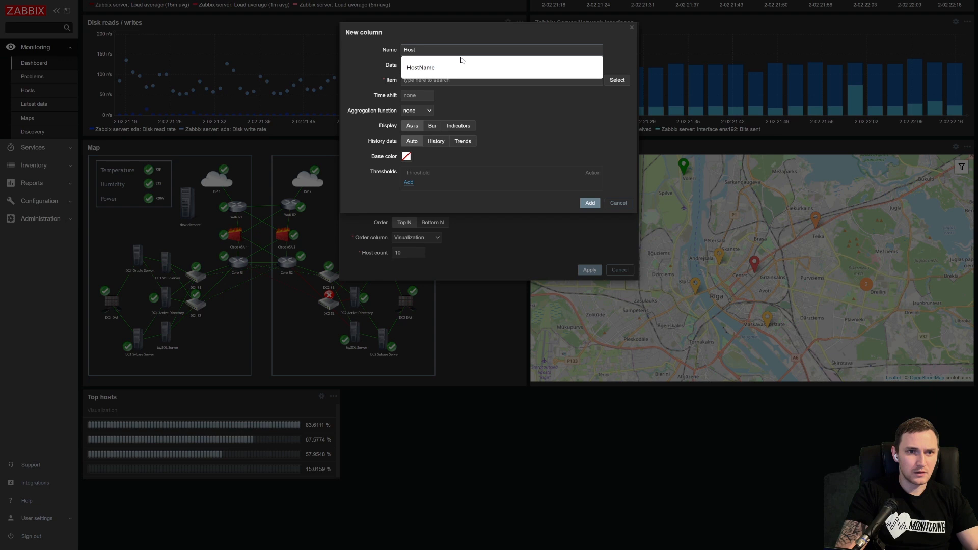
{"action": "left_click", "coordinate": [420, 67]}
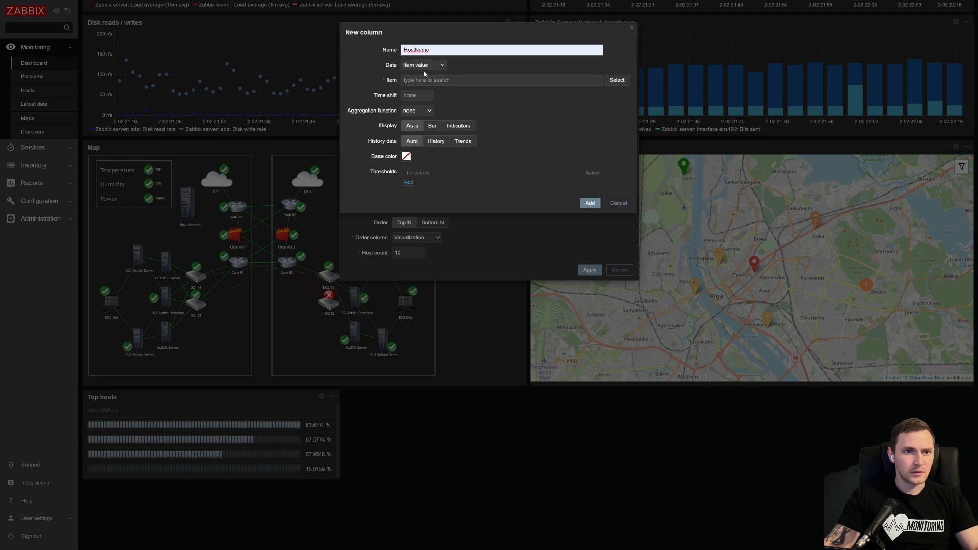
{"action": "left_click", "coordinate": [435, 65]}
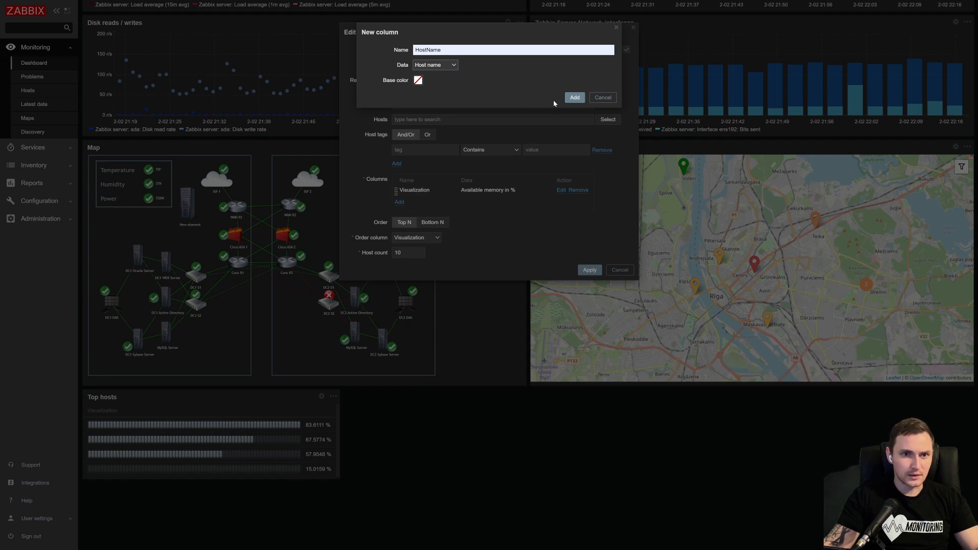
{"action": "left_click", "coordinate": [575, 97]}
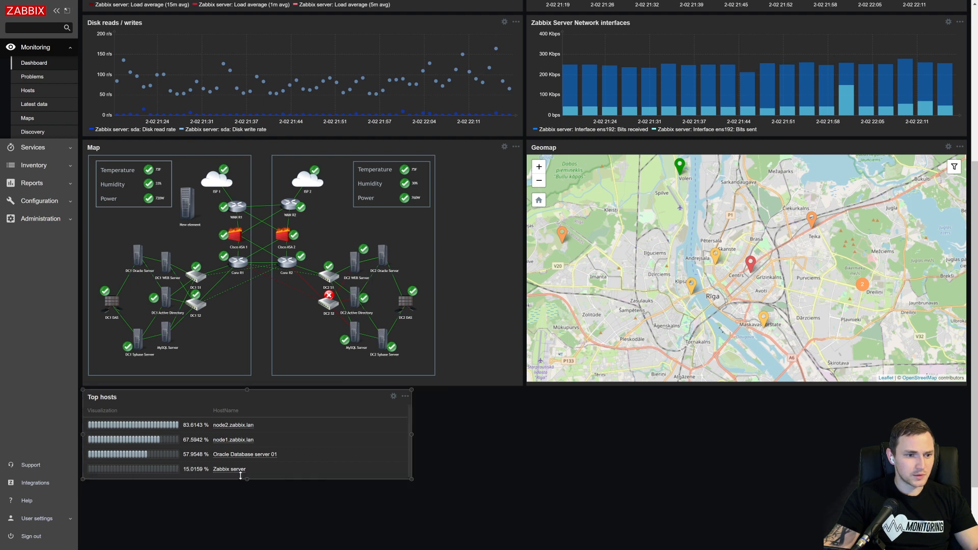
{"action": "mouse_move", "coordinate": [214, 425]}
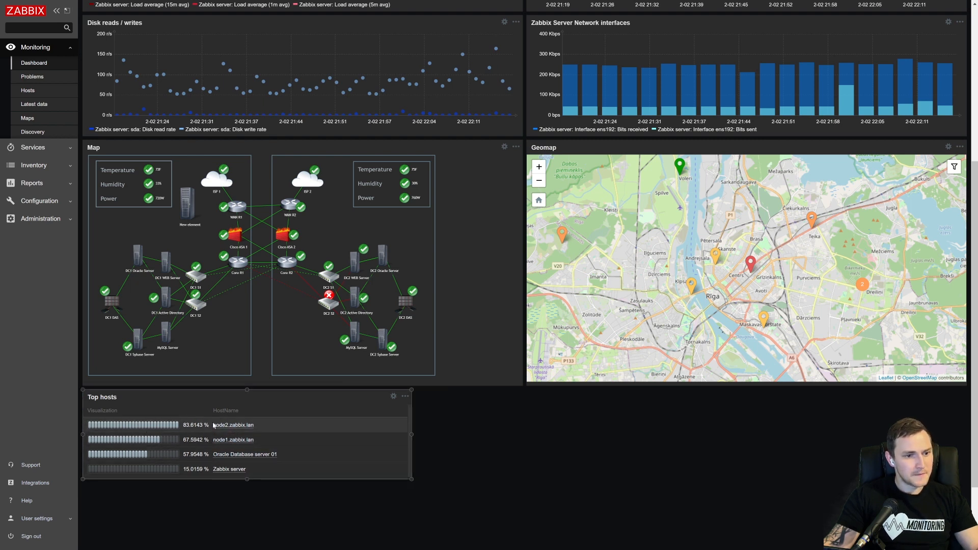
{"action": "mouse_move", "coordinate": [166, 437]}
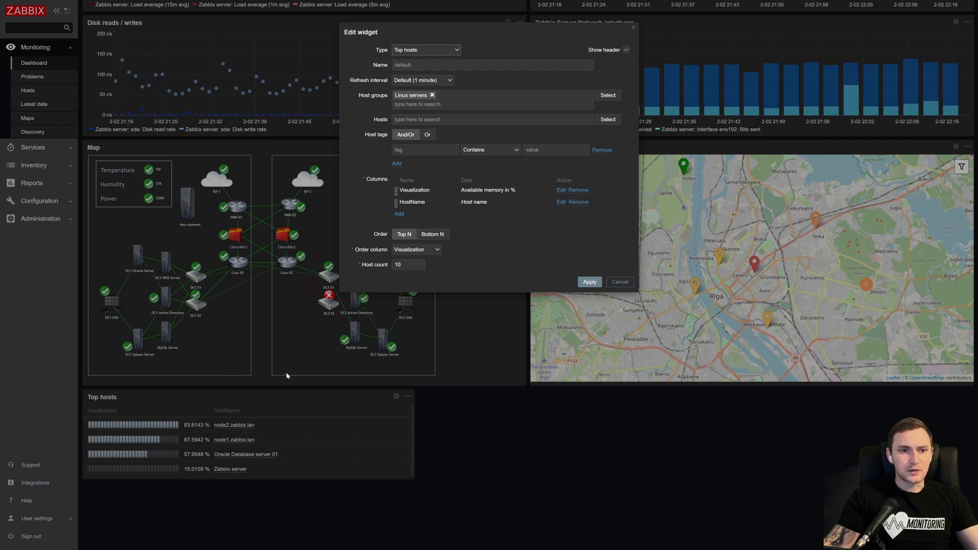
{"action": "mouse_move", "coordinate": [297, 248]}
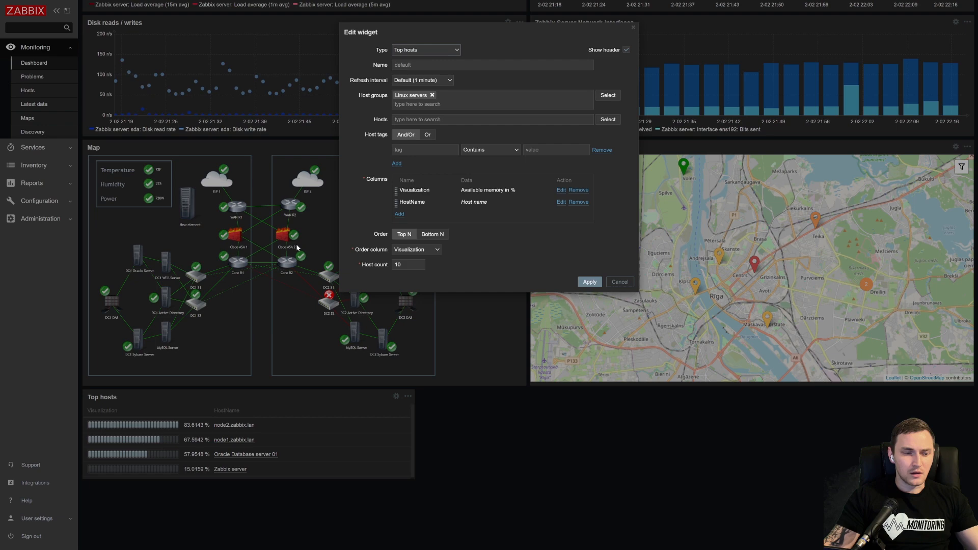
{"action": "mouse_move", "coordinate": [395, 189]}
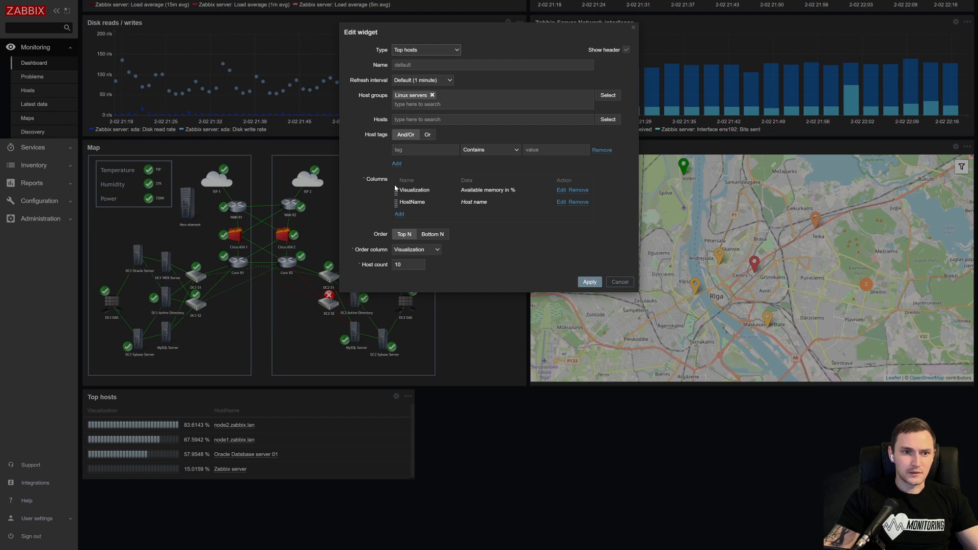
- Add a red threshold to the Visualization column and update it
{"action": "left_click", "coordinate": [561, 190]}
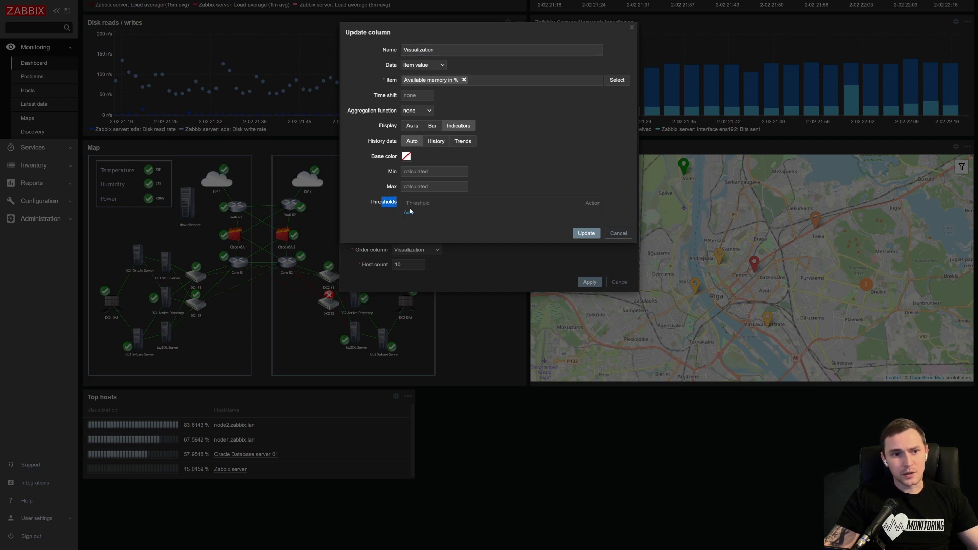
{"action": "left_click", "coordinate": [408, 213]}
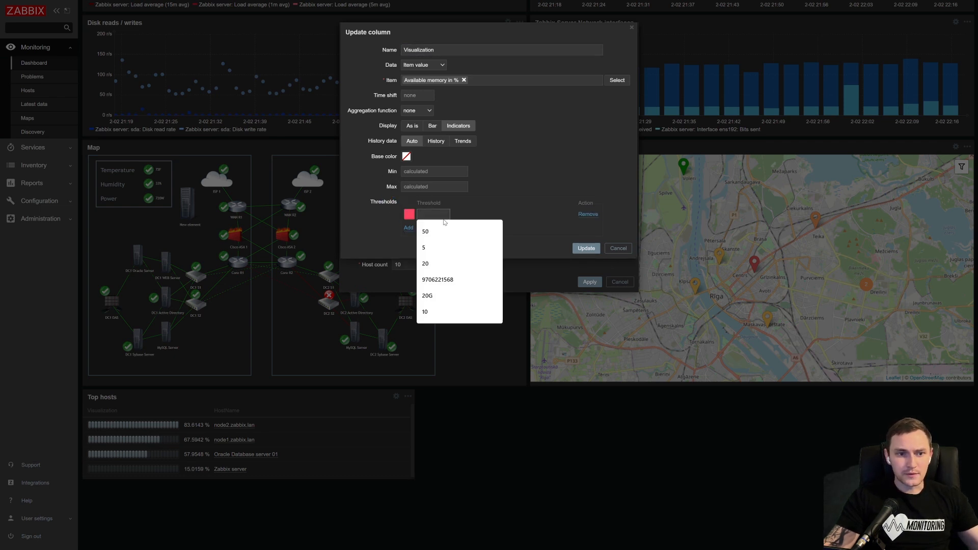
{"action": "left_click", "coordinate": [409, 215]}
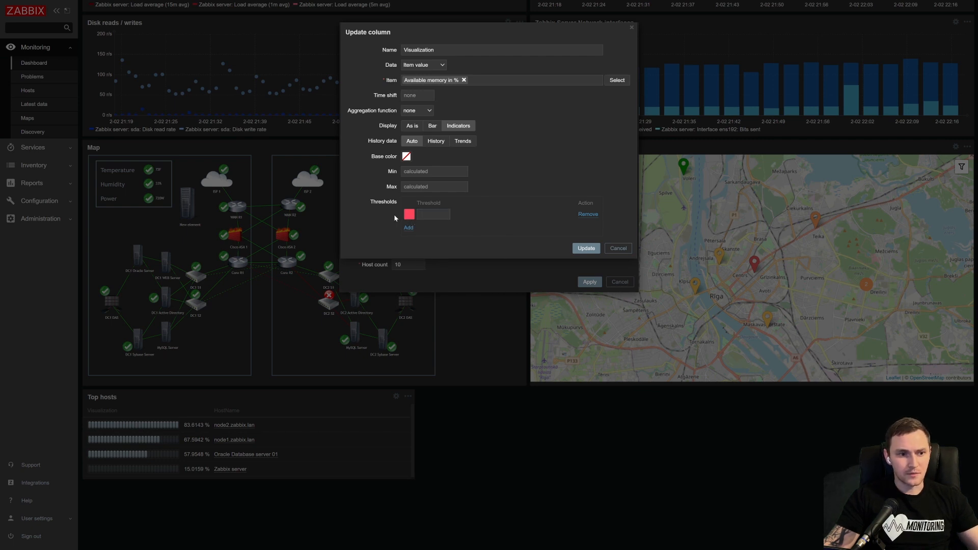
{"action": "mouse_move", "coordinate": [199, 428]}
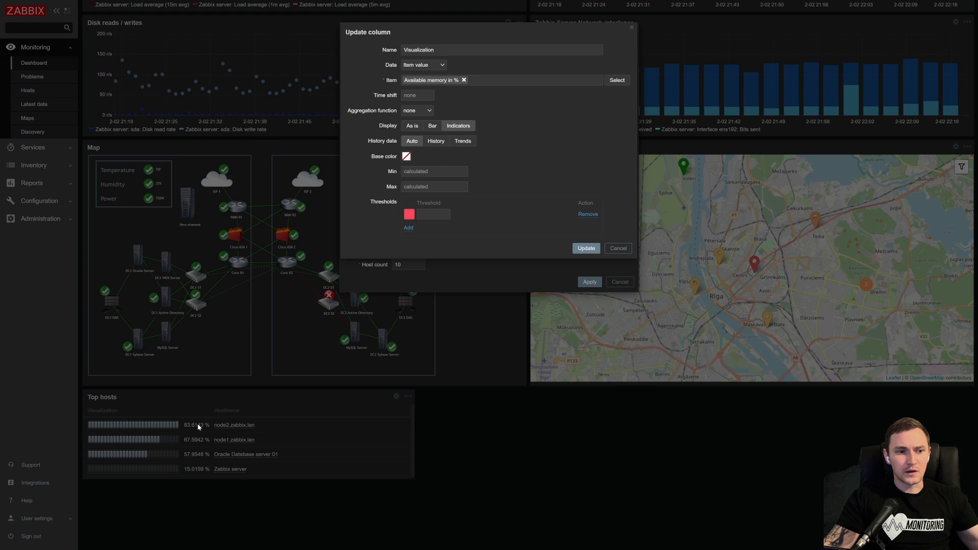
{"action": "mouse_move", "coordinate": [367, 366]}
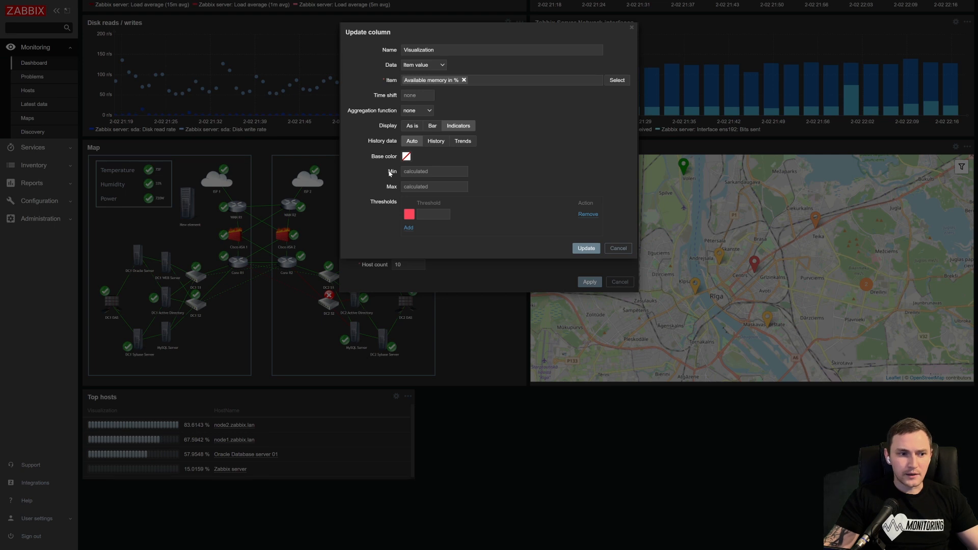
{"action": "mouse_move", "coordinate": [155, 429]}
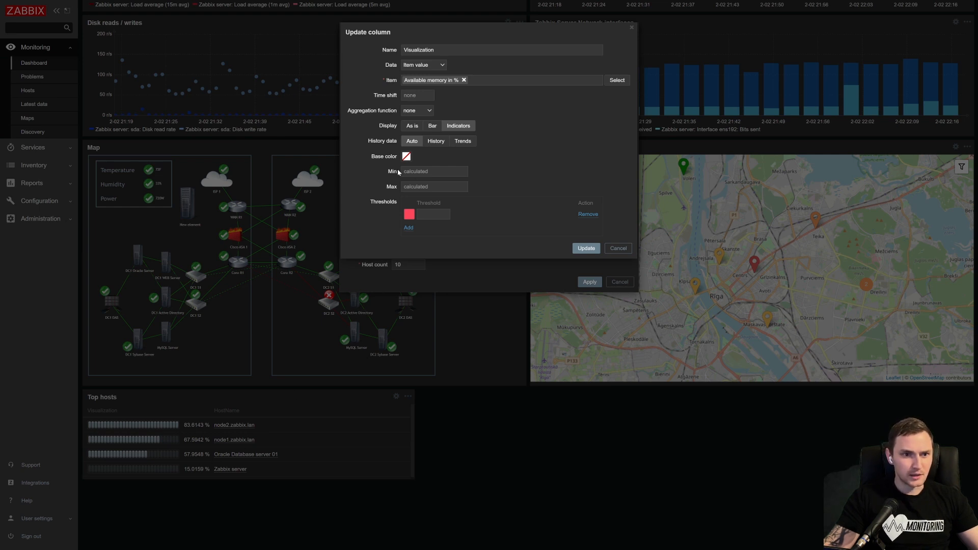
{"action": "mouse_move", "coordinate": [195, 477]}
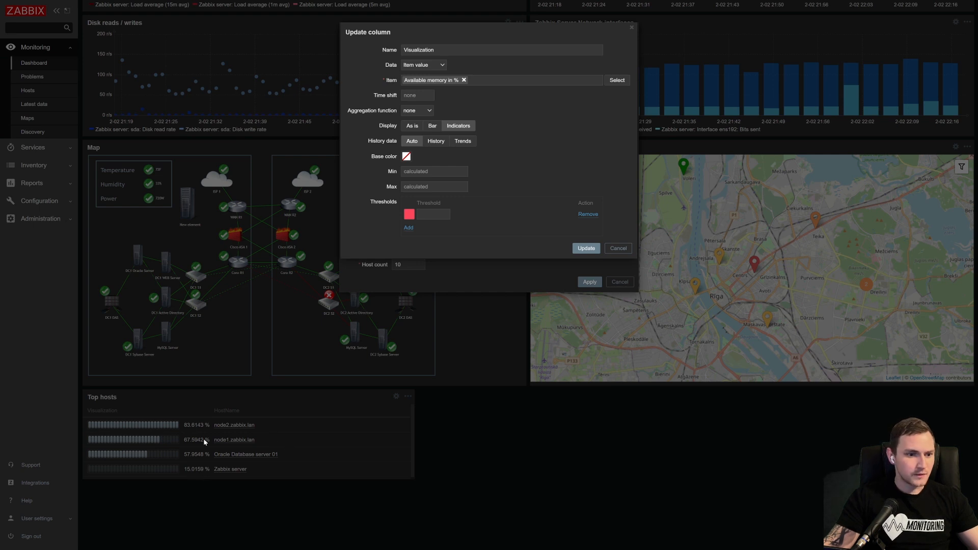
{"action": "mouse_move", "coordinate": [209, 436]}
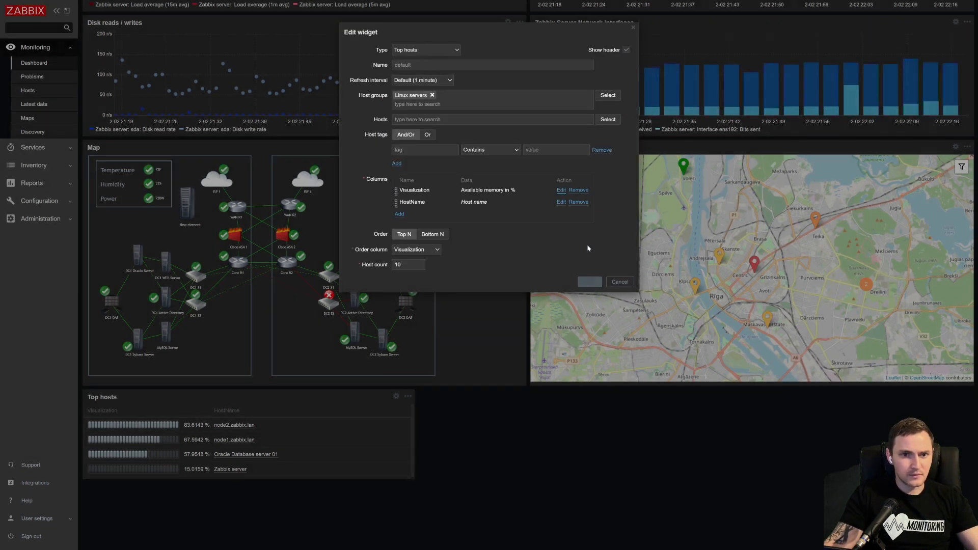
{"action": "left_click", "coordinate": [619, 282]}
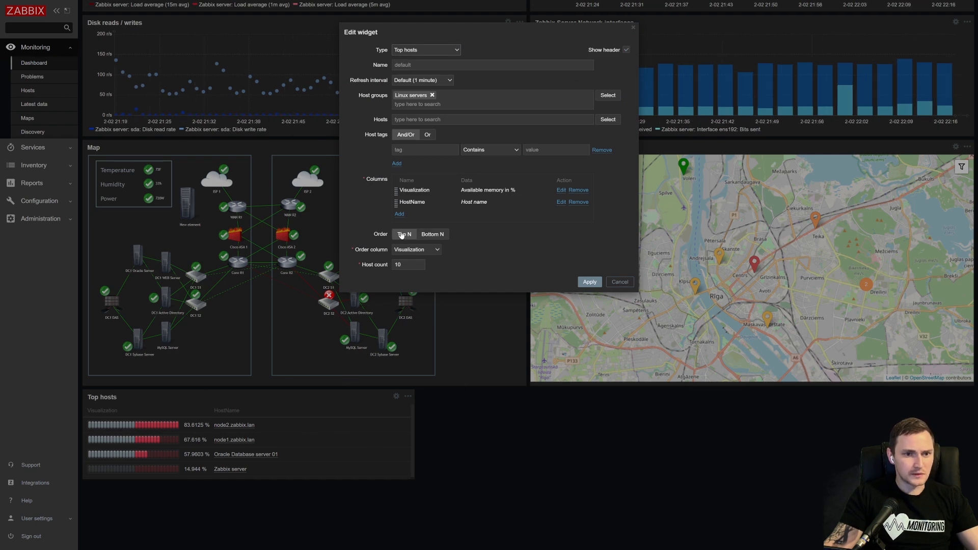
{"action": "mouse_move", "coordinate": [441, 209]}
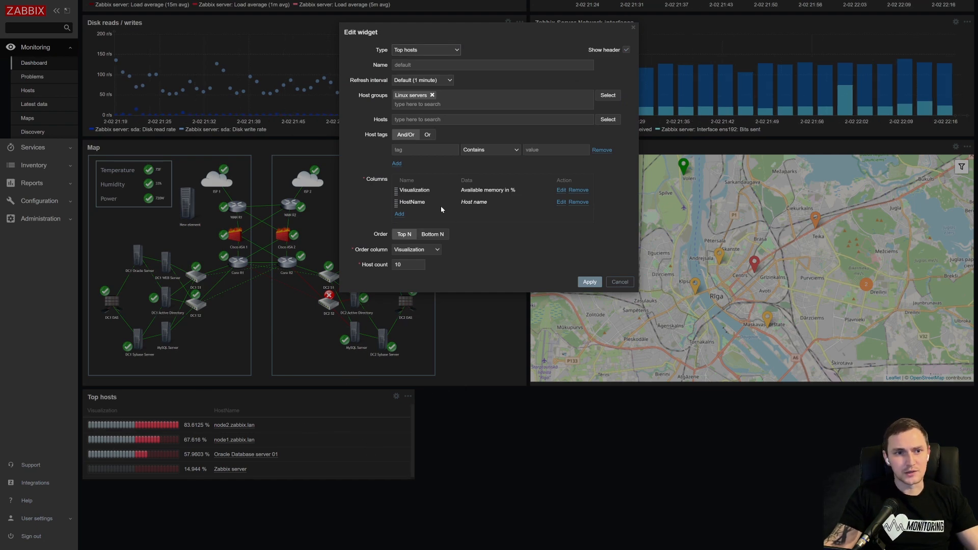
- Apply the widget, then reopen the Visualization column with its red threshold at 50
{"action": "left_click", "coordinate": [561, 190]}
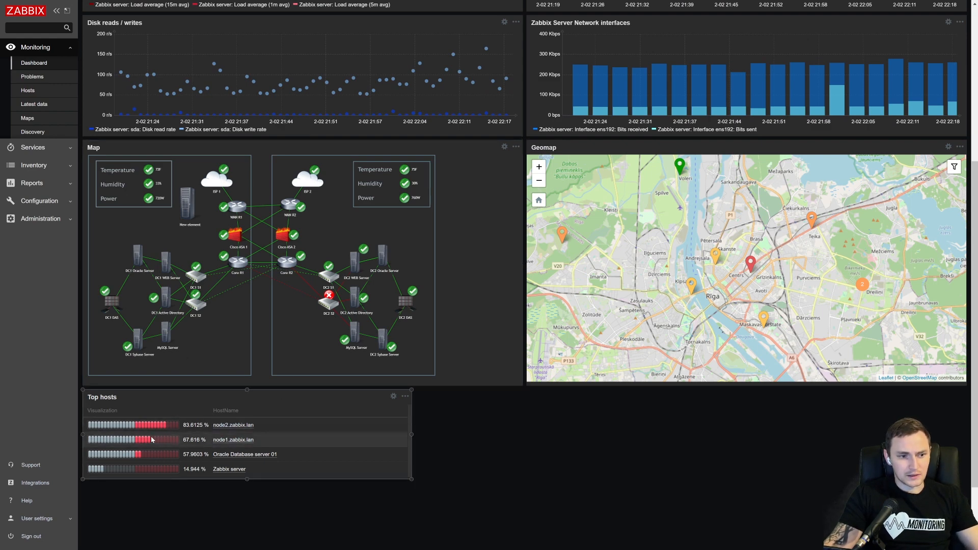
{"action": "left_click", "coordinate": [394, 395]}
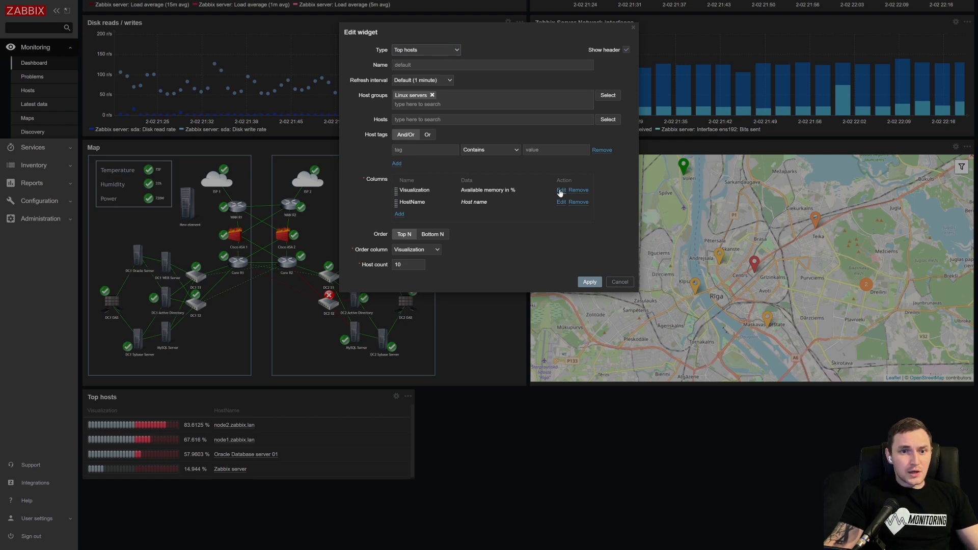
{"action": "left_click", "coordinate": [561, 190]}
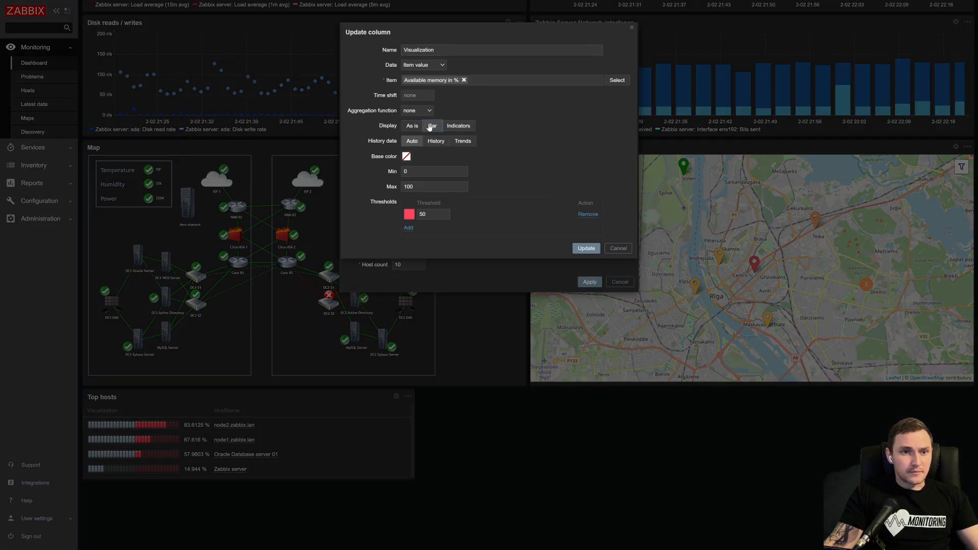
- Switch the memory column display to Bar and save the widget
{"action": "left_click", "coordinate": [587, 248]}
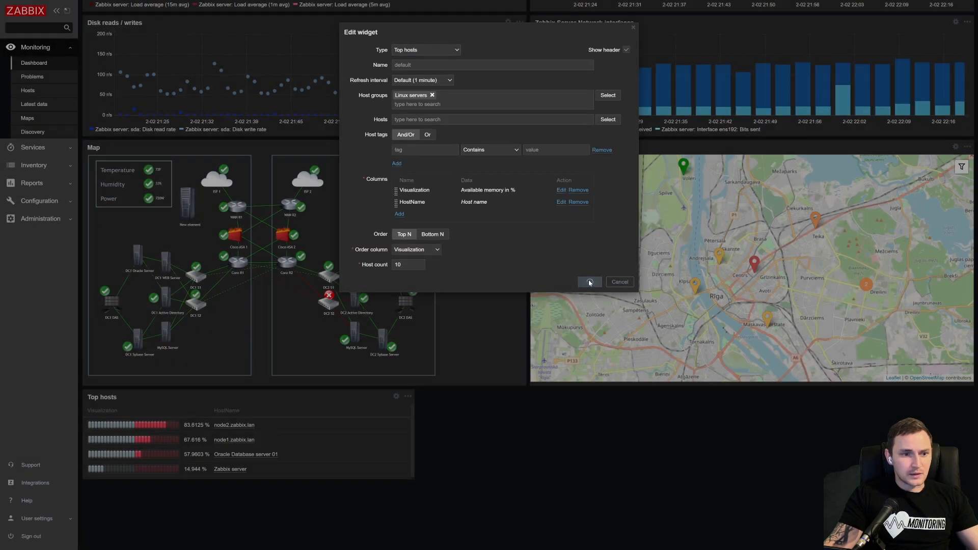
{"action": "left_click", "coordinate": [590, 282]}
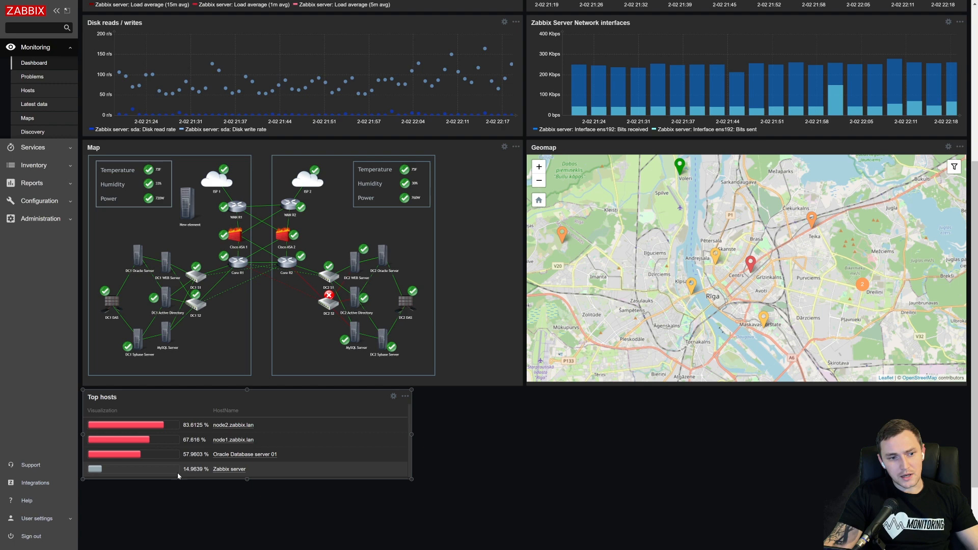
{"action": "mouse_move", "coordinate": [159, 478]}
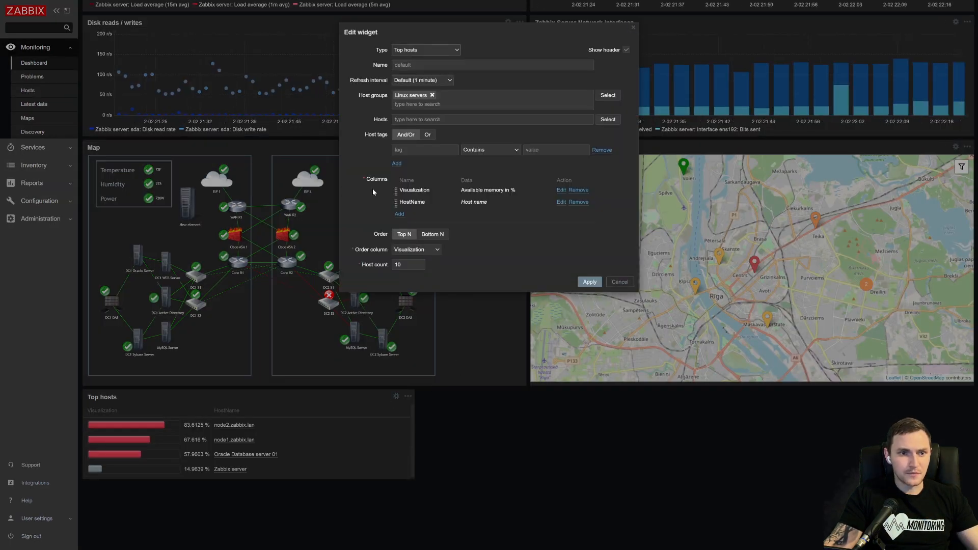
- Preview the Top hosts widget with Host count 2, then restore Host count to 10
{"action": "left_click", "coordinate": [408, 264]}
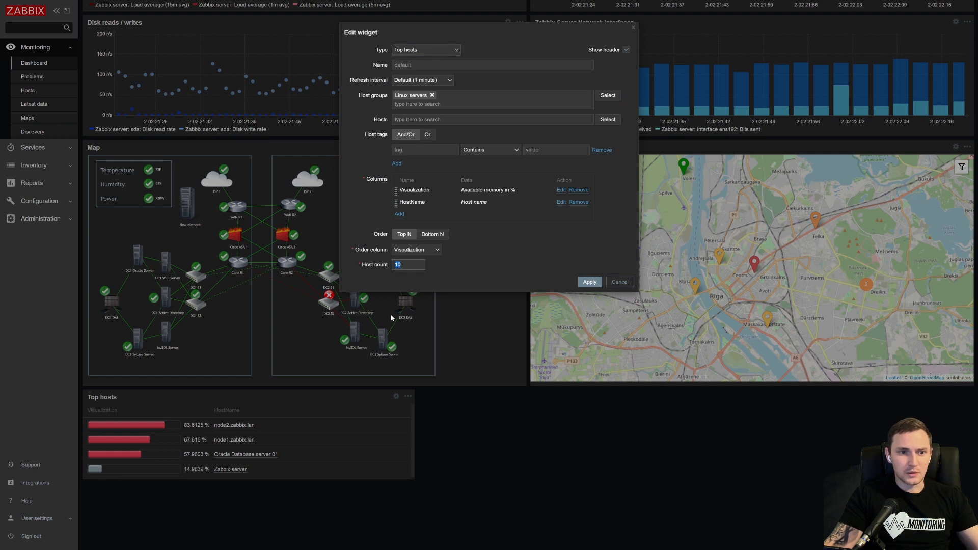
{"action": "type", "text": "2"}
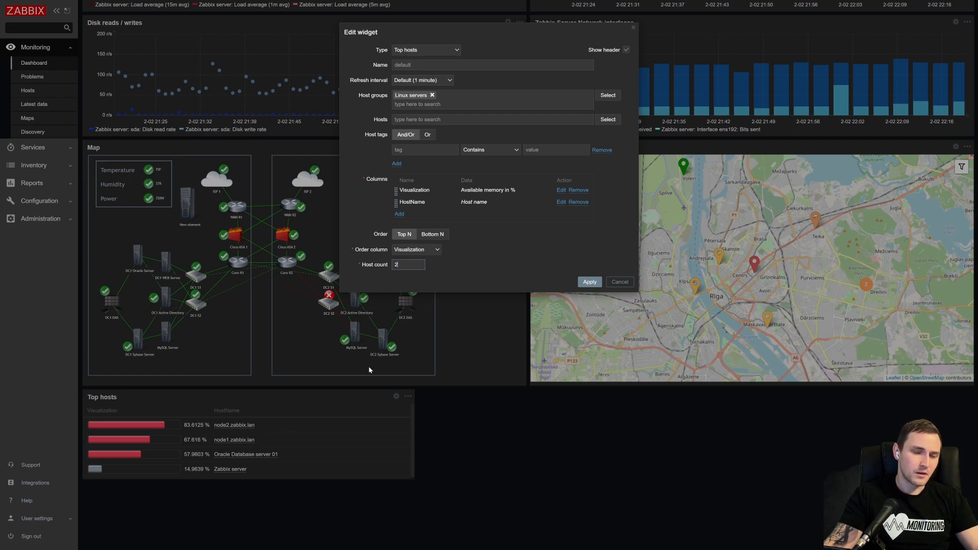
{"action": "left_click", "coordinate": [589, 282]}
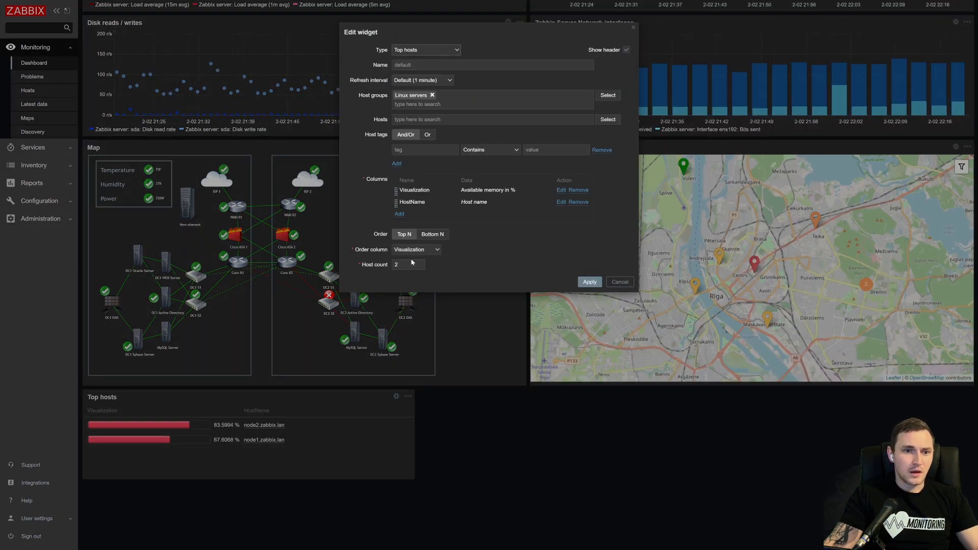
{"action": "type", "text": "10"}
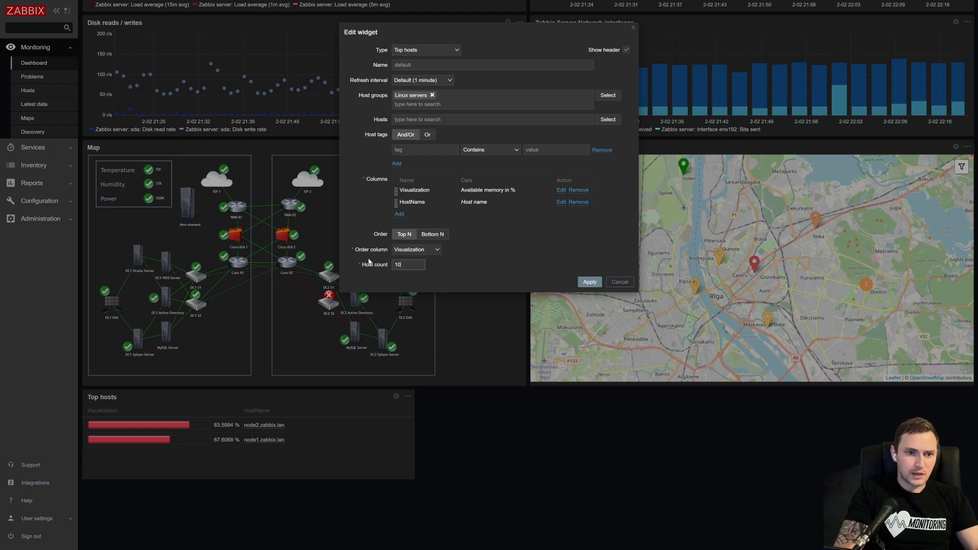
{"action": "left_click", "coordinate": [589, 282]}
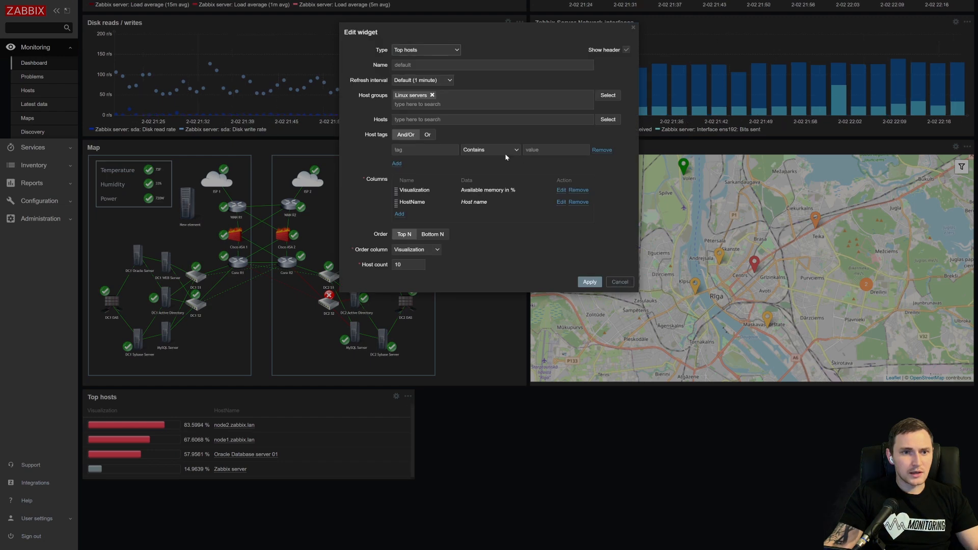
- Show /: Total space as threshold-free indicators in the Visualization column, then close the widget settings
{"action": "left_click", "coordinate": [561, 190]}
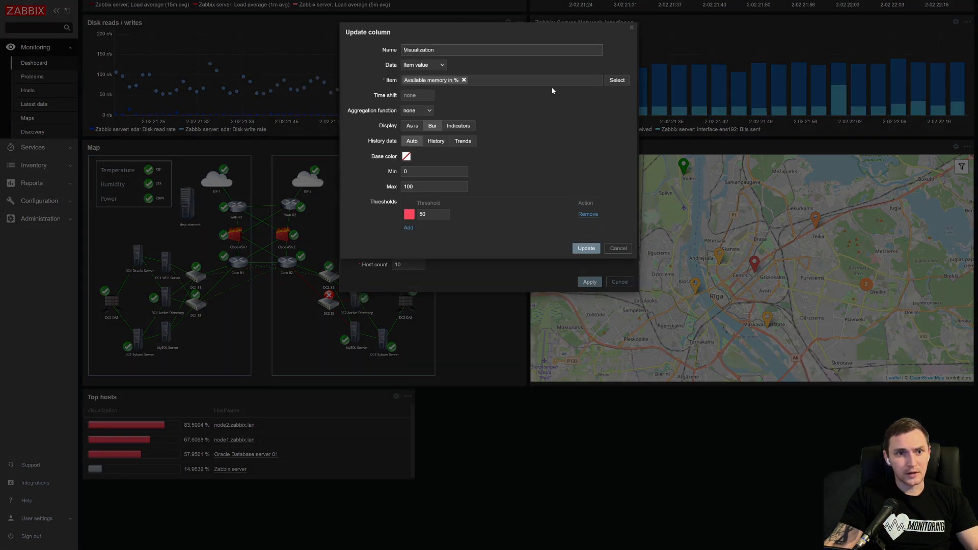
{"action": "left_click", "coordinate": [617, 80]}
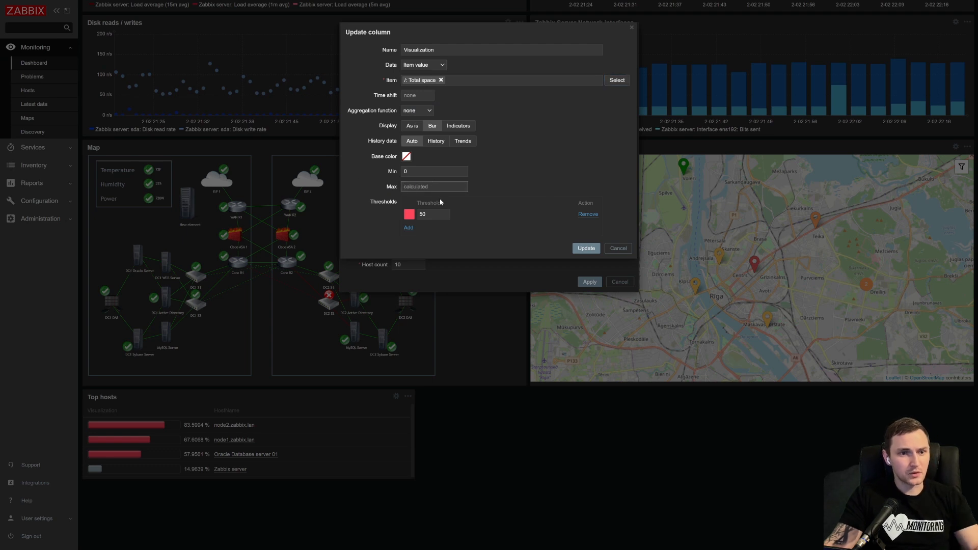
{"action": "left_click", "coordinate": [588, 214]}
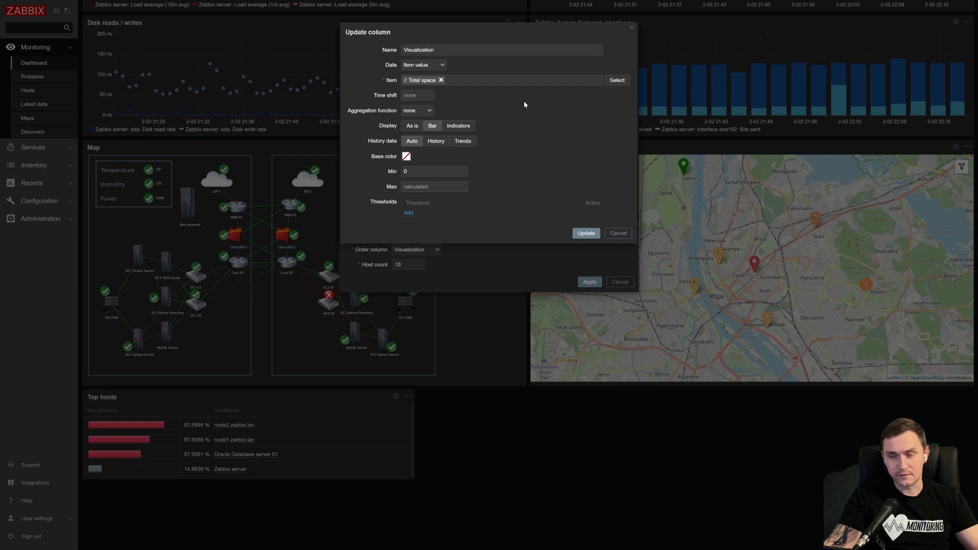
{"action": "mouse_move", "coordinate": [435, 120]}
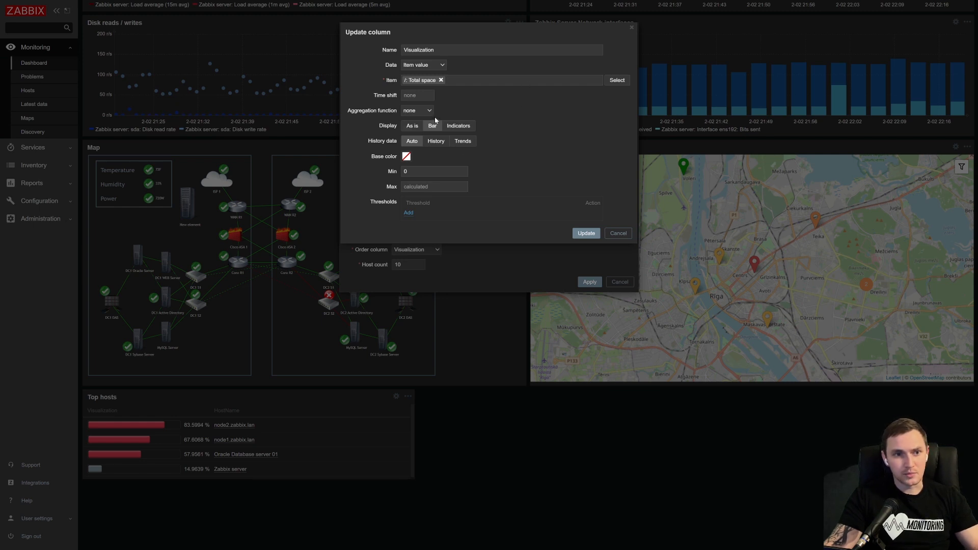
{"action": "left_click", "coordinate": [458, 126]}
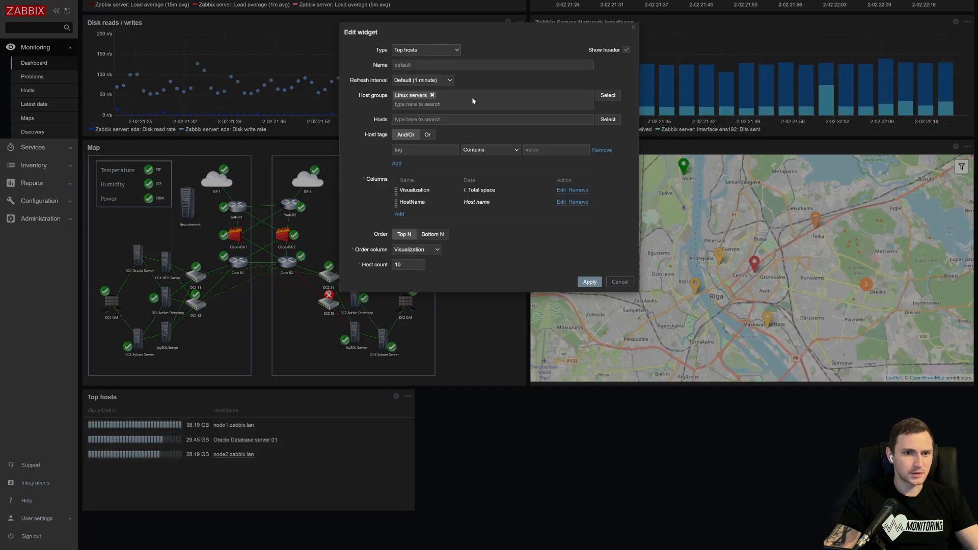
{"action": "mouse_move", "coordinate": [560, 190]}
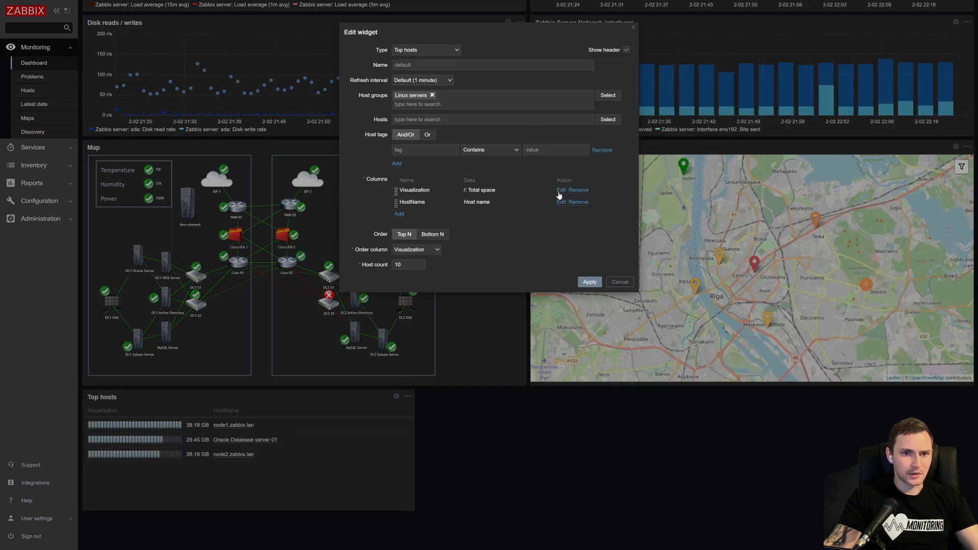
{"action": "left_click", "coordinate": [561, 190]}
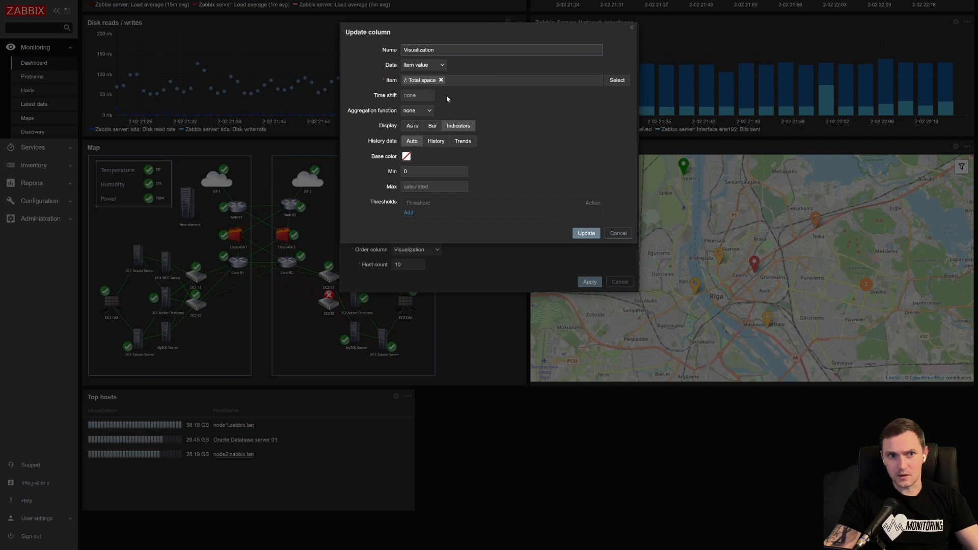
{"action": "mouse_move", "coordinate": [290, 437]}
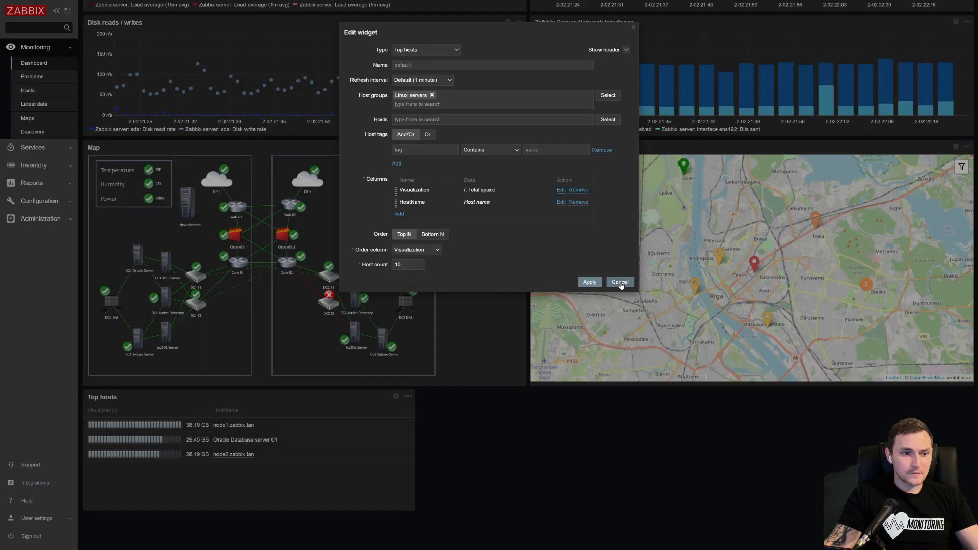
{"action": "left_click", "coordinate": [620, 282]}
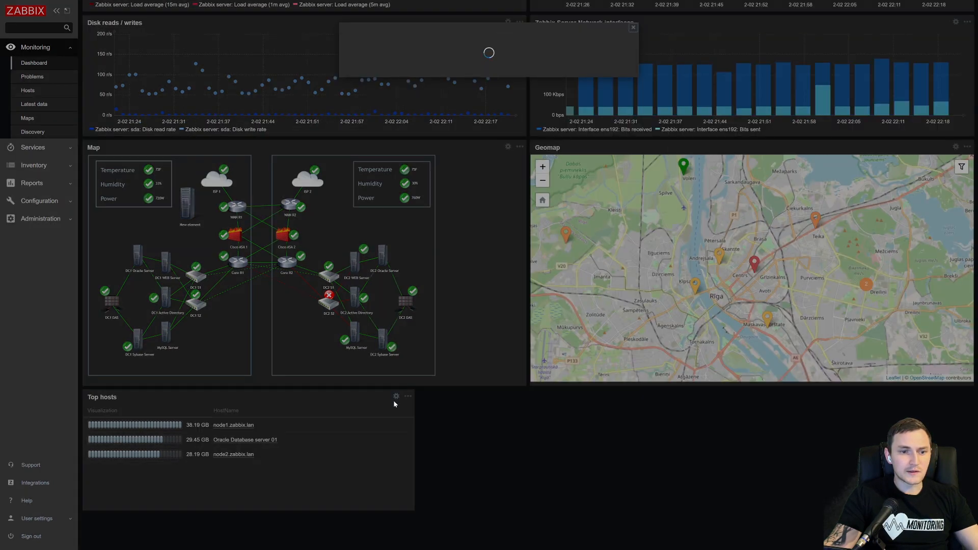
- Start entering a Visualization column threshold, apply, then discard the reopened widget settings
{"action": "left_click", "coordinate": [396, 396]}
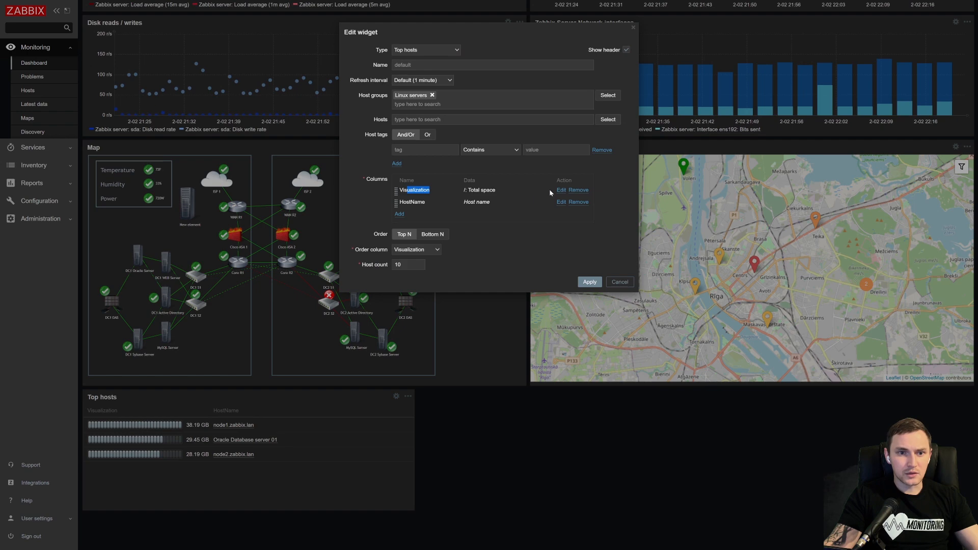
{"action": "left_click", "coordinate": [561, 190]}
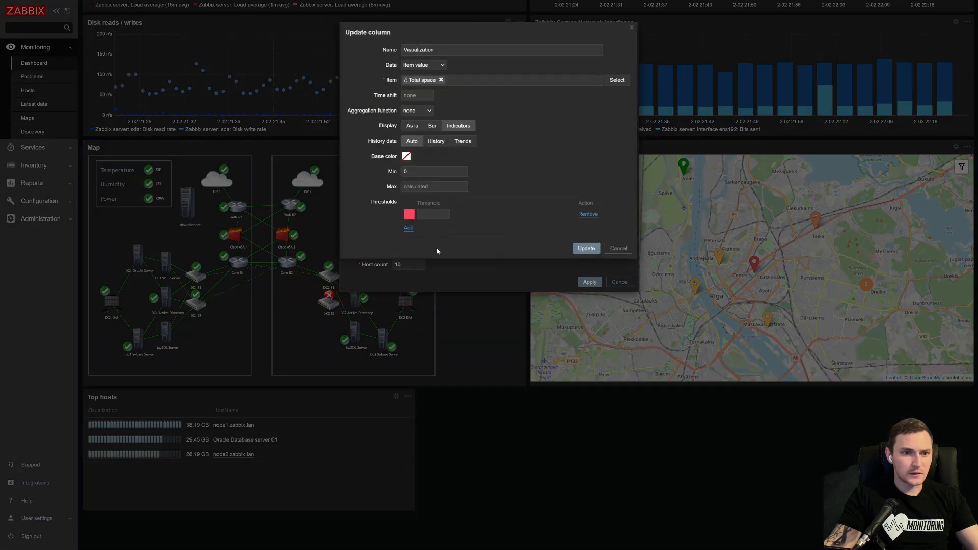
{"action": "left_click", "coordinate": [433, 215]}
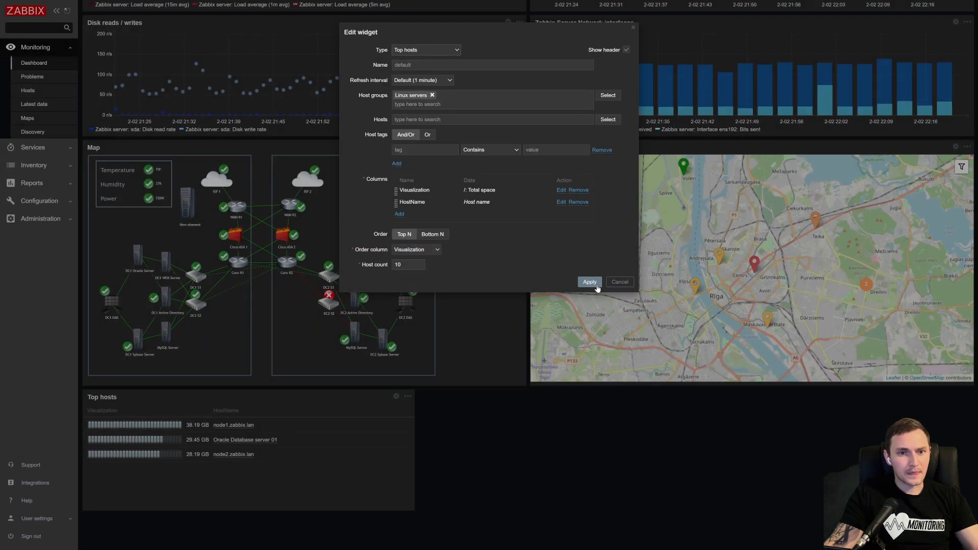
{"action": "left_click", "coordinate": [590, 282]}
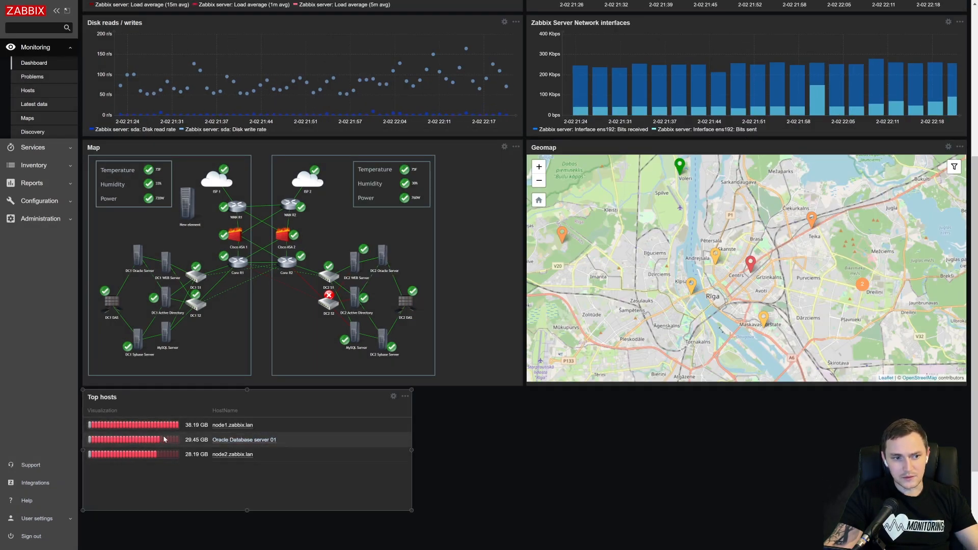
{"action": "mouse_move", "coordinate": [374, 396]}
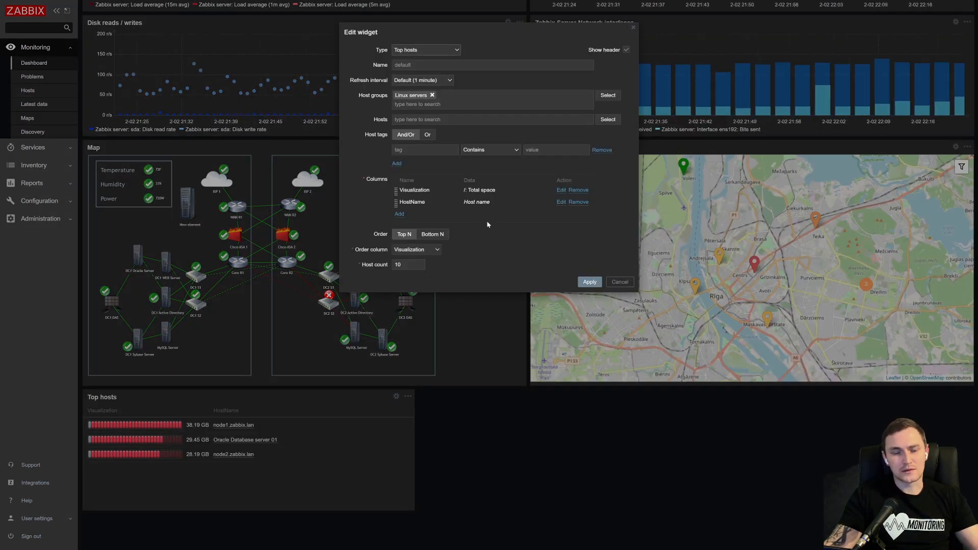
{"action": "mouse_move", "coordinate": [519, 218]}
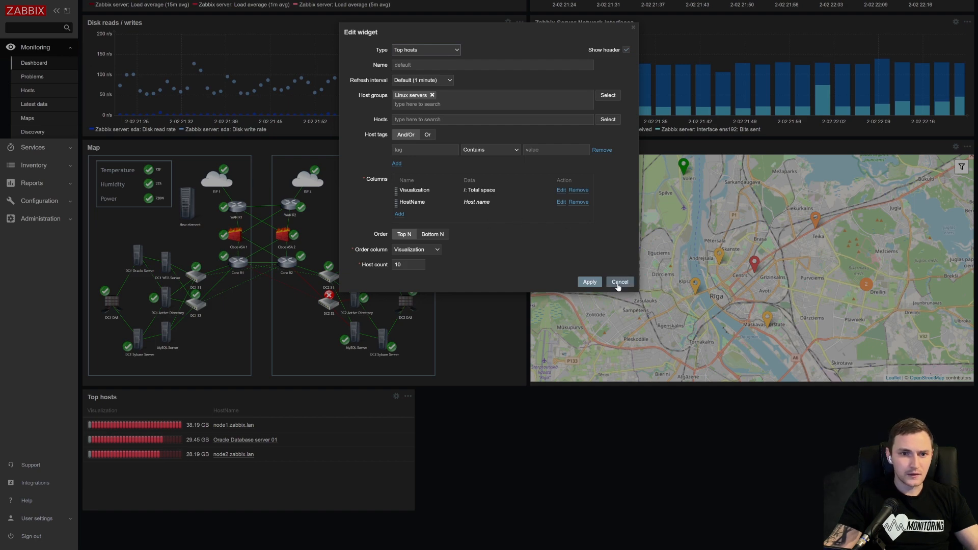
{"action": "left_click", "coordinate": [620, 282]}
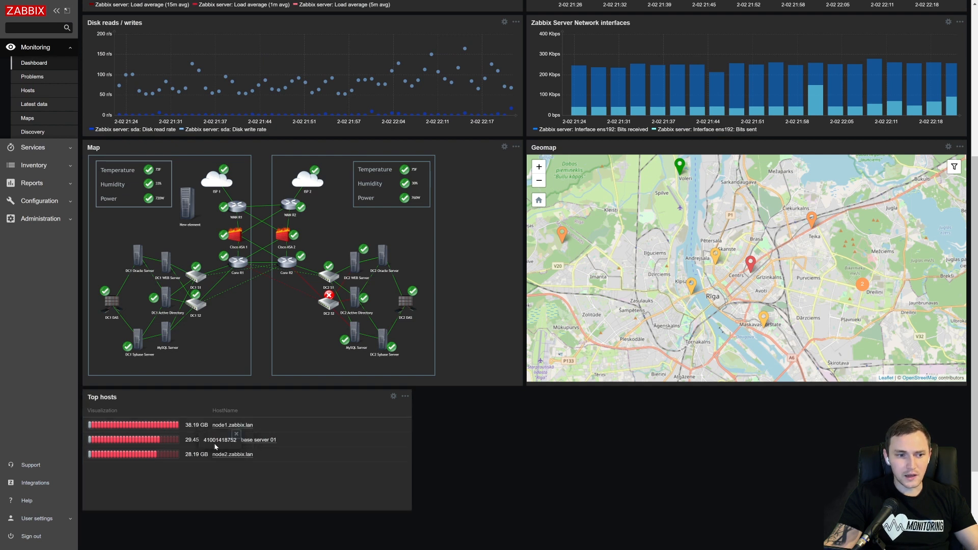
- Set the Visualization column's red threshold to 30G and apply the widget
{"action": "double_click", "coordinate": [219, 439]}
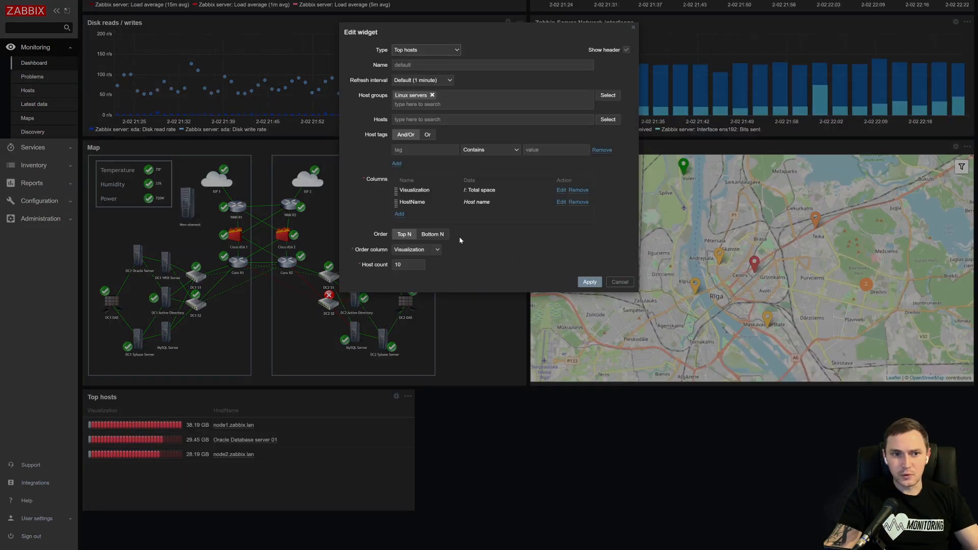
{"action": "left_click", "coordinate": [561, 189]}
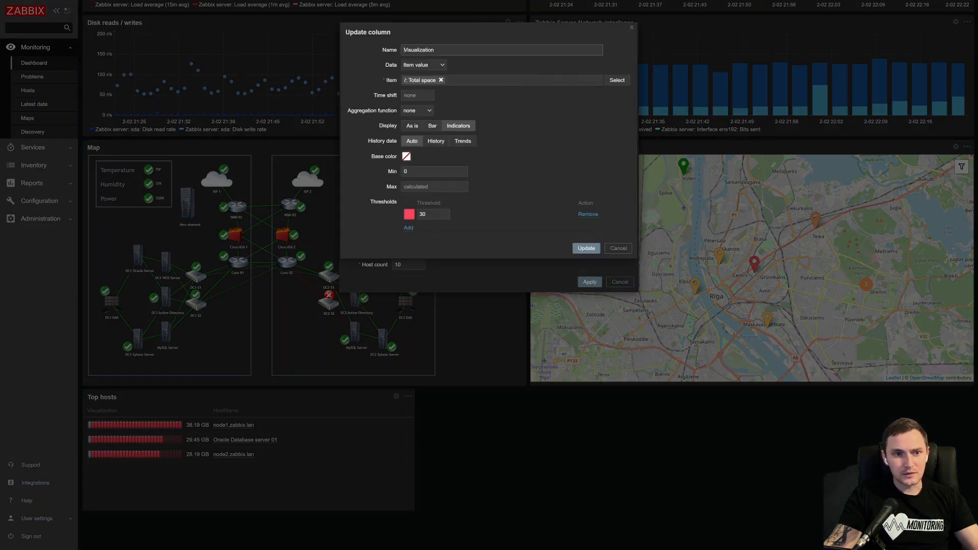
{"action": "left_click", "coordinate": [433, 214]}
{"action": "type", "text": "G"}
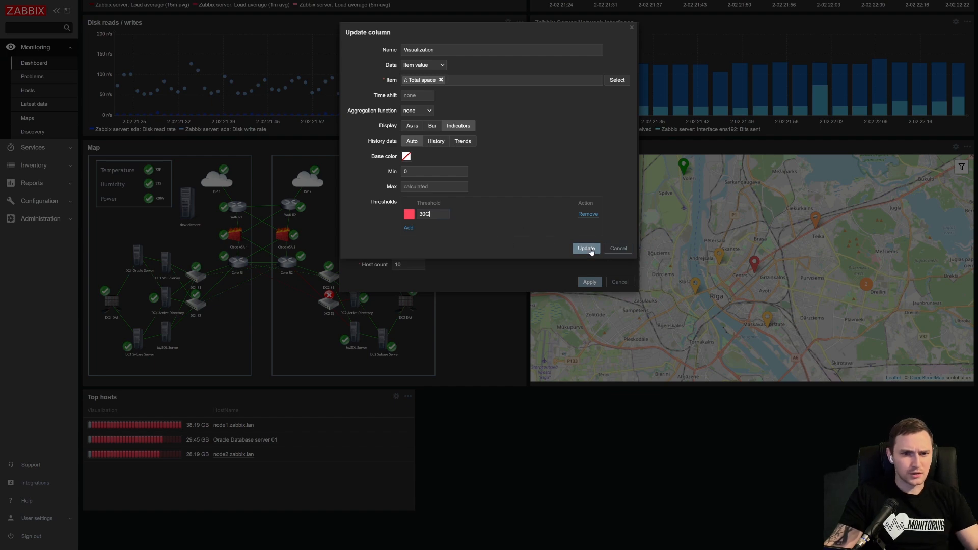
{"action": "left_click", "coordinate": [586, 248]}
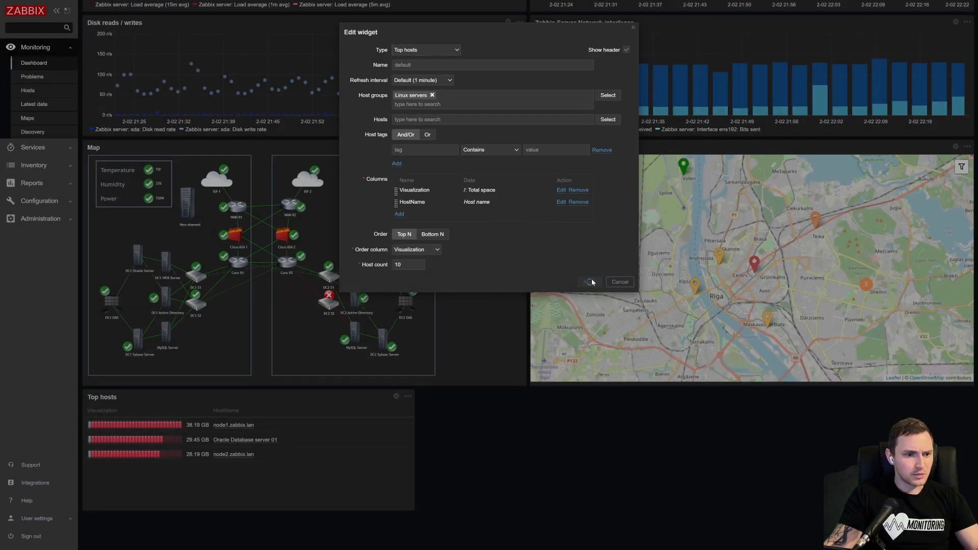
{"action": "left_click", "coordinate": [589, 282]}
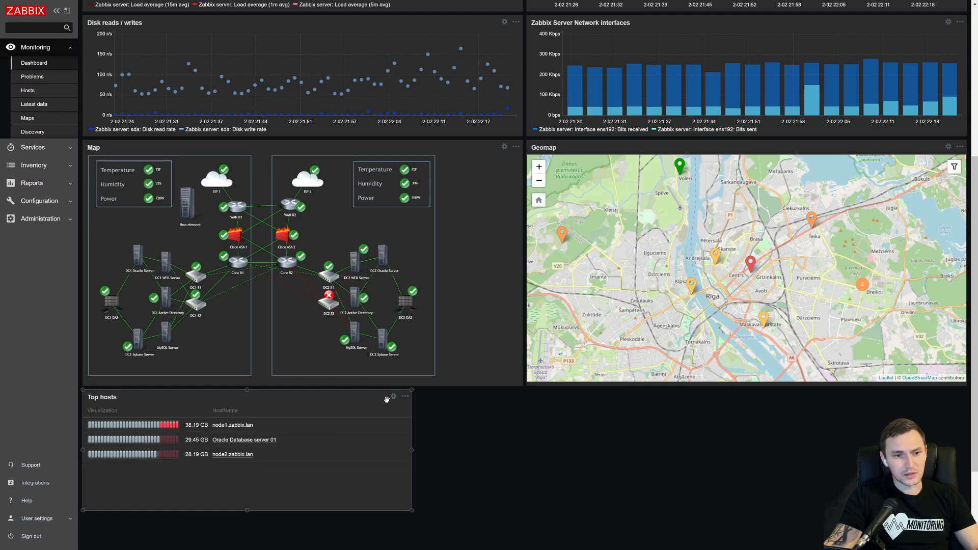
- Scale the Visualization column indicators with Min 0G and Max 100G
{"action": "left_click", "coordinate": [395, 396]}
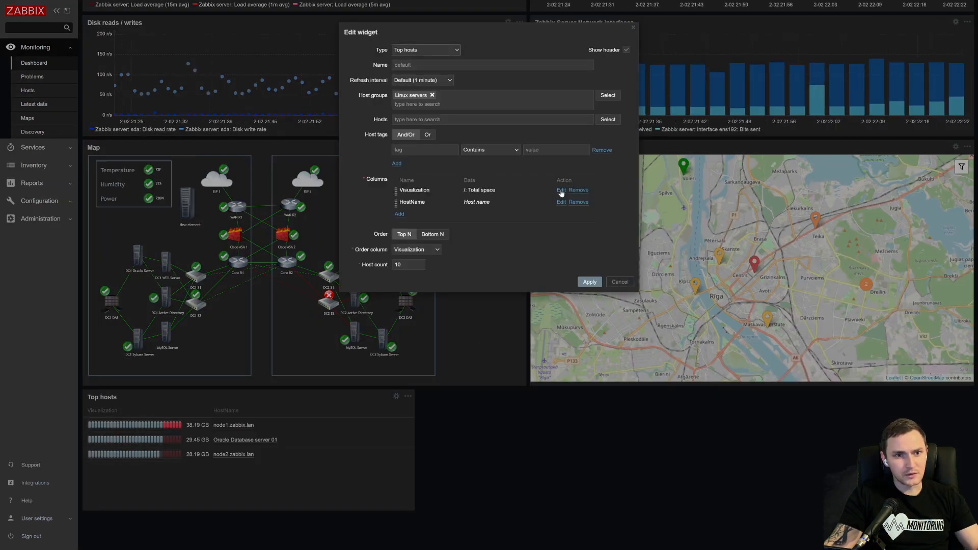
{"action": "left_click", "coordinate": [561, 190]}
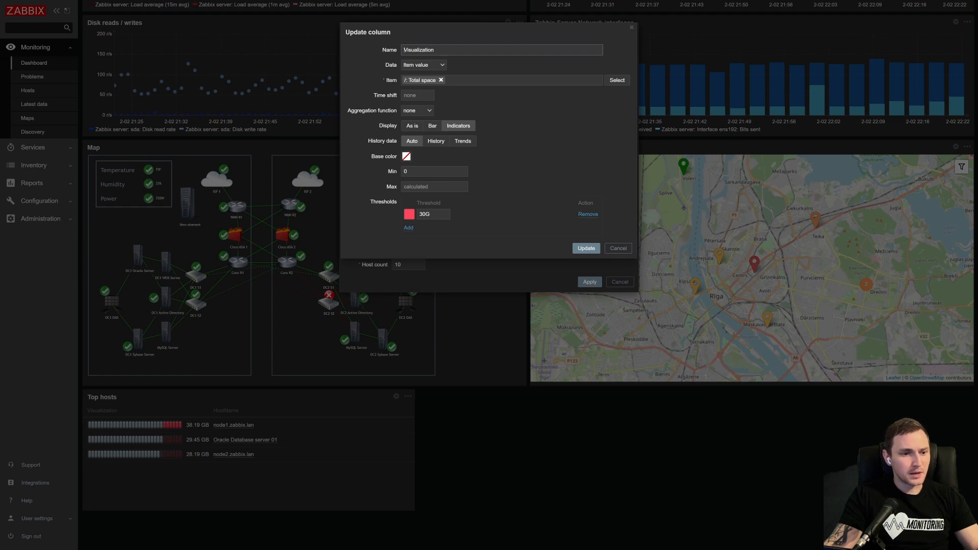
{"action": "mouse_move", "coordinate": [460, 236]}
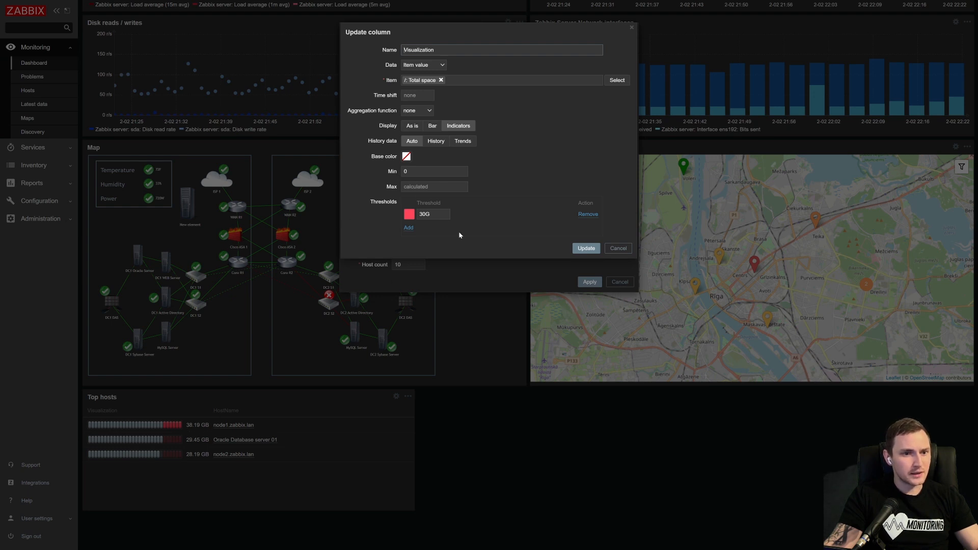
{"action": "left_click", "coordinate": [434, 171]}
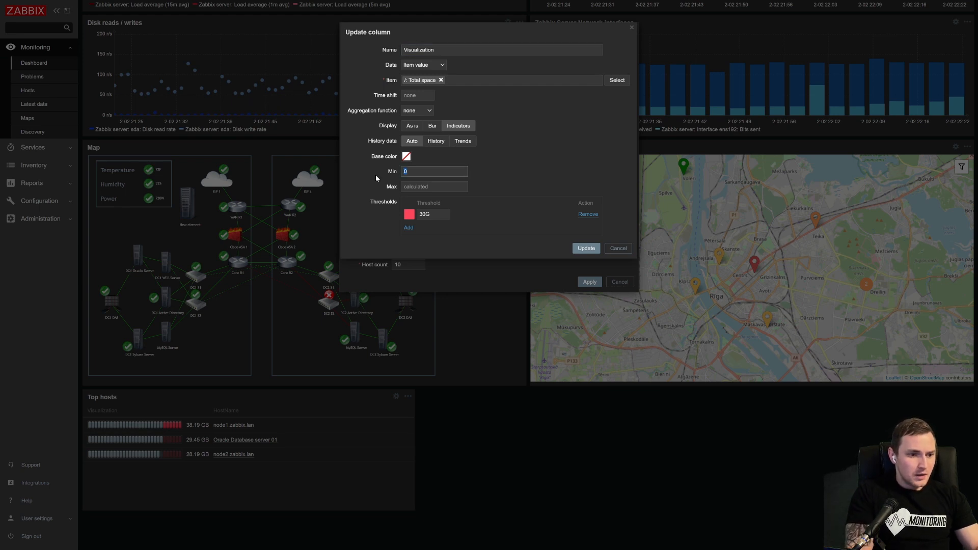
{"action": "type", "text": "G"}
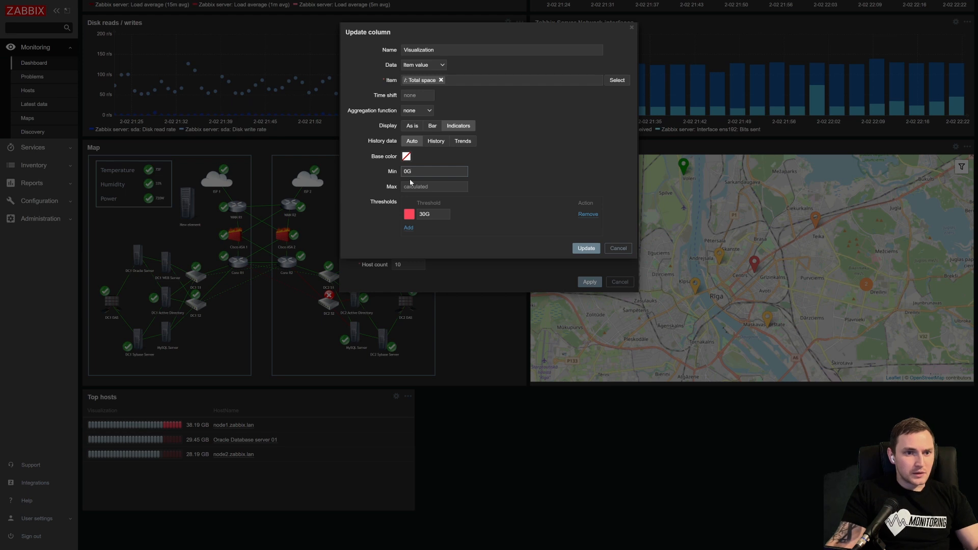
{"action": "type", "text": "100G"}
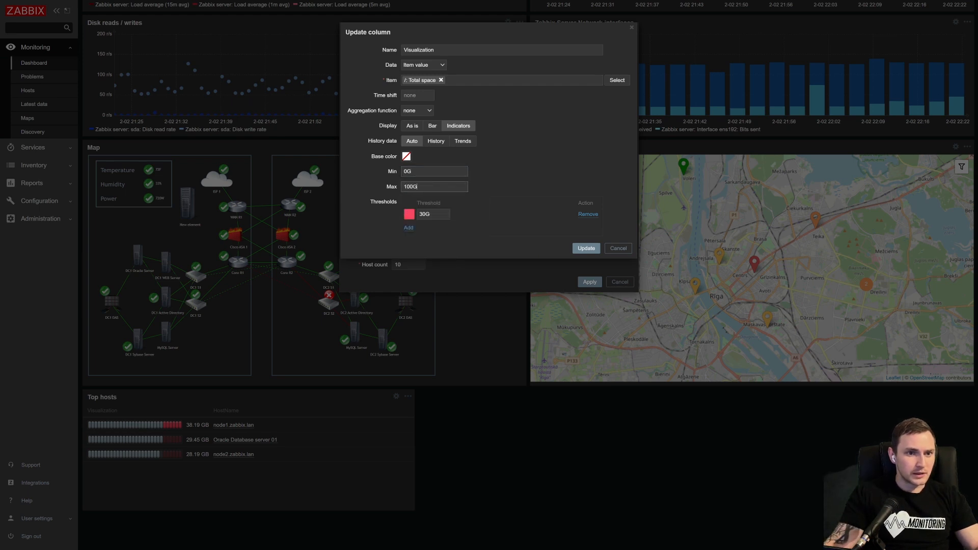
{"action": "mouse_move", "coordinate": [118, 420]}
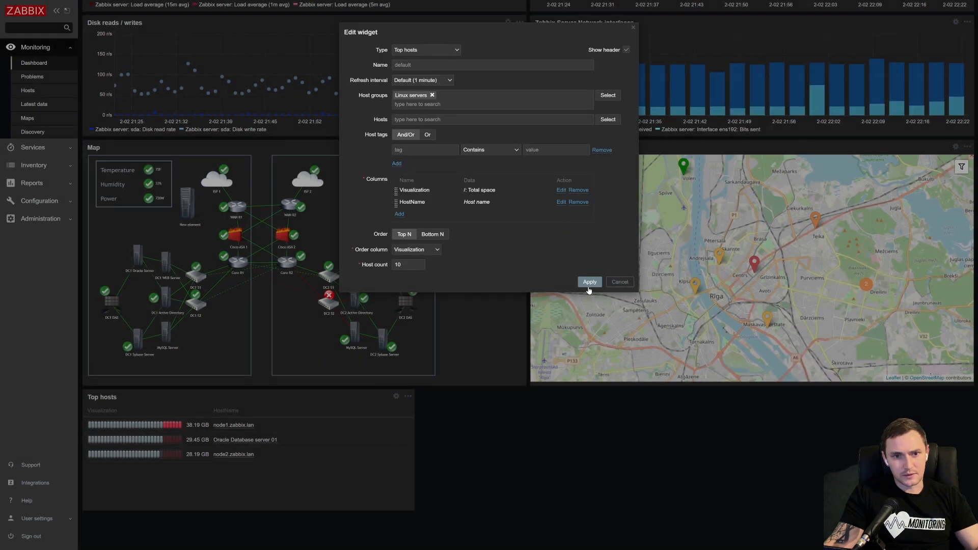
{"action": "left_click", "coordinate": [590, 282]}
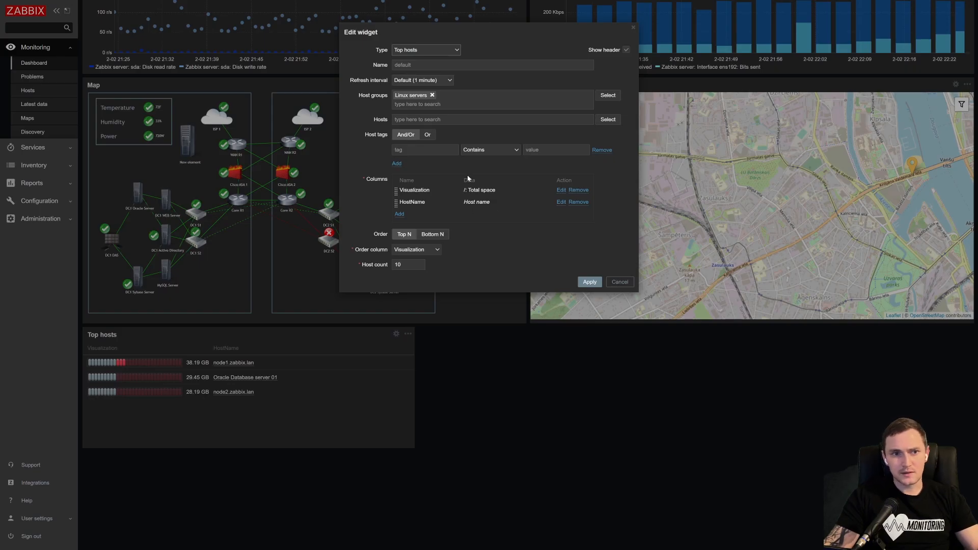
{"action": "mouse_move", "coordinate": [450, 201]}
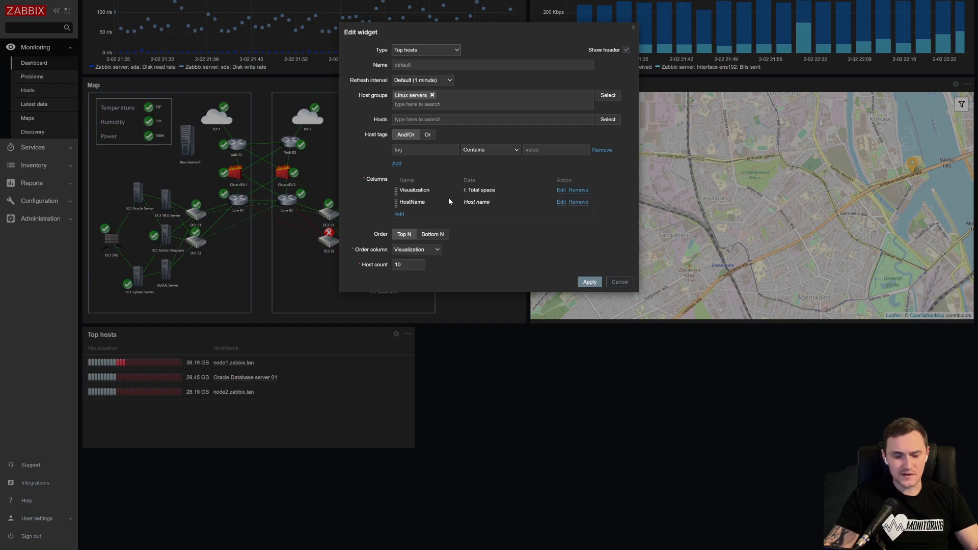
- Set the Visualization column's Display to As is, showing plain total-space values
{"action": "left_click", "coordinate": [561, 190]}
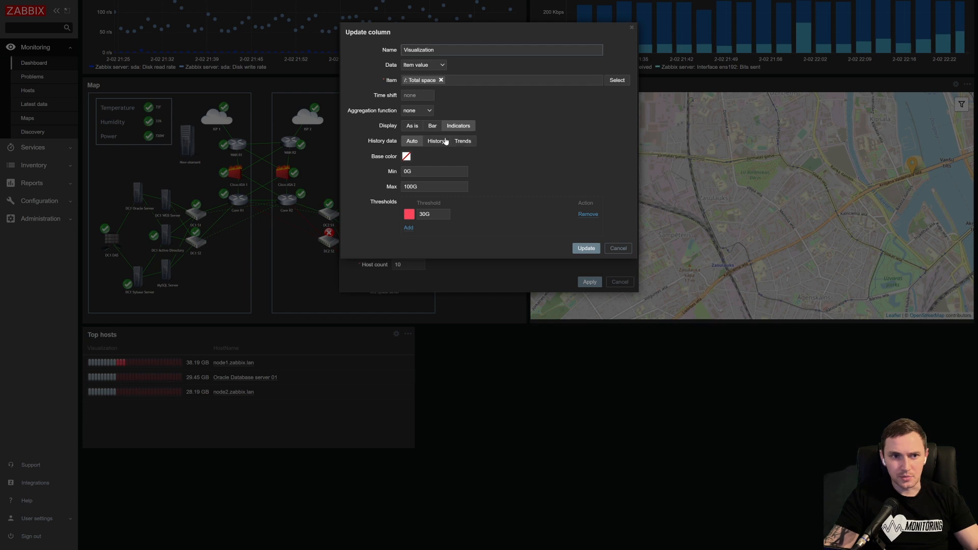
{"action": "left_click", "coordinate": [411, 126]}
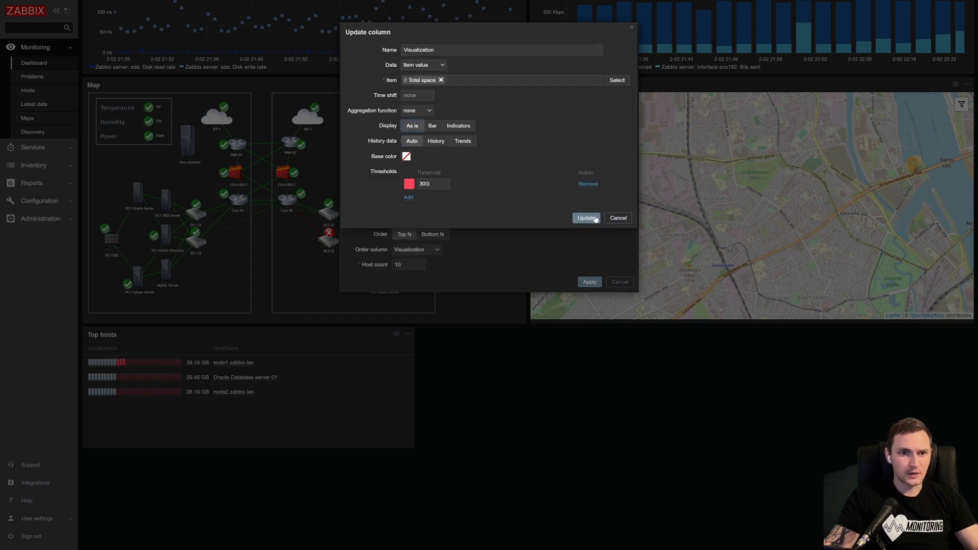
{"action": "left_click", "coordinate": [587, 218]}
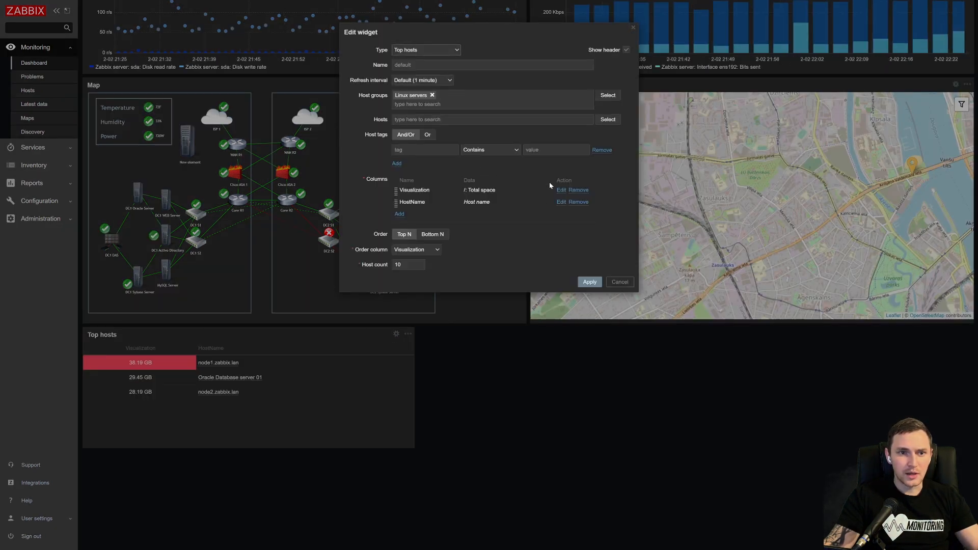
- Try Bar display, then set the Visualization column to Indicators with calculated Min/Max
{"action": "left_click", "coordinate": [561, 190]}
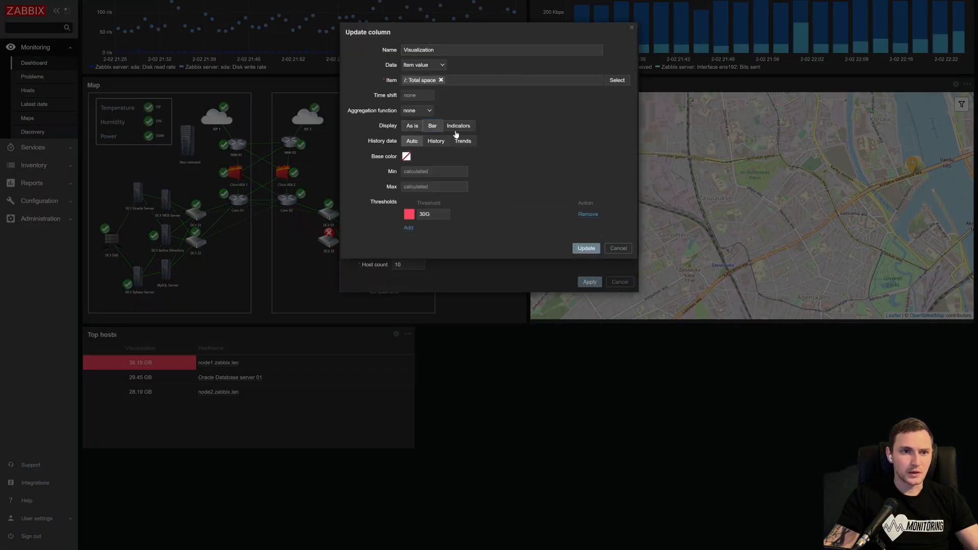
{"action": "left_click", "coordinate": [586, 249]}
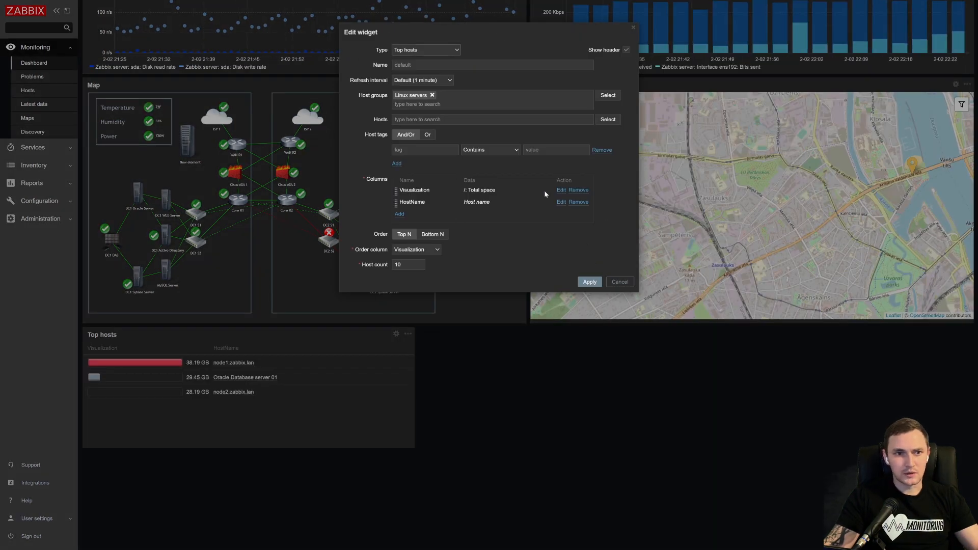
{"action": "left_click", "coordinate": [561, 190]}
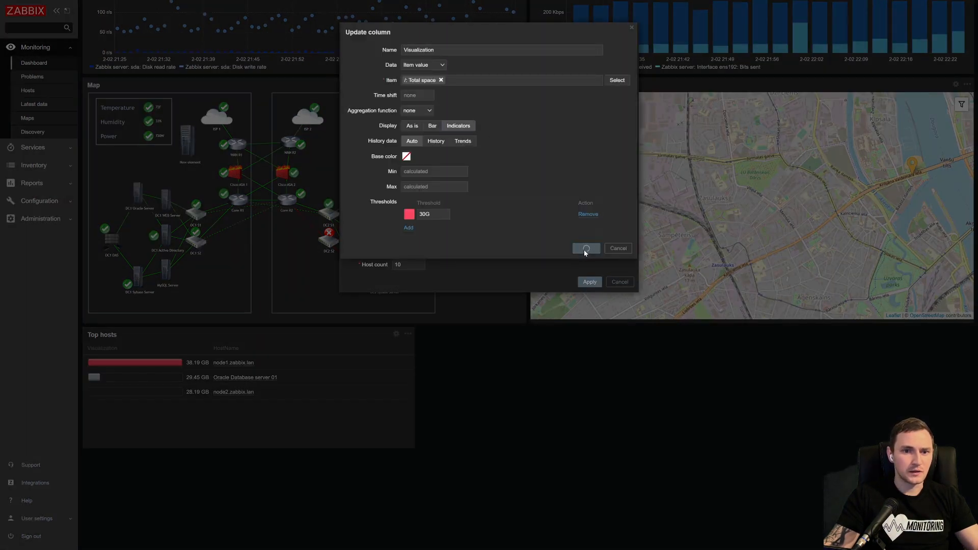
{"action": "left_click", "coordinate": [586, 248]}
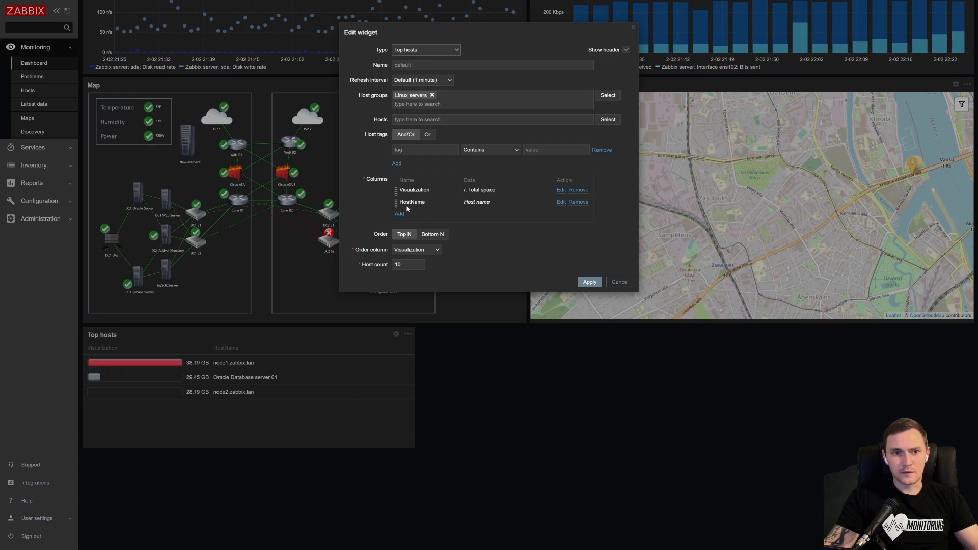
- Add a red Text column 'Testing' reading 'This is testing of new widget'
{"action": "left_click", "coordinate": [399, 214]}
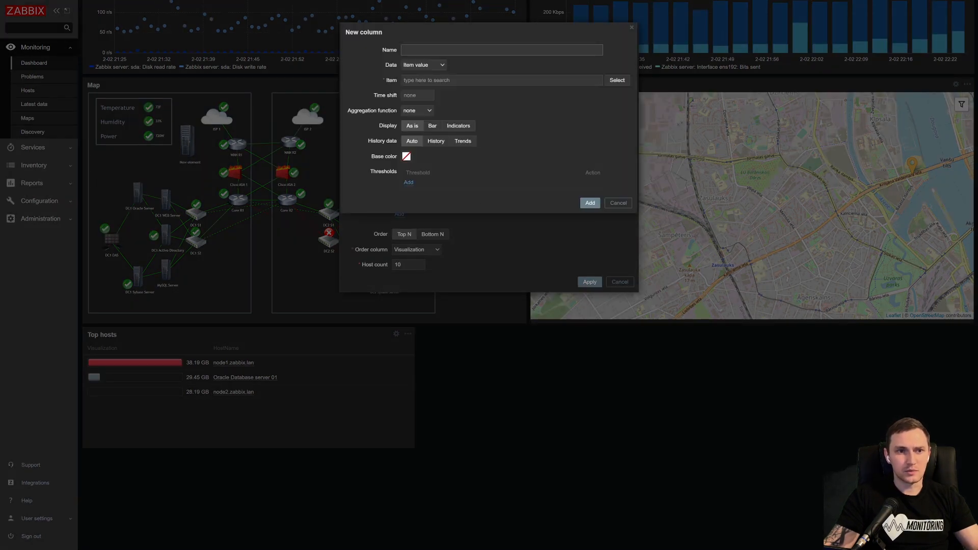
{"action": "left_click", "coordinate": [435, 64]}
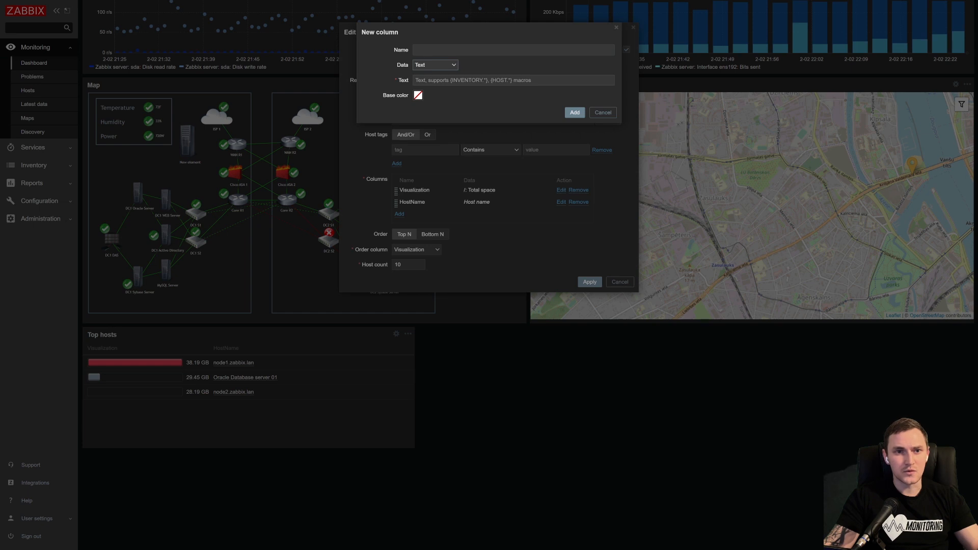
{"action": "mouse_move", "coordinate": [488, 70]}
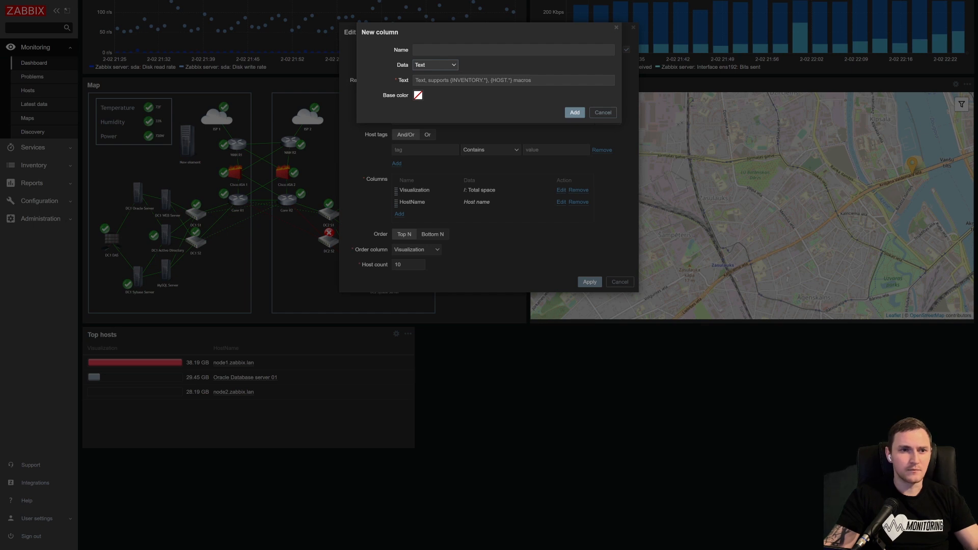
{"action": "left_click", "coordinate": [513, 50]}
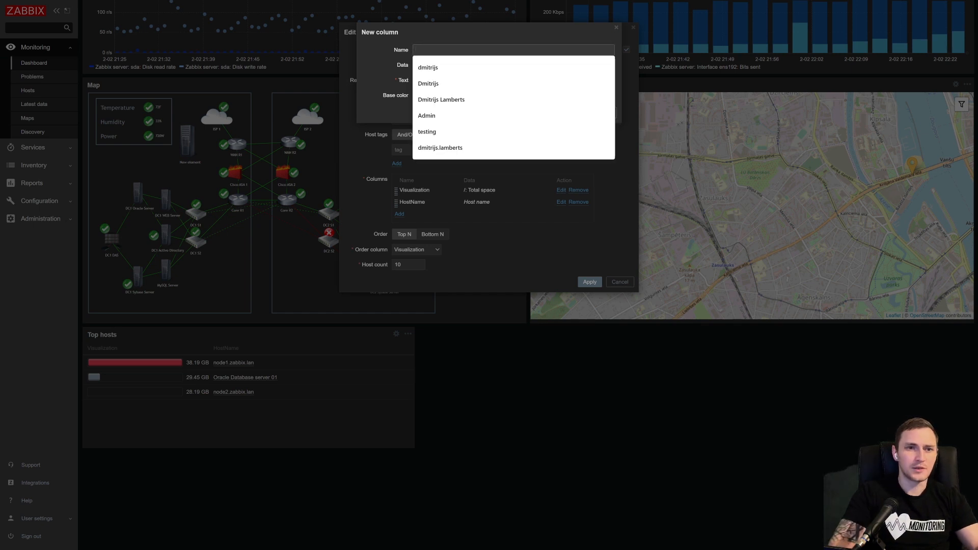
{"action": "type", "text": "Testin"}
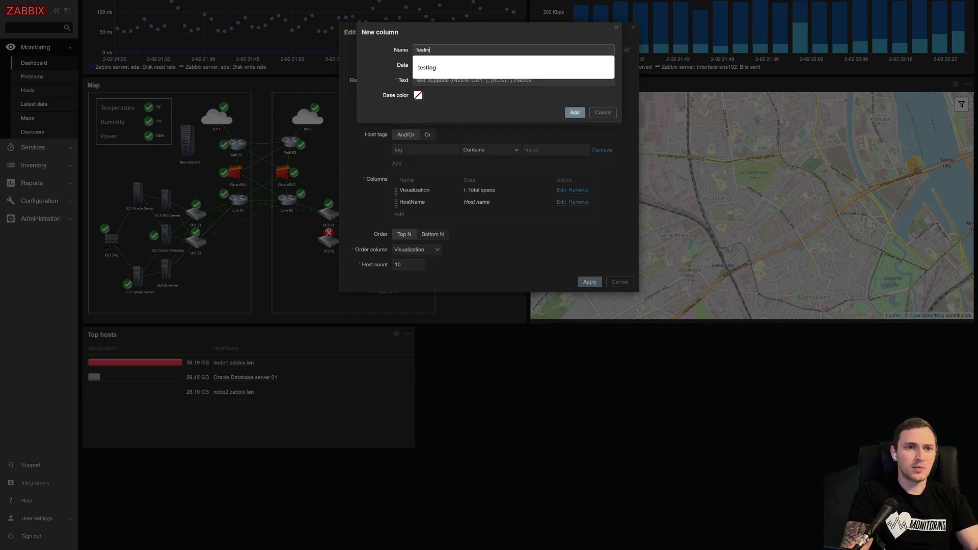
{"action": "type", "text": "T"}
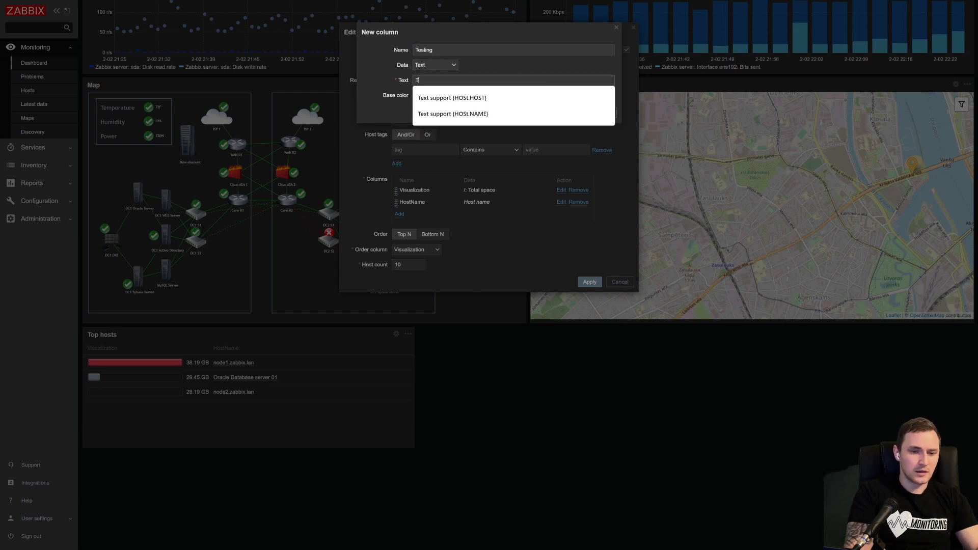
{"action": "type", "text": "his is testing of new widget"}
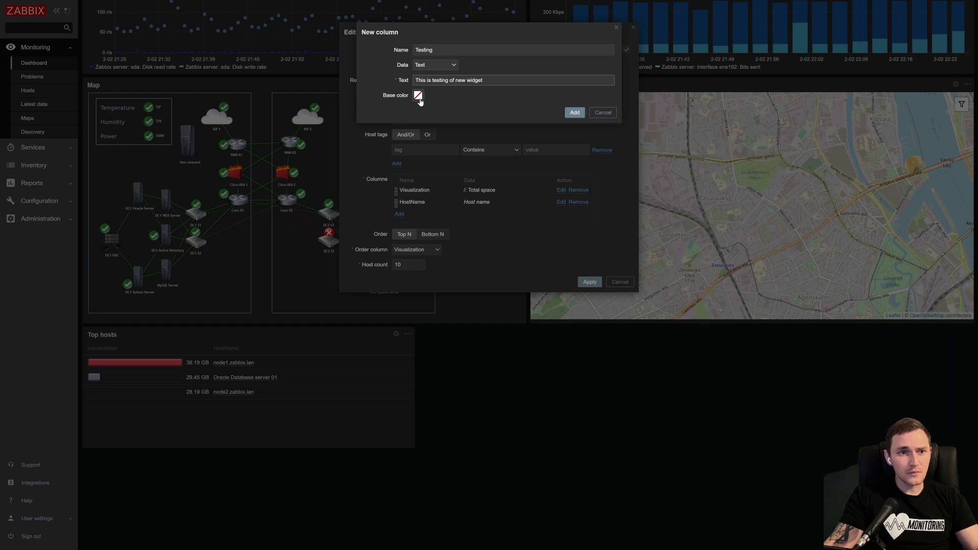
{"action": "left_click", "coordinate": [417, 97]}
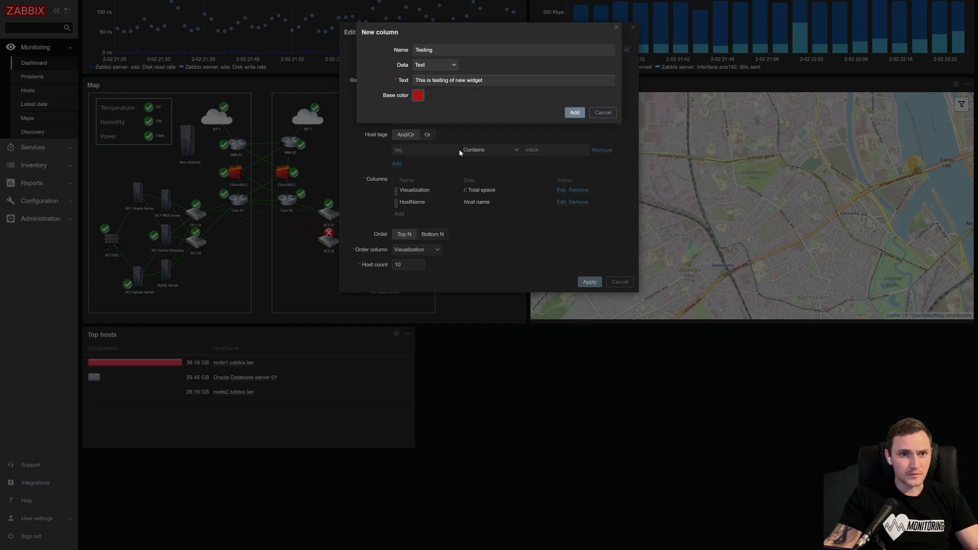
{"action": "left_click", "coordinate": [575, 113]}
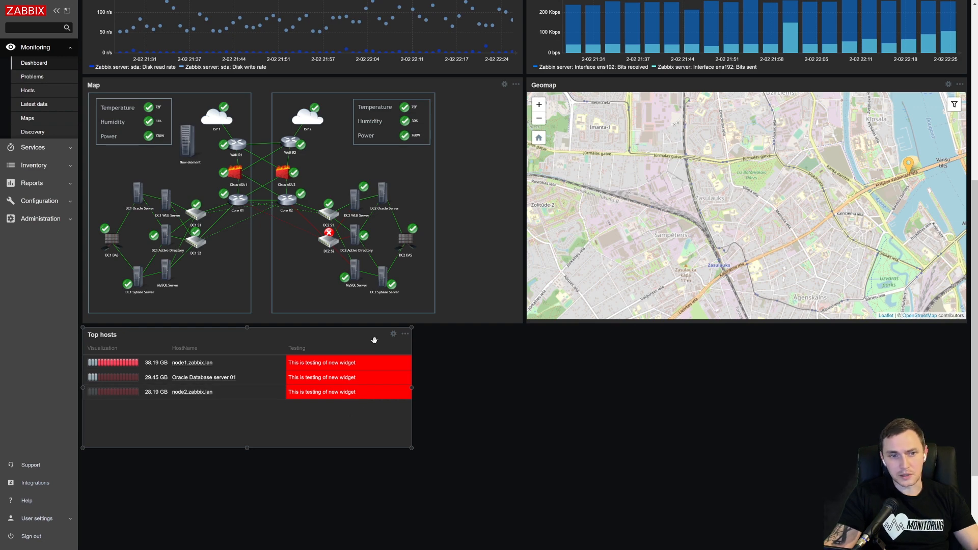
- Drag the Testing column above HostName in the widget's column list
{"action": "left_click", "coordinate": [393, 333]}
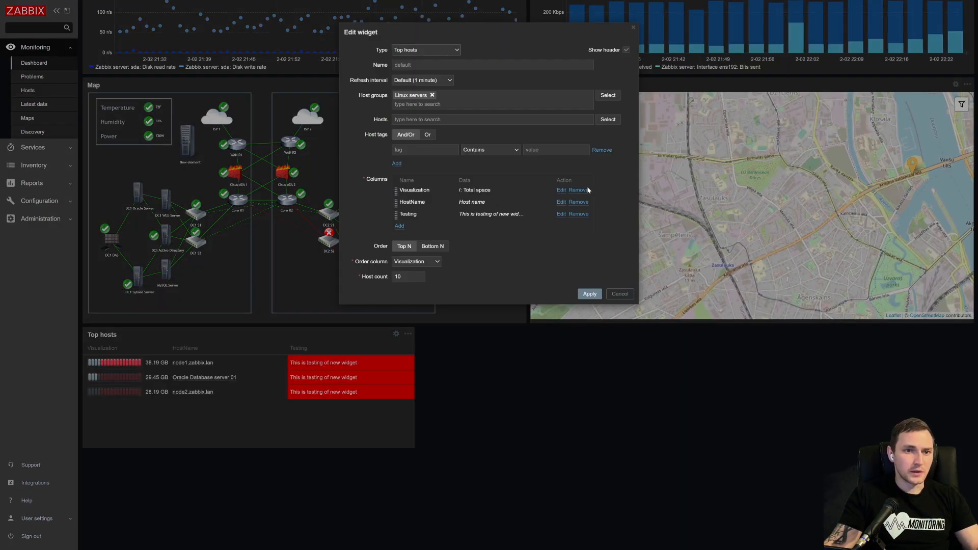
{"action": "left_click_drag", "start_coordinate": [396, 214], "coordinate": [397, 200]}
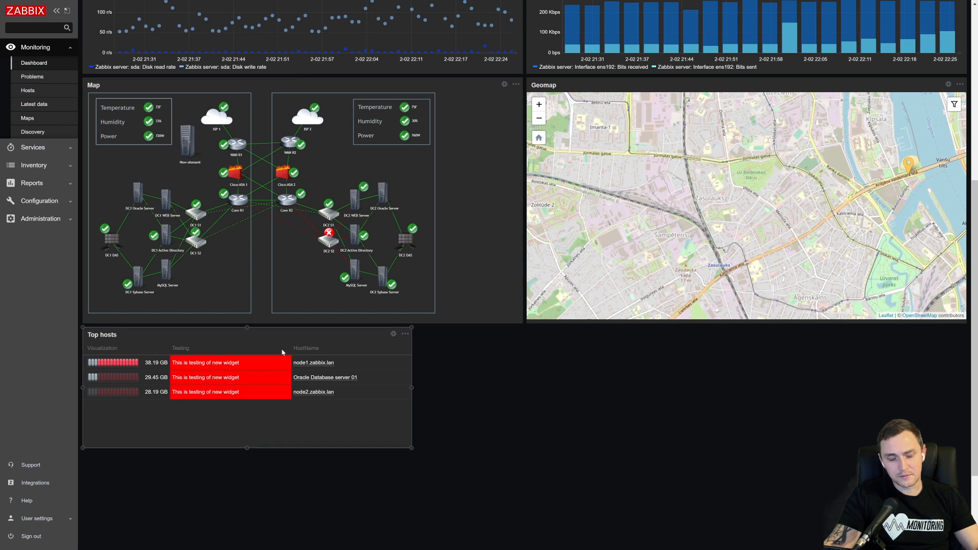
{"action": "mouse_move", "coordinate": [289, 352]}
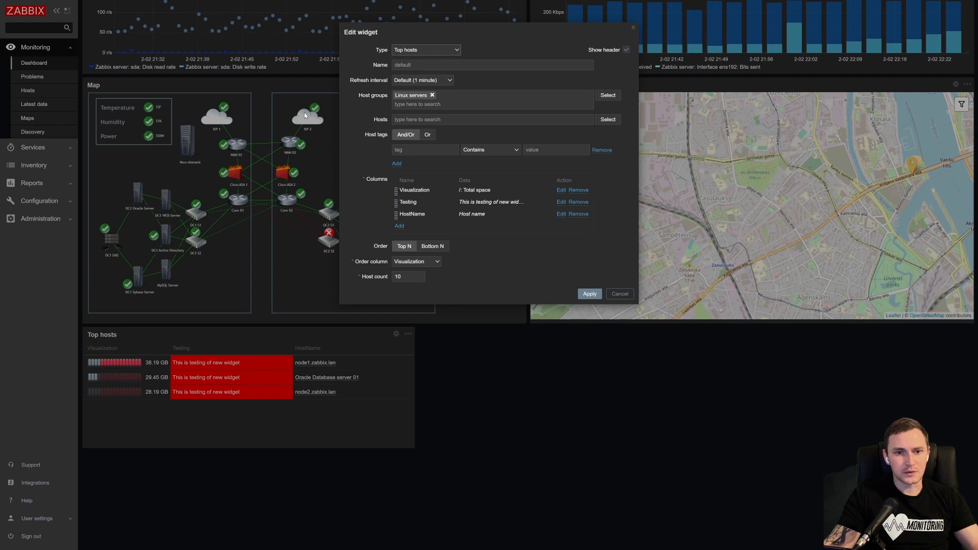
{"action": "mouse_move", "coordinate": [355, 109]}
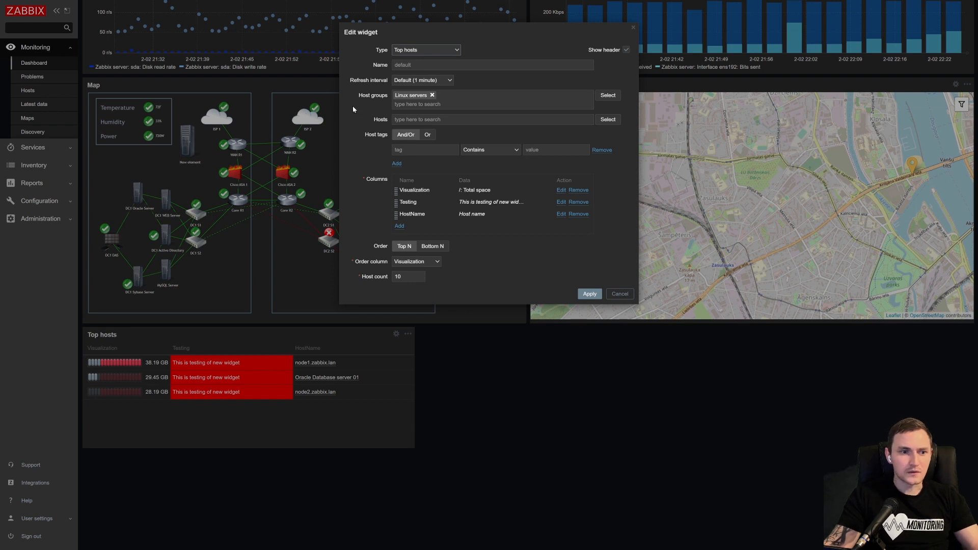
{"action": "mouse_move", "coordinate": [306, 320]}
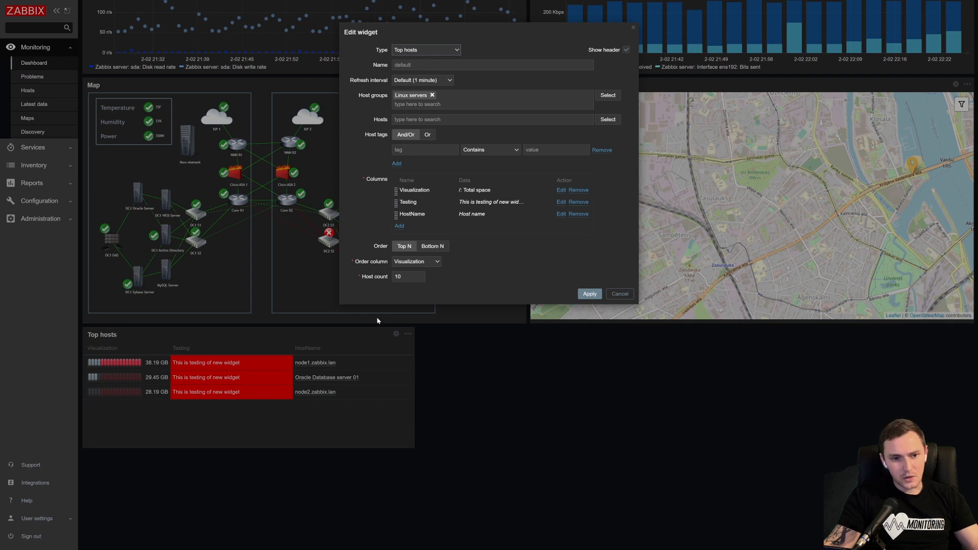
{"action": "mouse_move", "coordinate": [316, 272]}
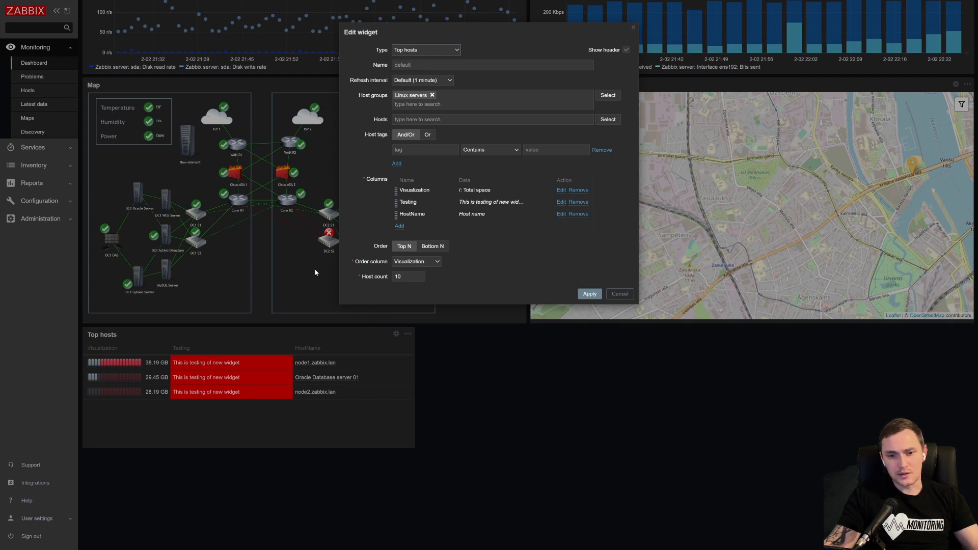
{"action": "mouse_move", "coordinate": [333, 261]}
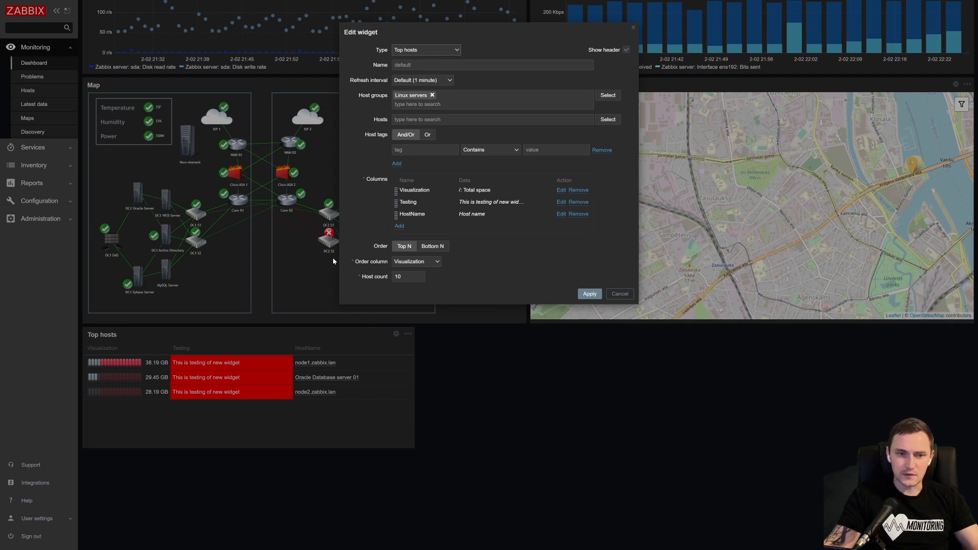
{"action": "mouse_move", "coordinate": [585, 293]}
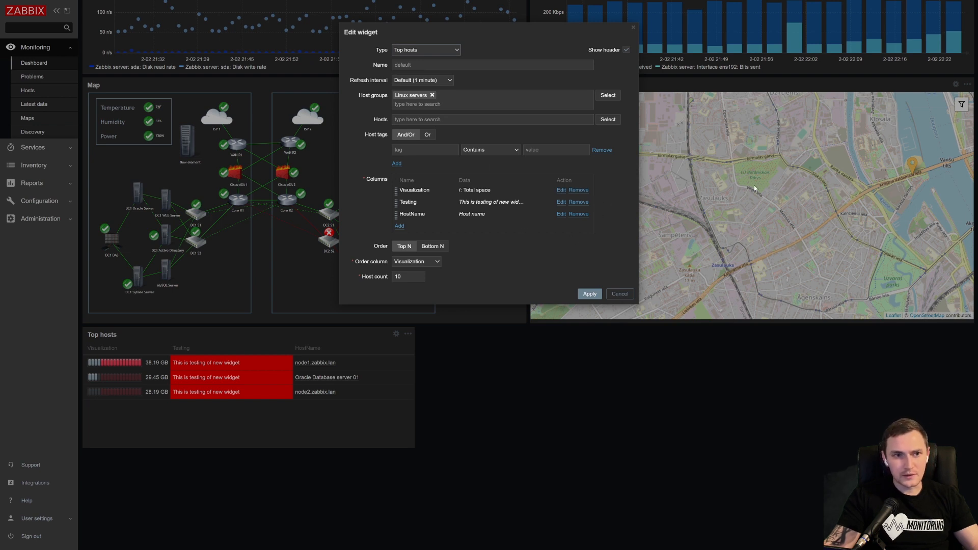
{"action": "mouse_move", "coordinate": [540, 223]}
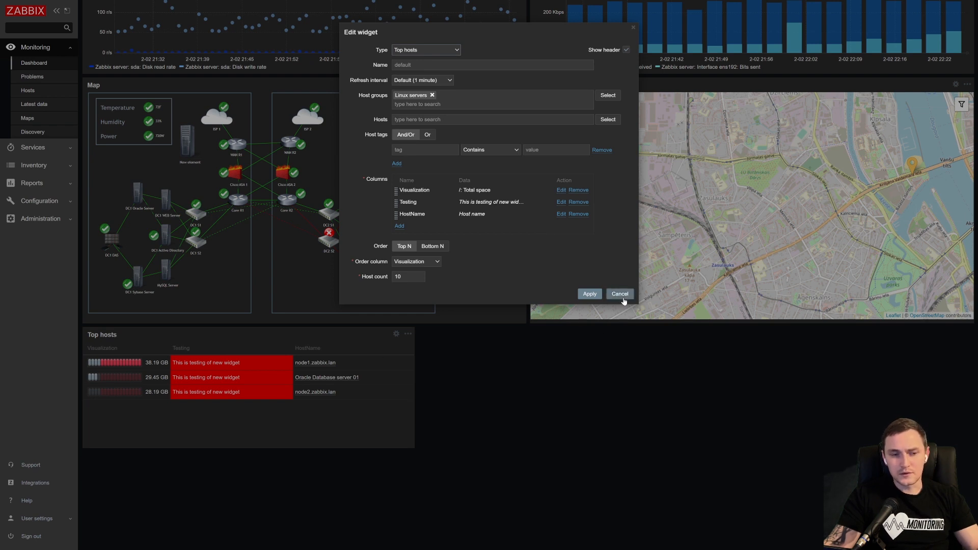
{"action": "mouse_move", "coordinate": [618, 296]}
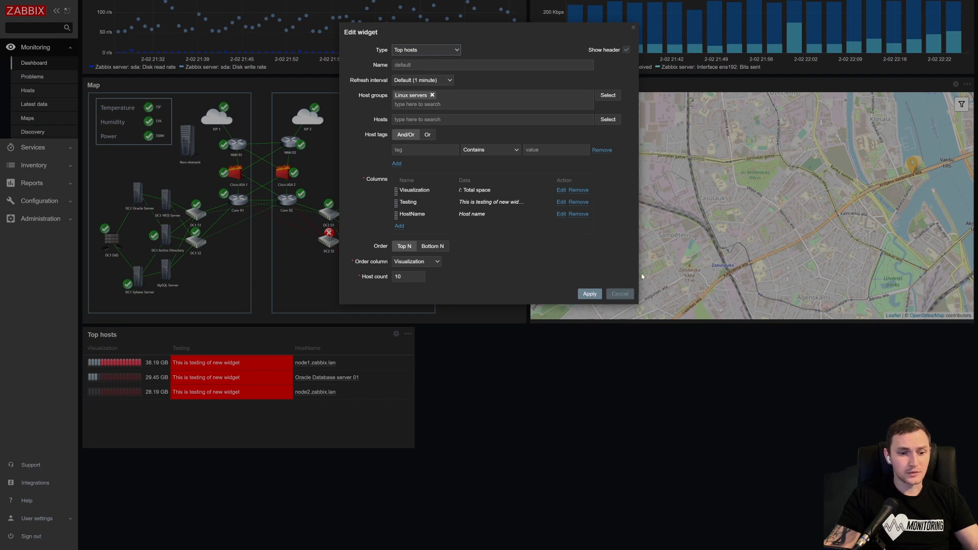
{"action": "mouse_move", "coordinate": [590, 294]}
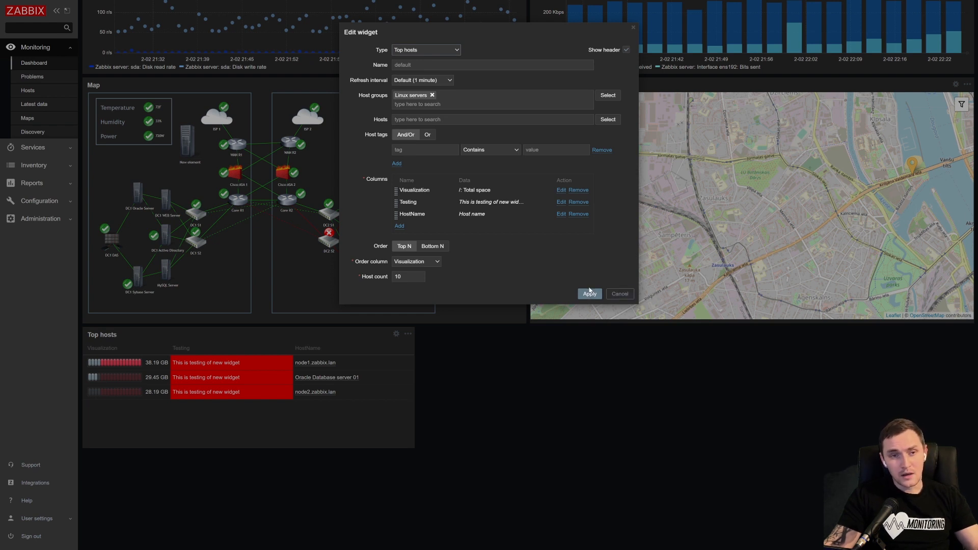
{"action": "mouse_move", "coordinate": [581, 286]}
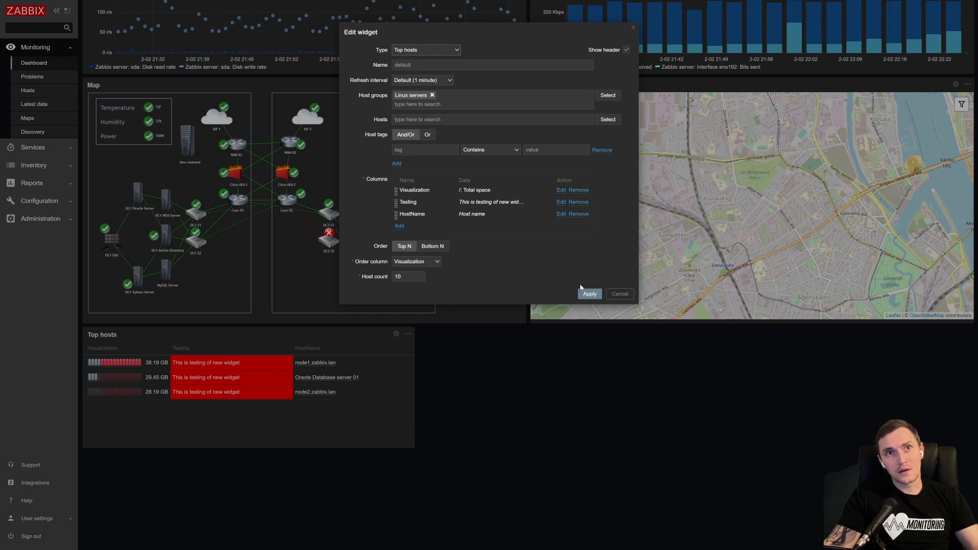
{"action": "mouse_move", "coordinate": [427, 287]}
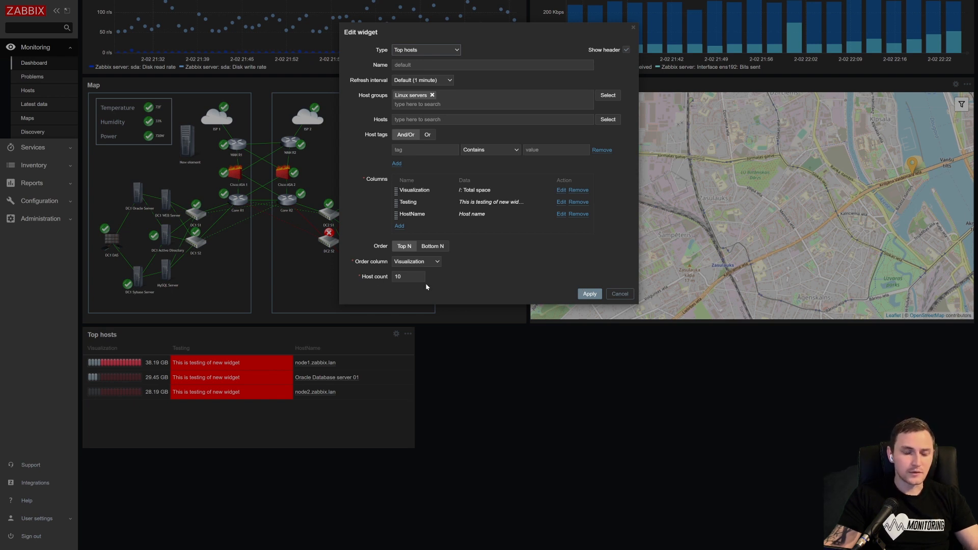
{"action": "mouse_move", "coordinate": [317, 309]}
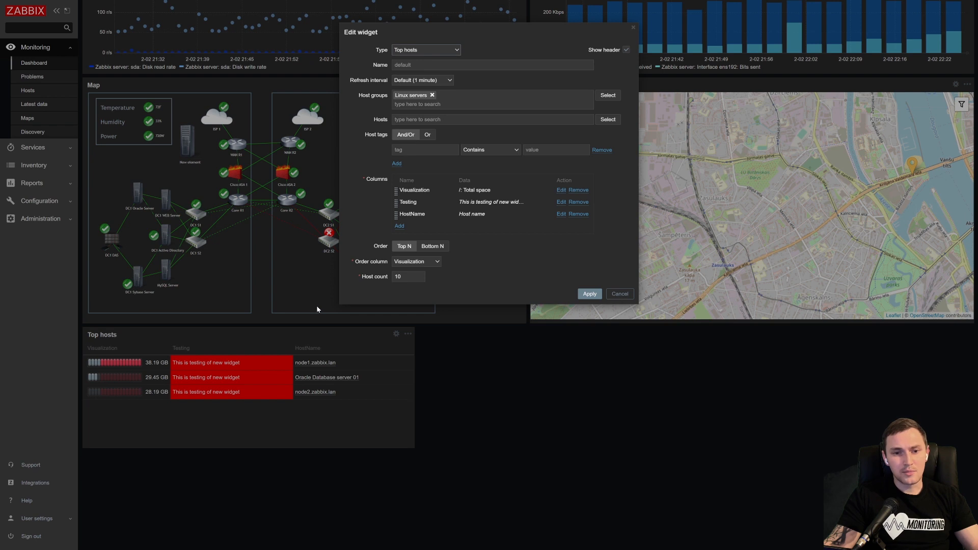
{"action": "mouse_move", "coordinate": [414, 335]}
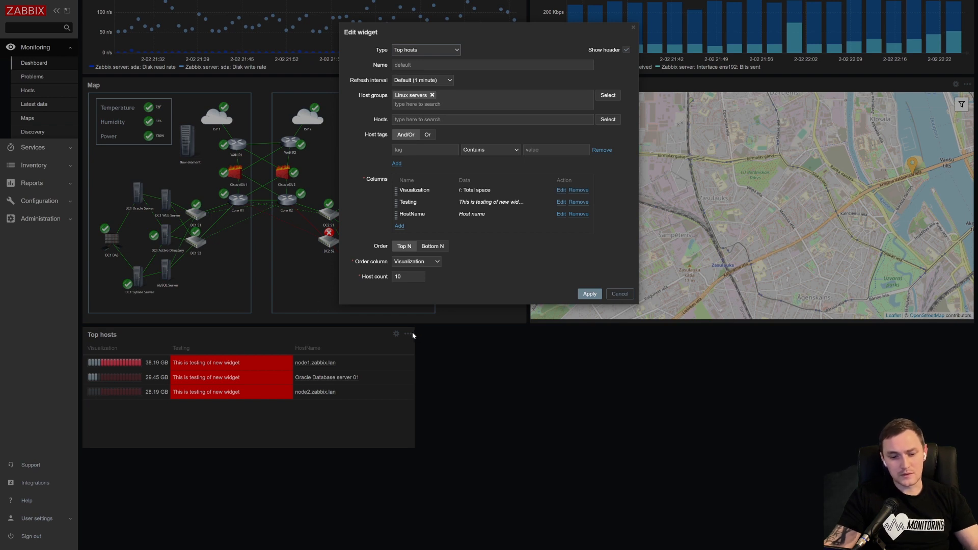
{"action": "mouse_move", "coordinate": [399, 337]}
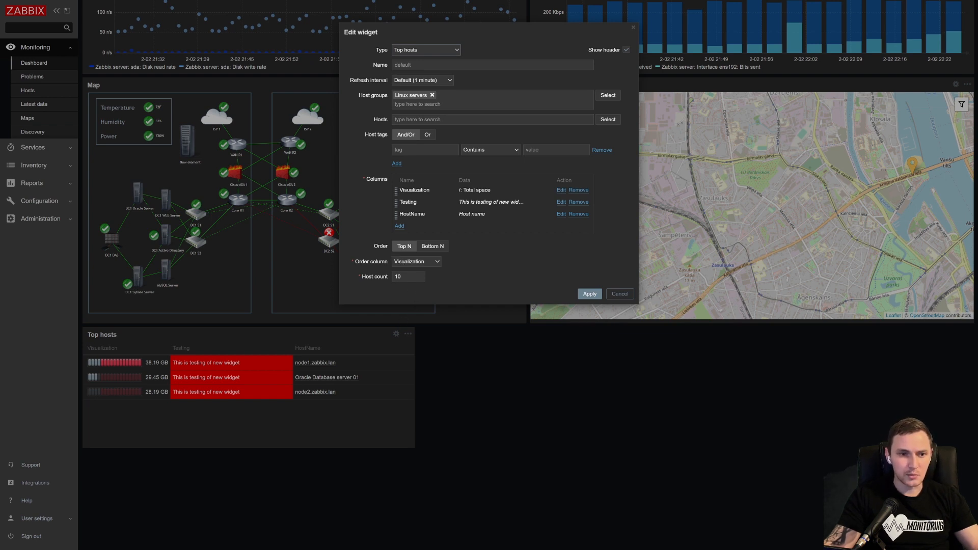
{"action": "mouse_move", "coordinate": [503, 302]}
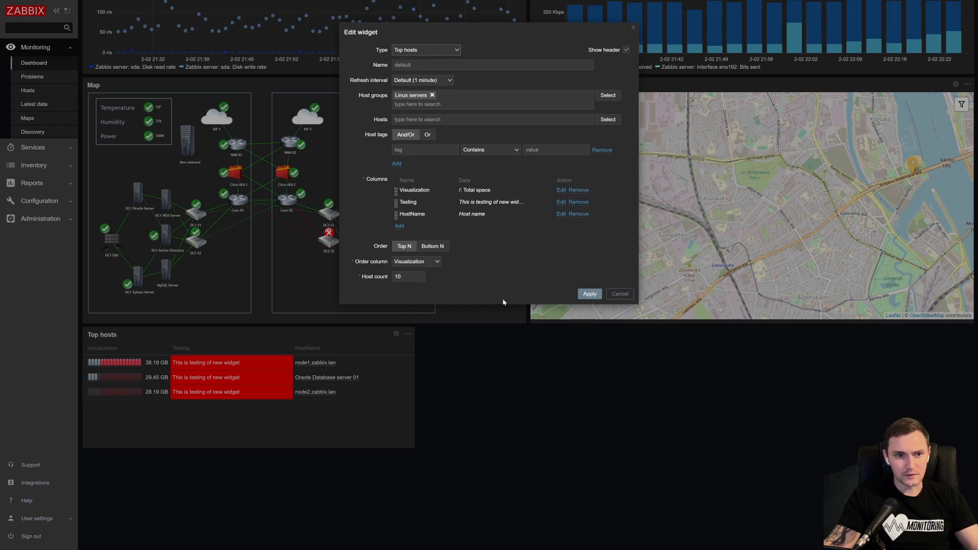
{"action": "mouse_move", "coordinate": [578, 233]}
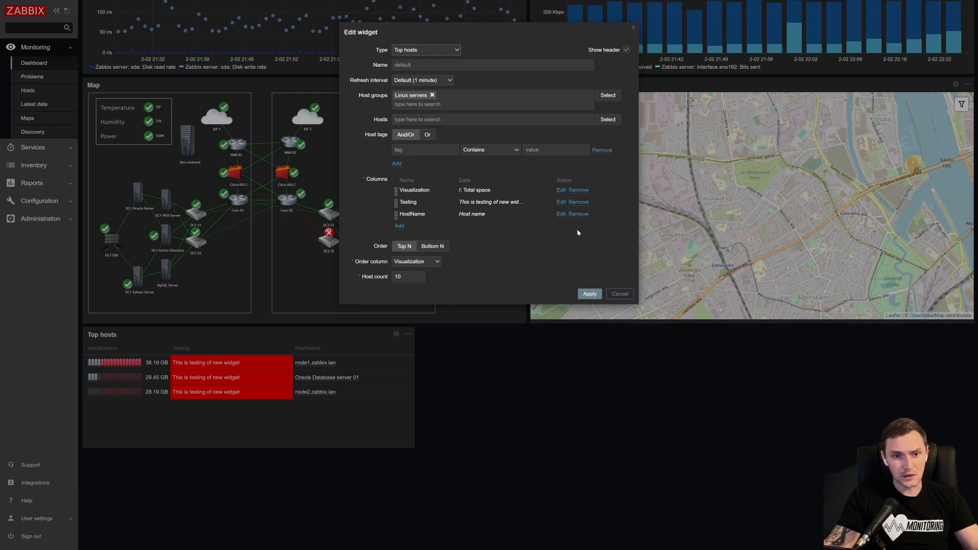
{"action": "mouse_move", "coordinate": [620, 294]}
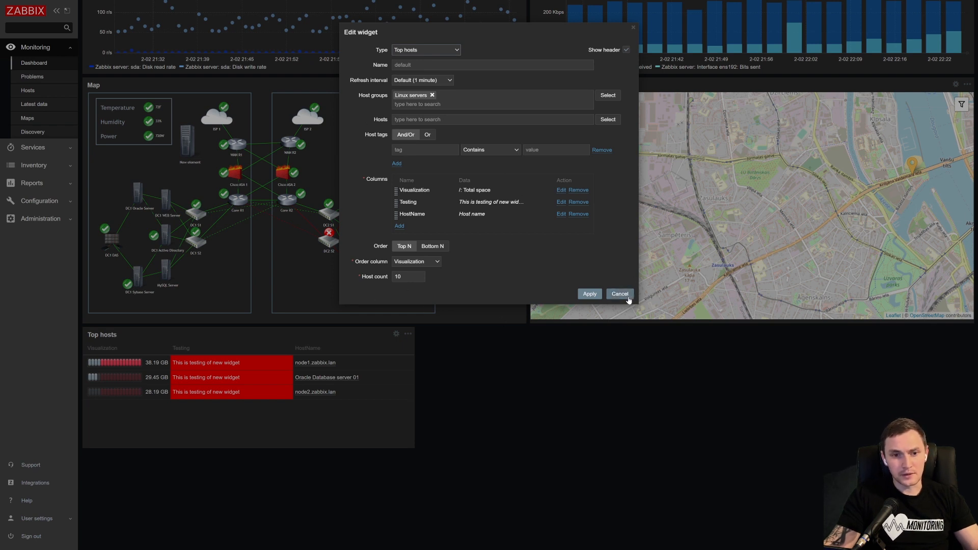
- Cancel the widget settings unchanged and scroll through the DC1 dashboard
{"action": "left_click", "coordinate": [620, 293]}
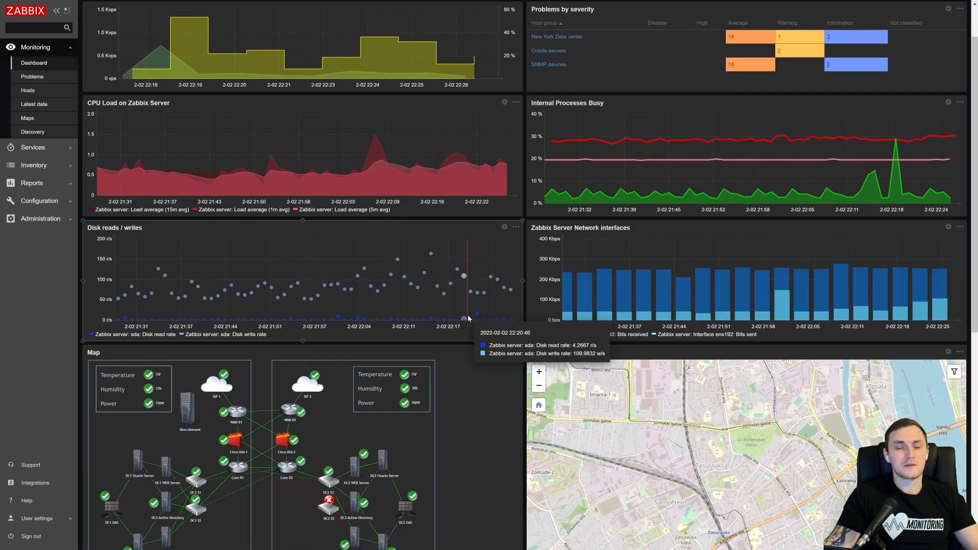
{"action": "scroll", "scroll_direction": "down", "scroll_amount": 3}
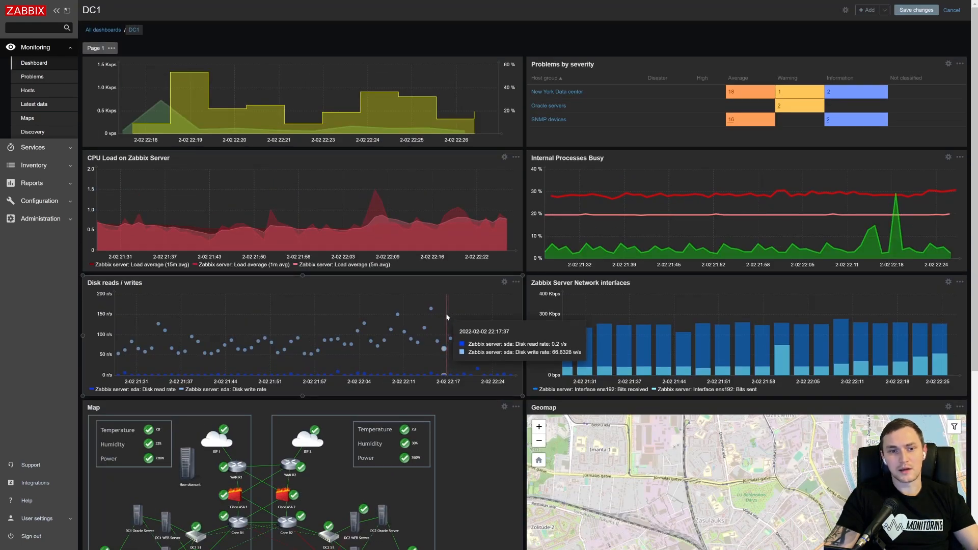
{"action": "scroll", "scroll_direction": "down", "scroll_amount": 3}
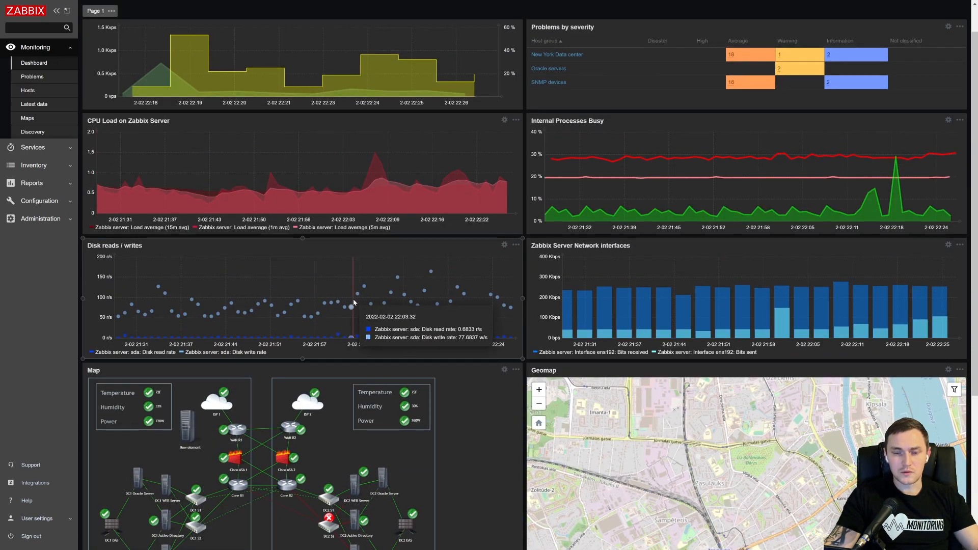
{"action": "scroll", "scroll_direction": "down", "scroll_amount": 3}
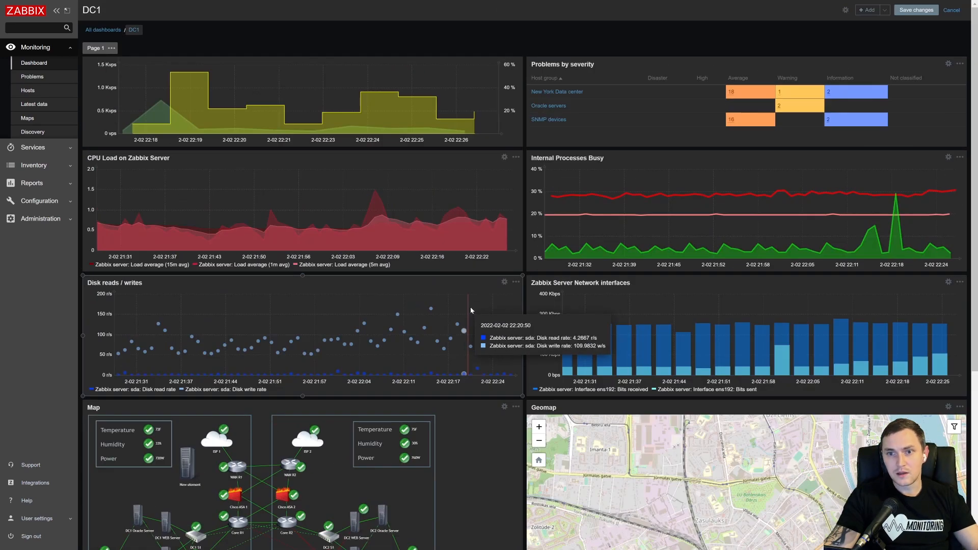
{"action": "mouse_move", "coordinate": [473, 244]}
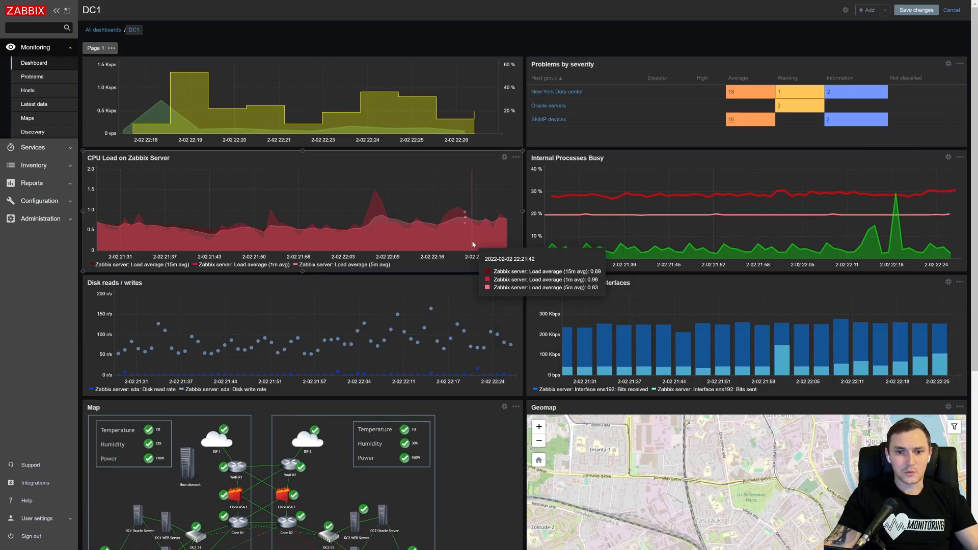